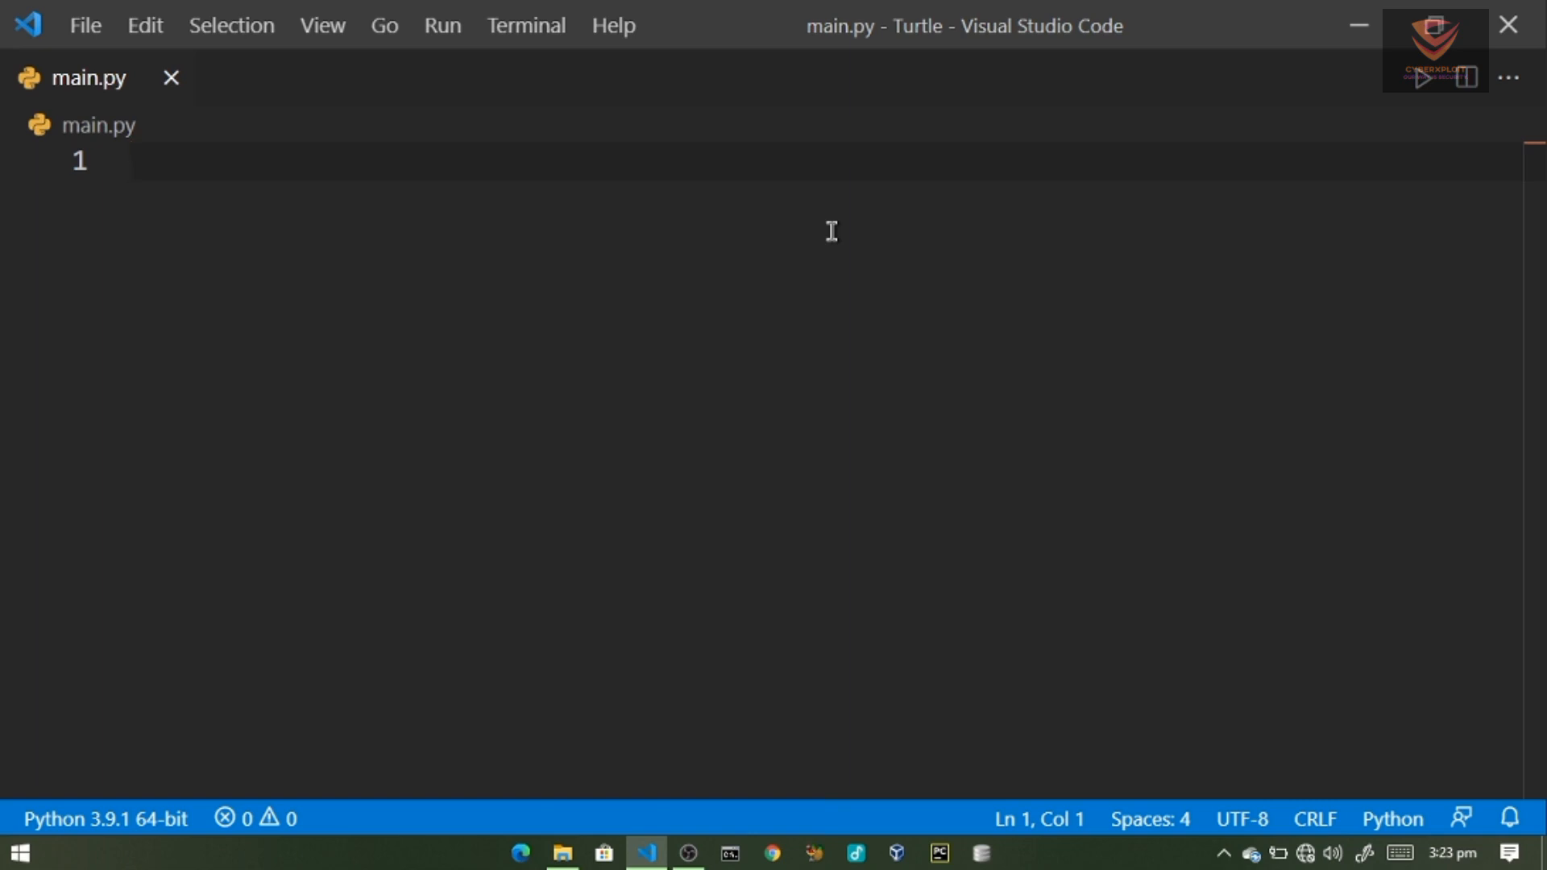
- Write 'from turtle import *' and 'turle_dina = Turtle()' in main.py and save
type("f")
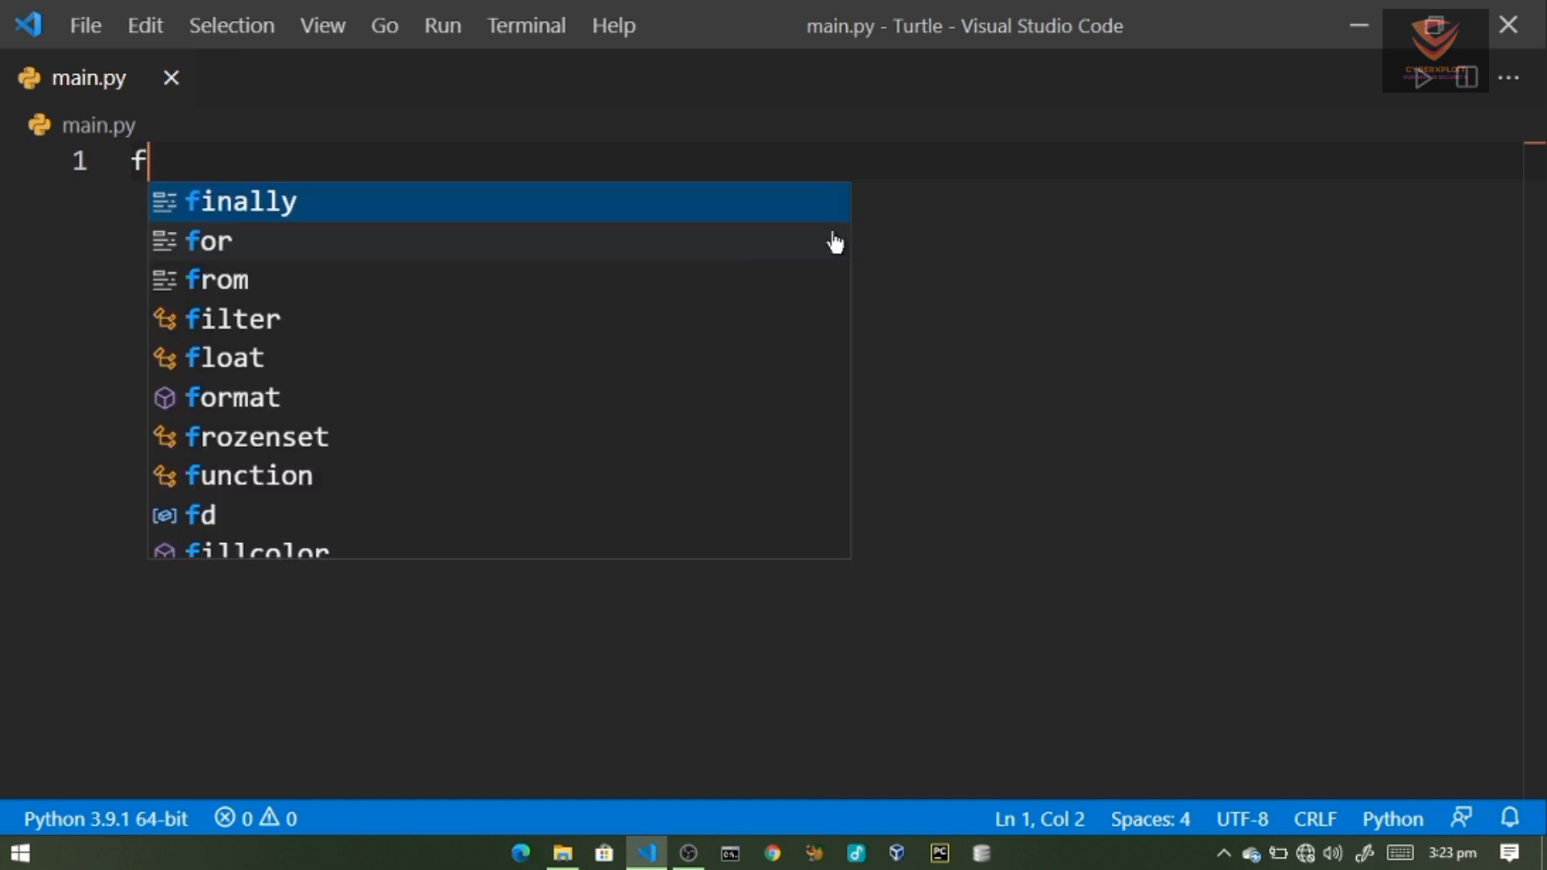
type("rom turtle")
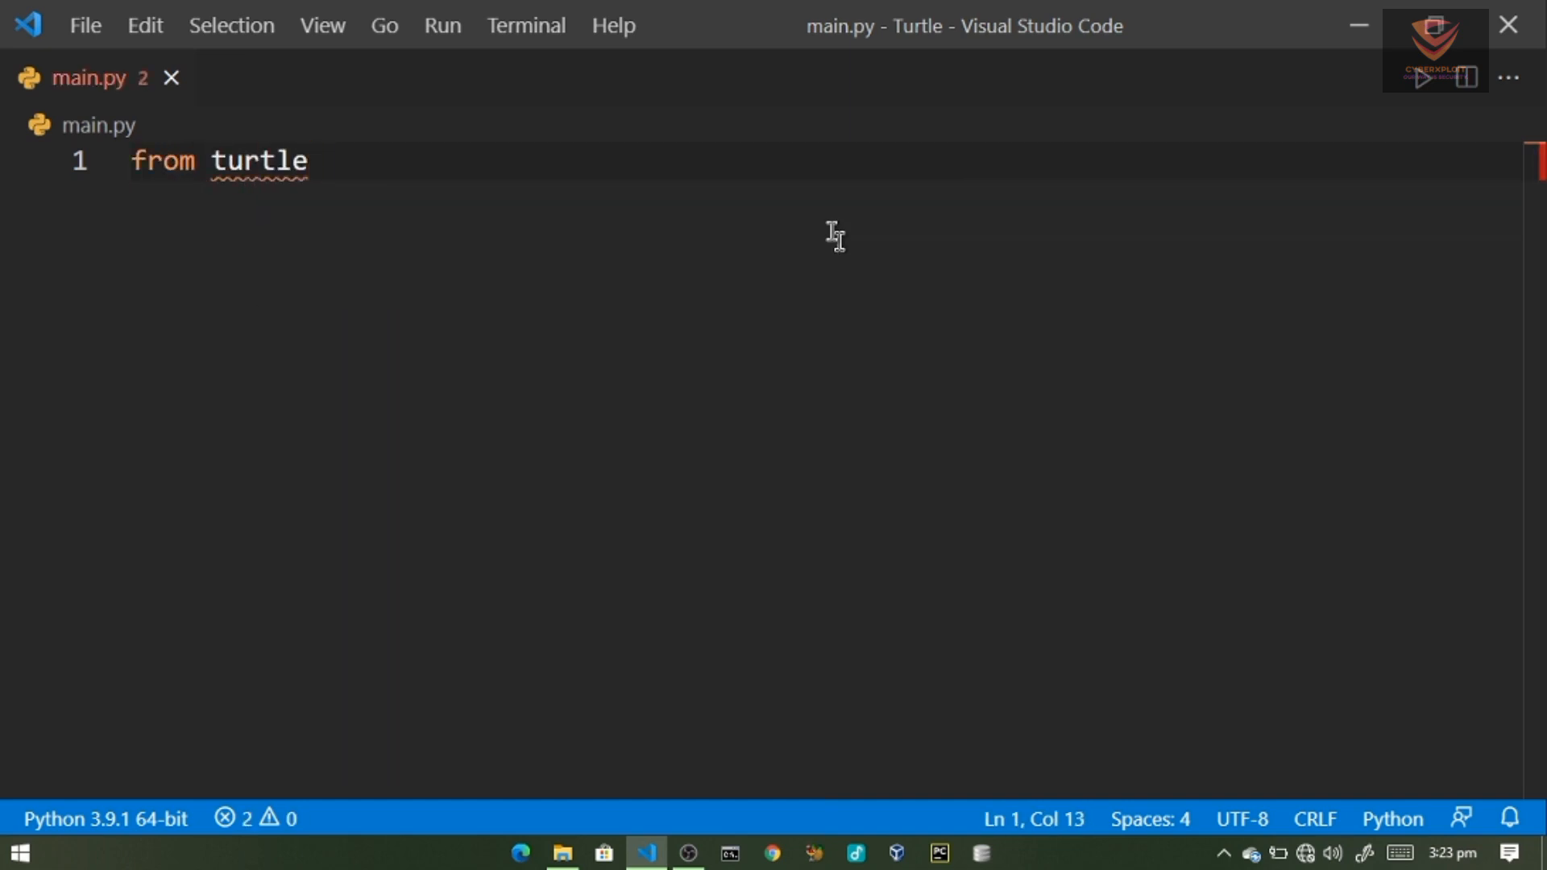
type("import *")
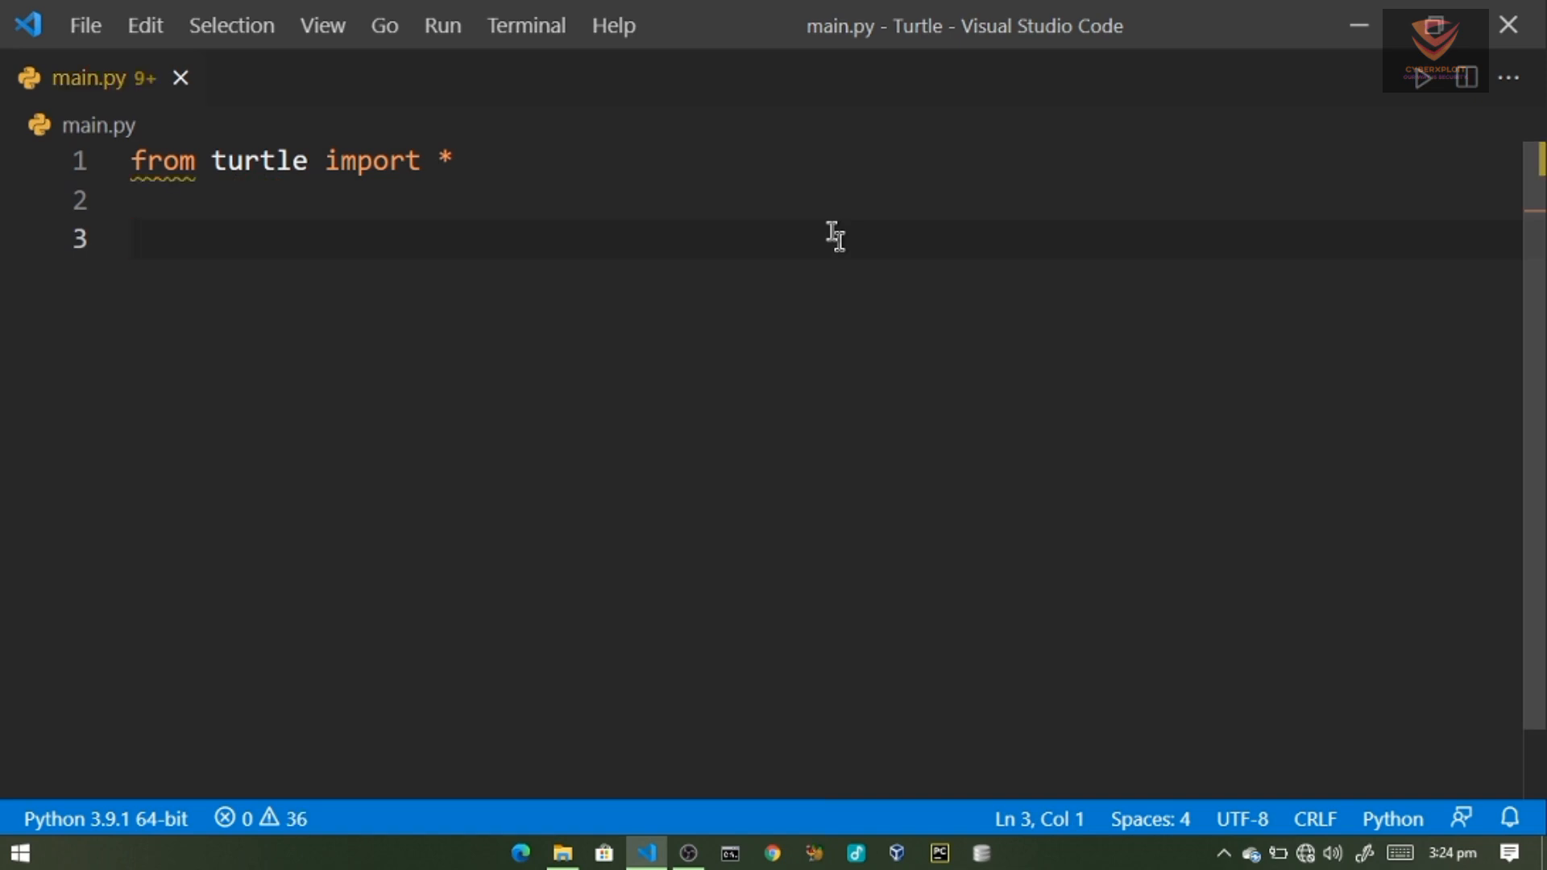
type("tutrle_")
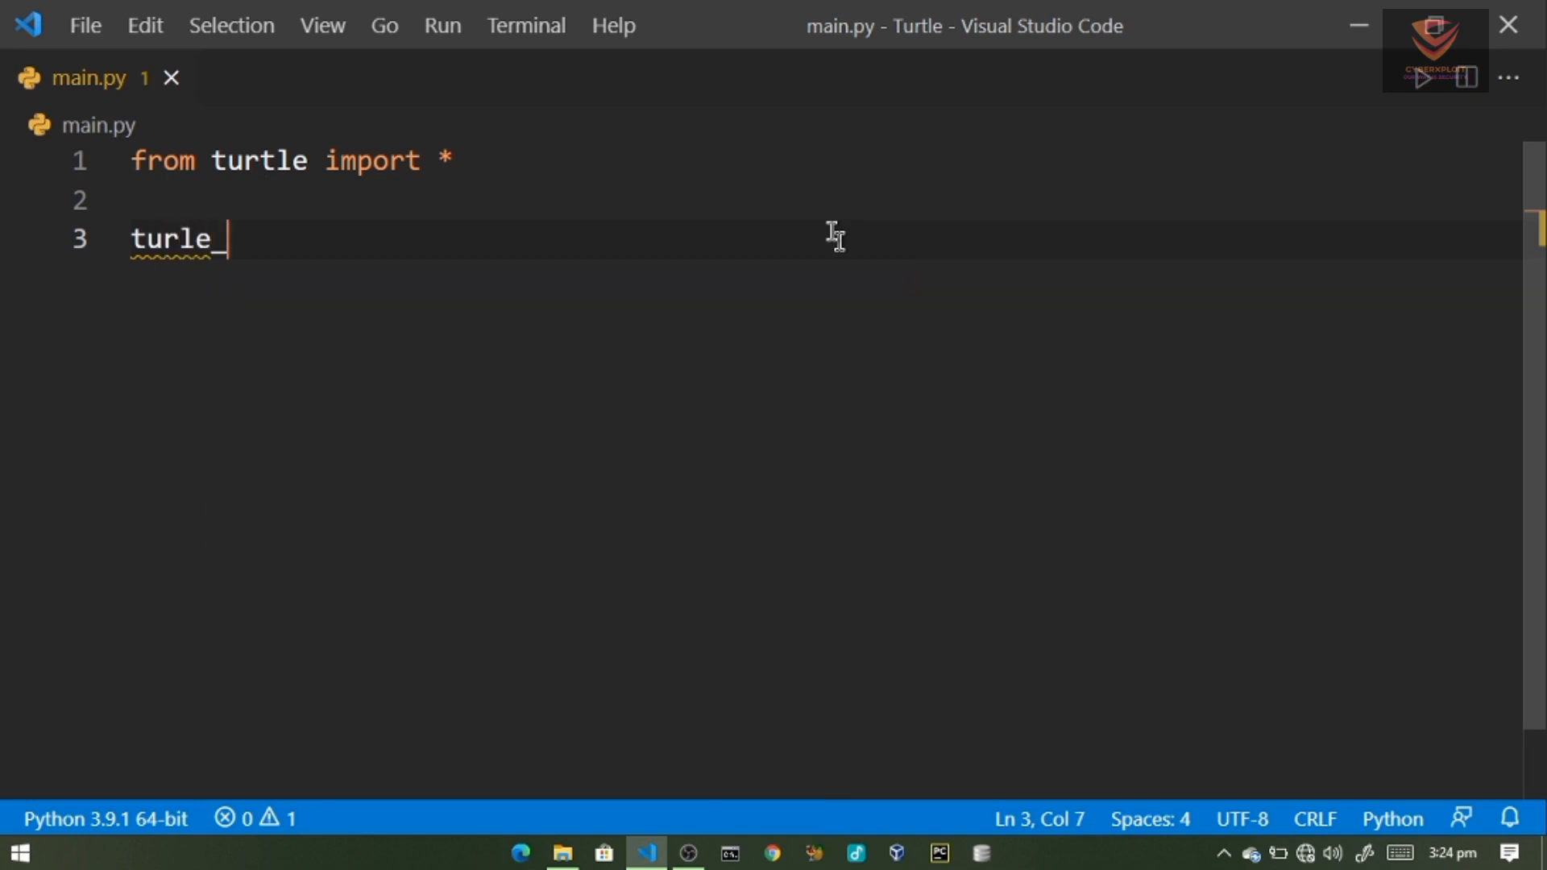
type("dina =")
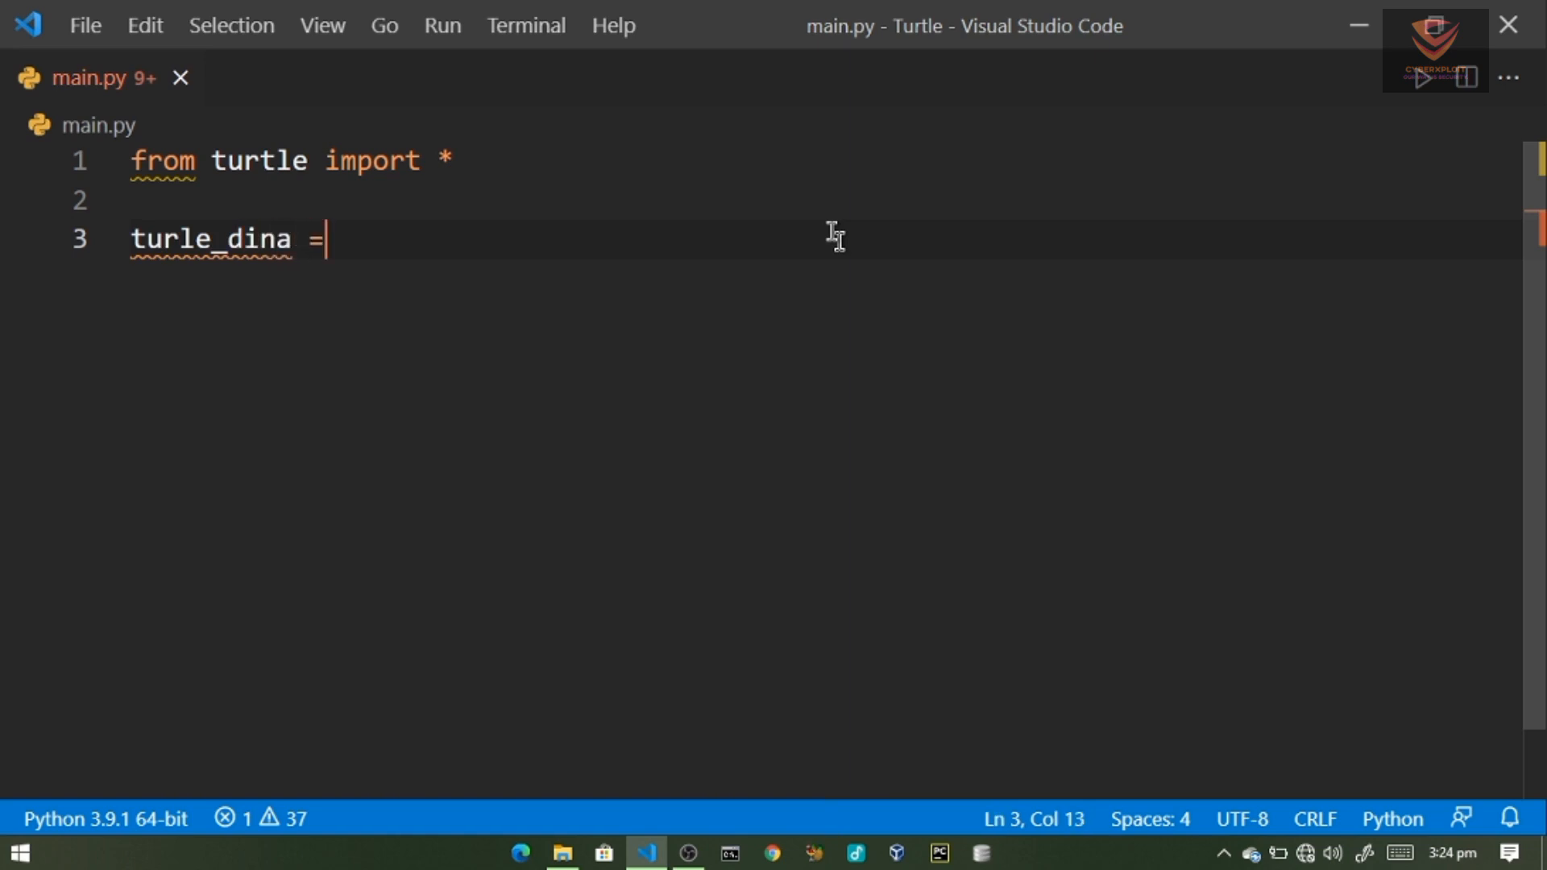
type("Turtle(")
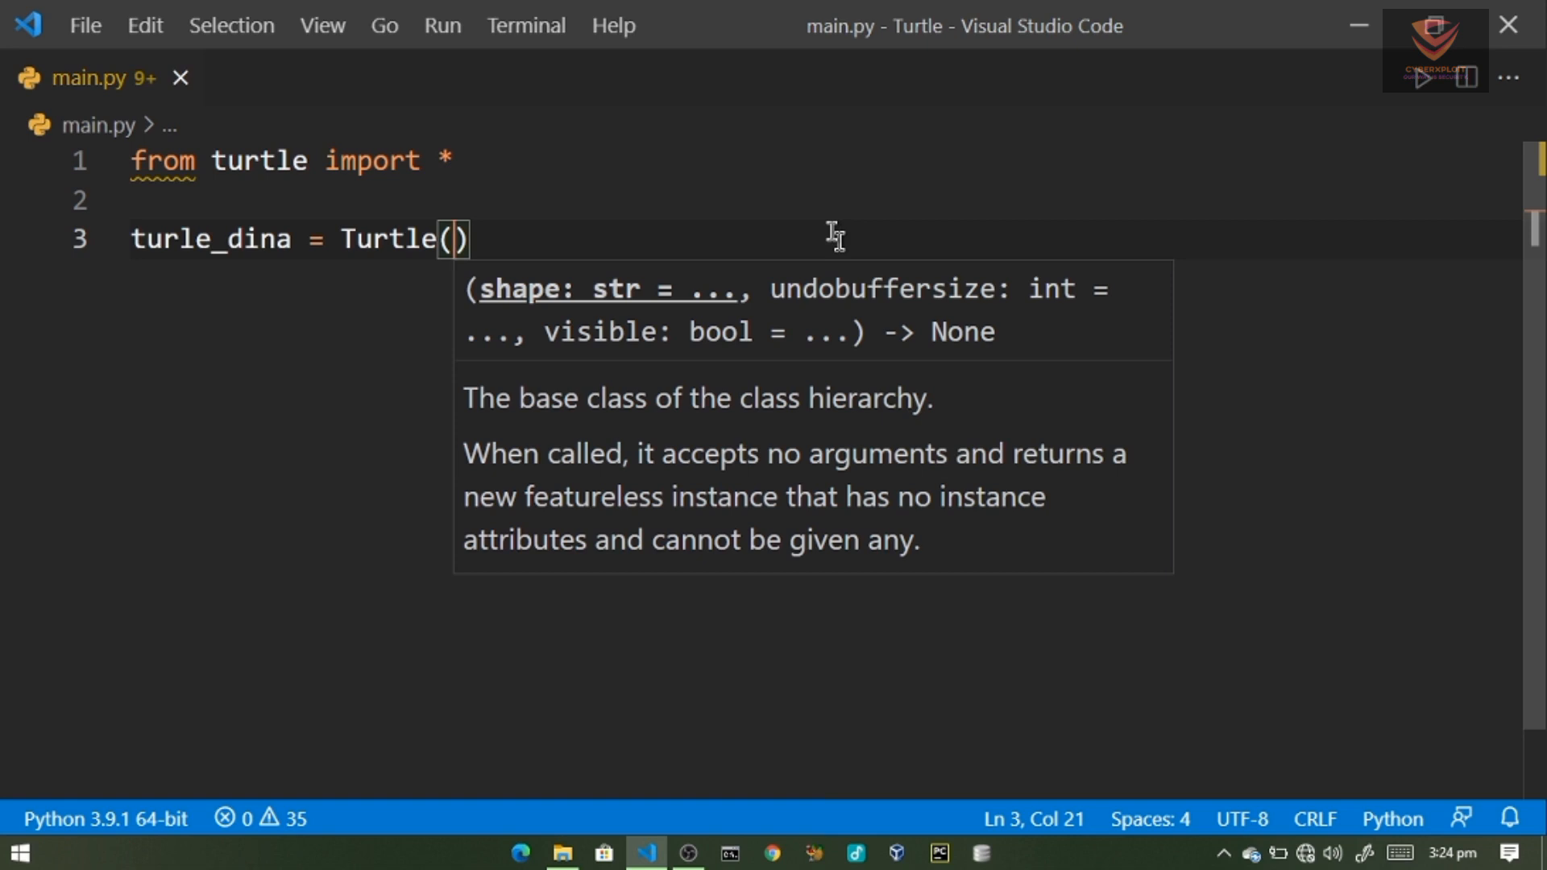
mouse_move(406, 227)
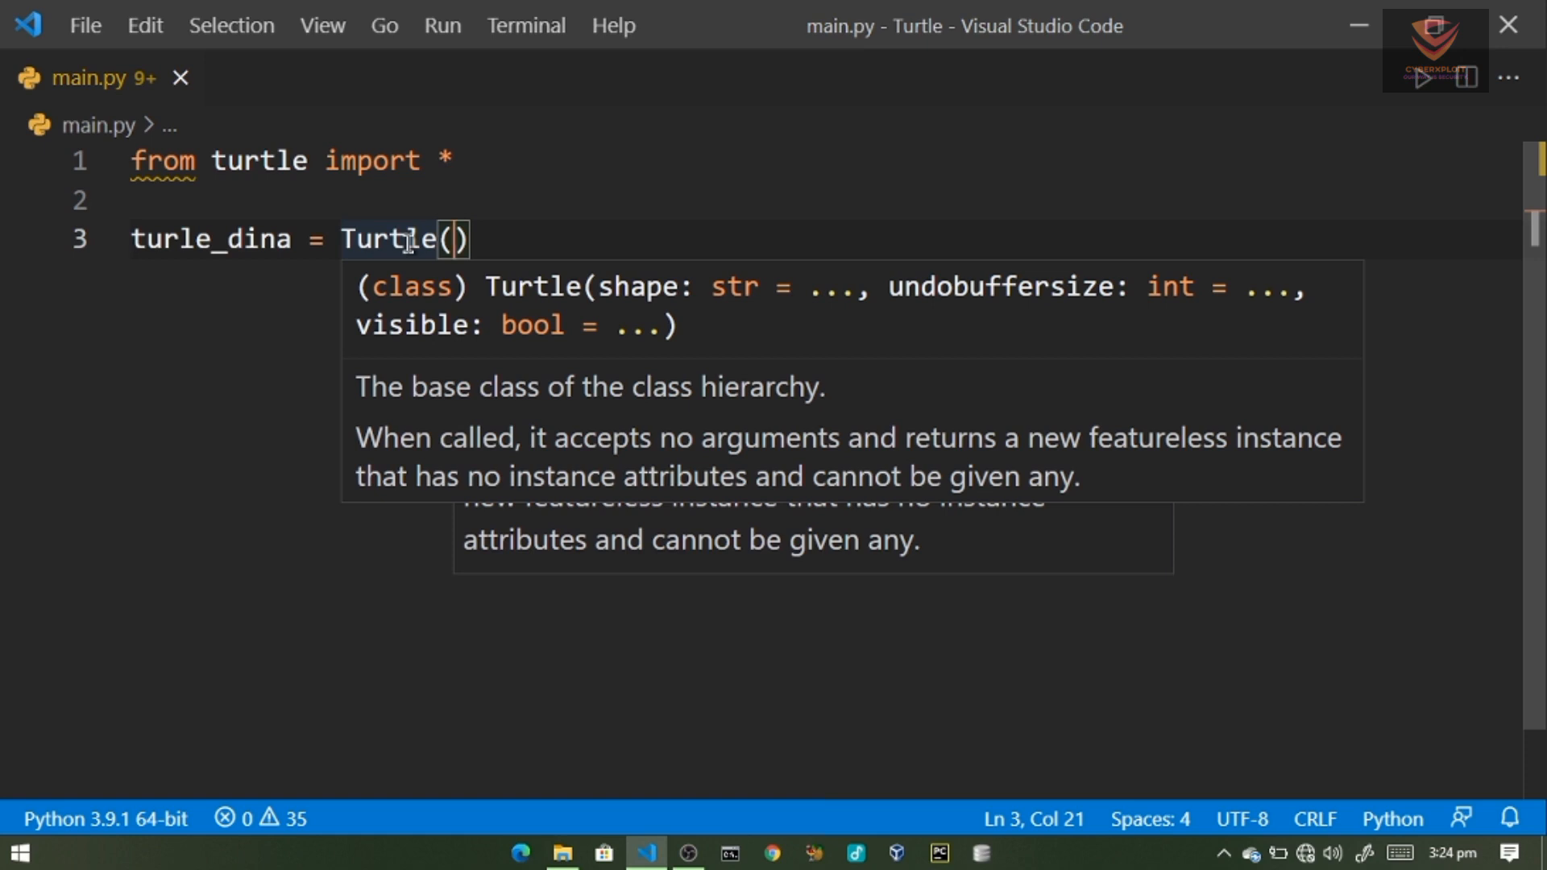
key("Enter")
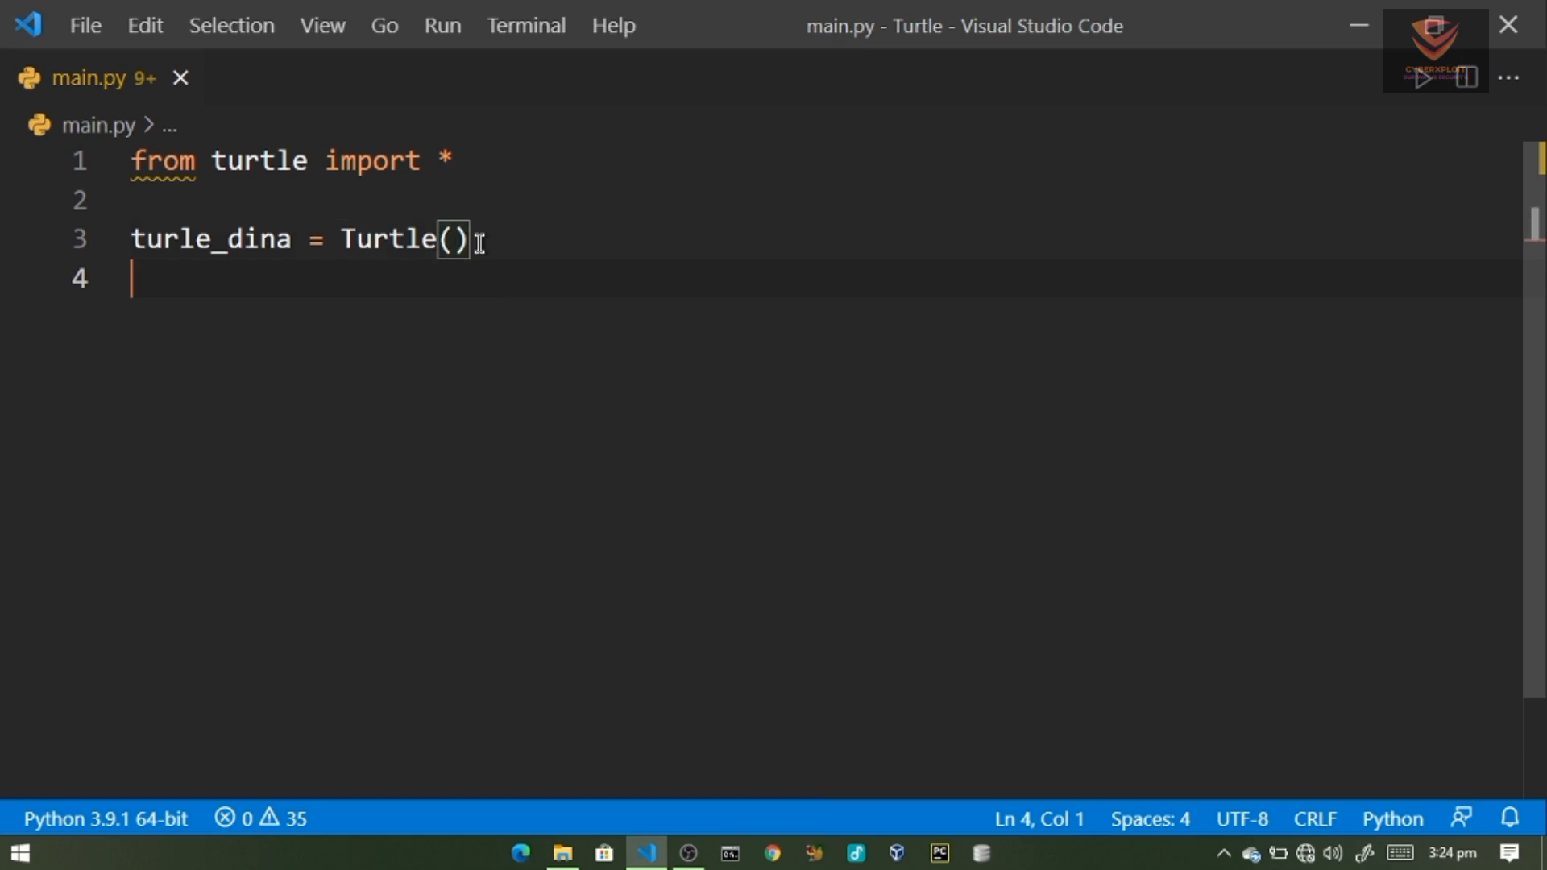
key("Ctrl+s")
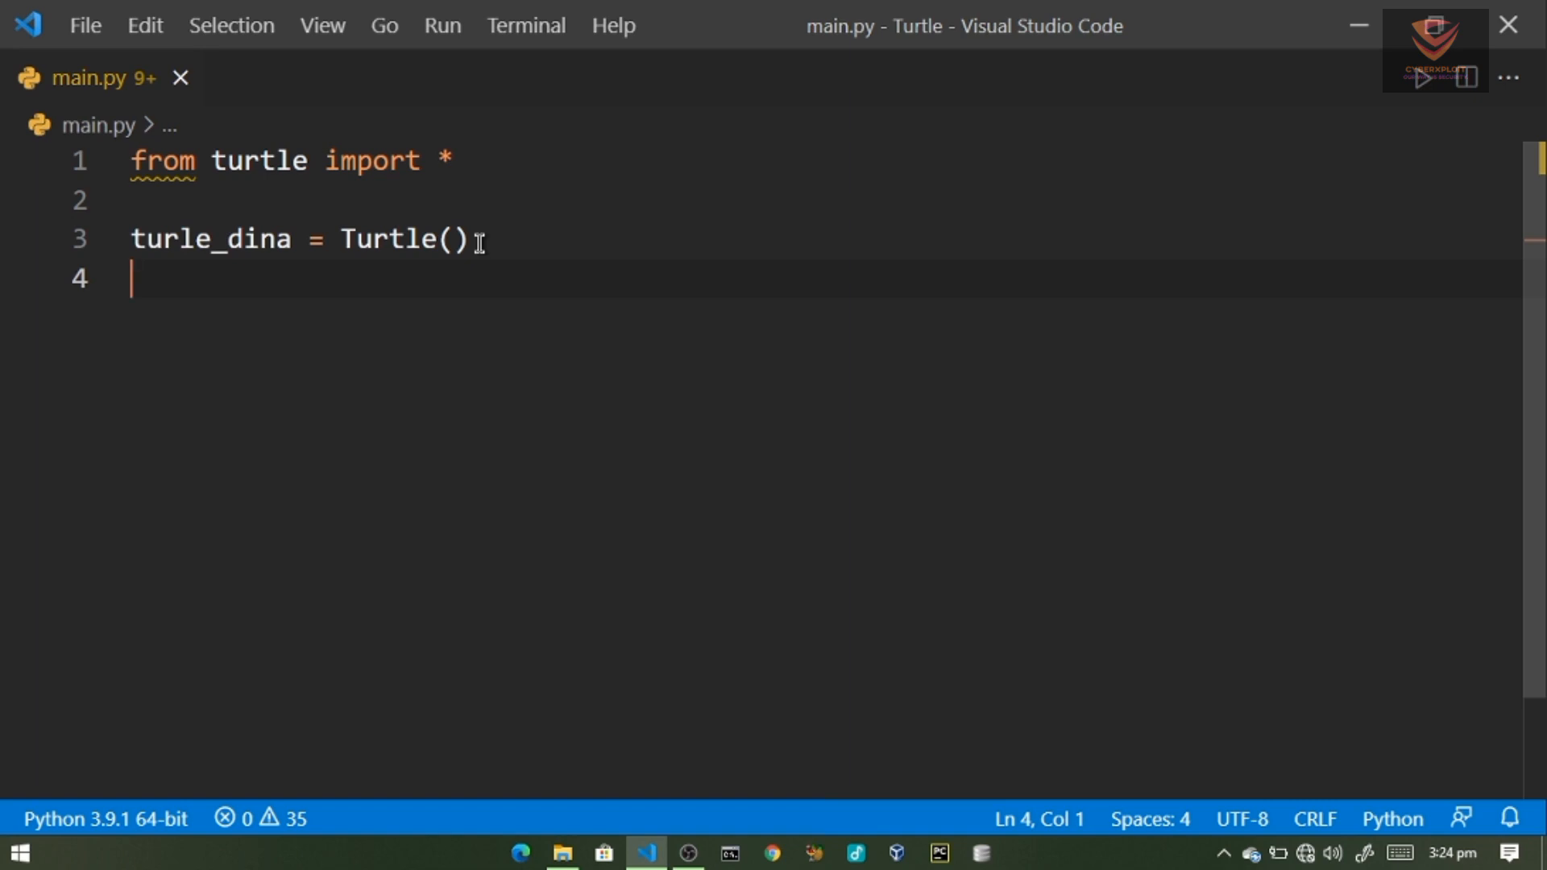
- Correct the name to turtle_dina and add turtle_dina.speed(20) on the next line
type("turtle")
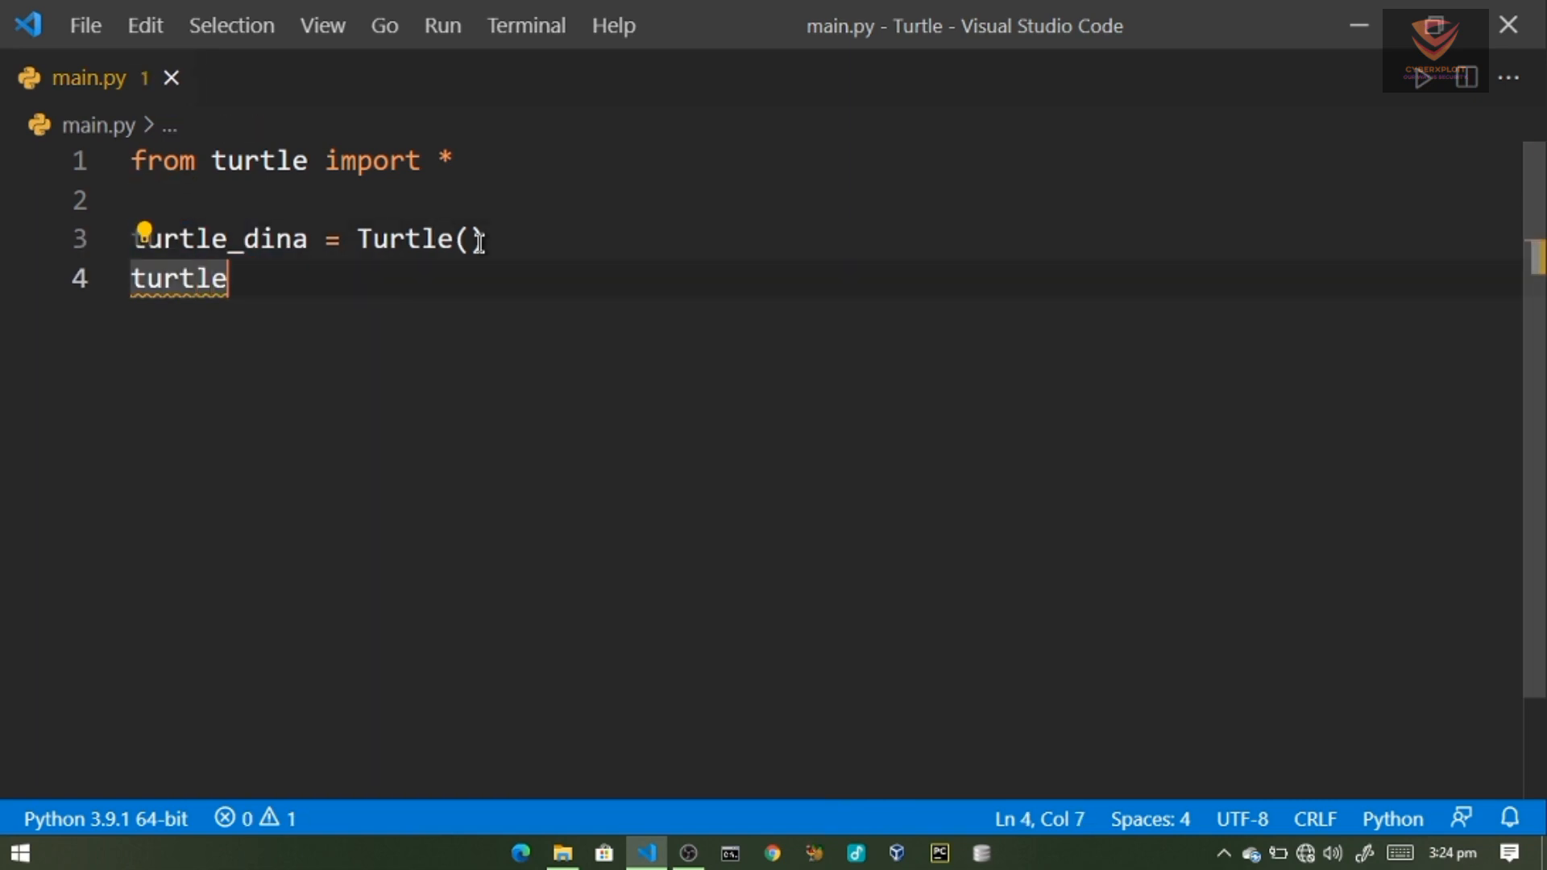
type("_dina")
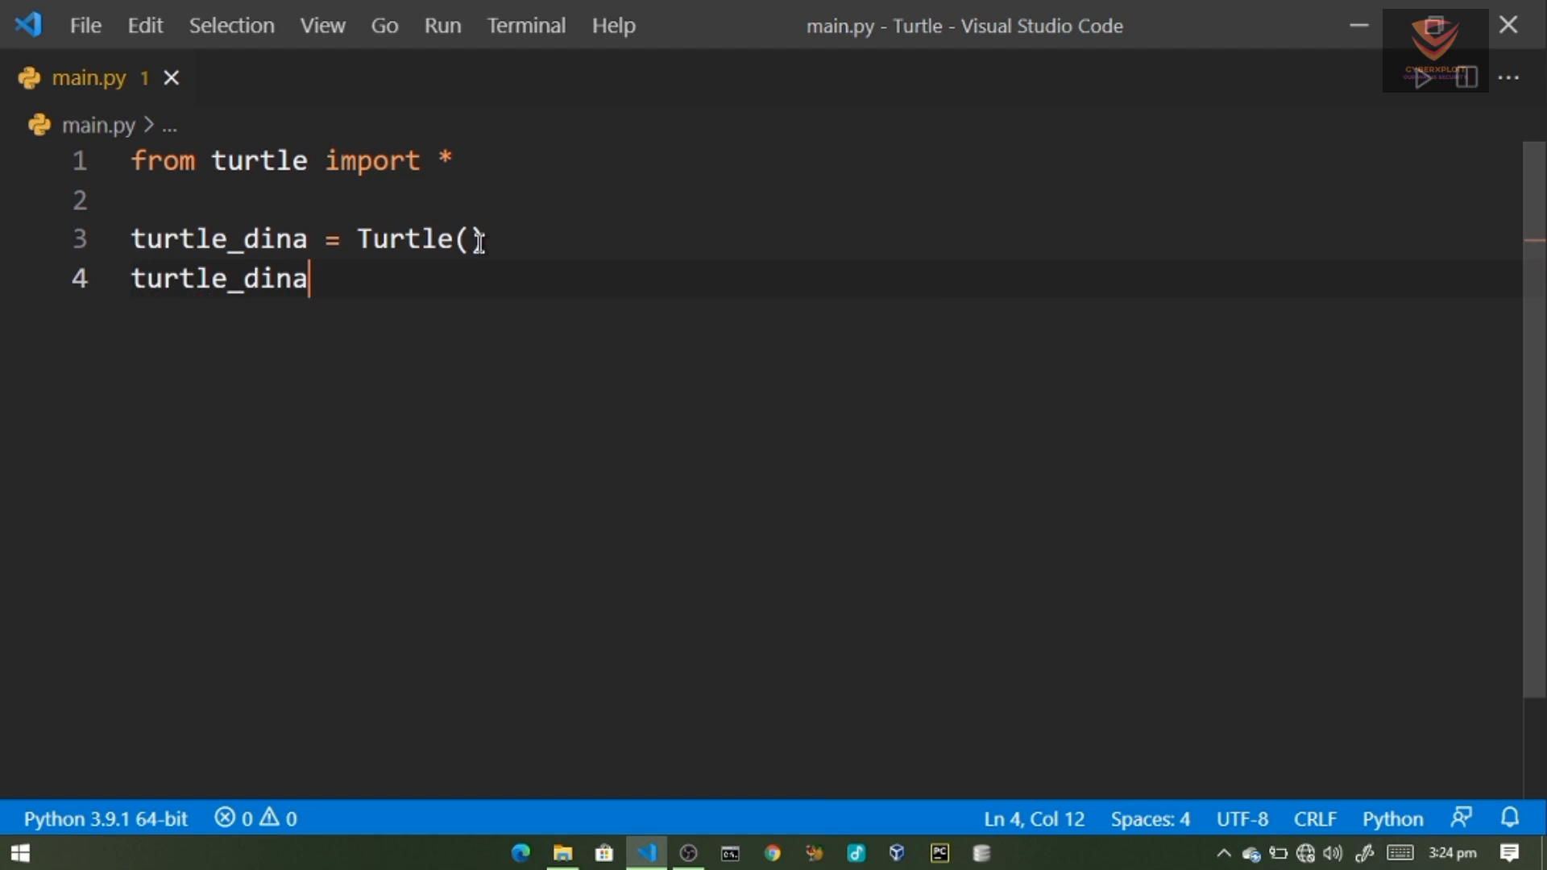
type(".spw")
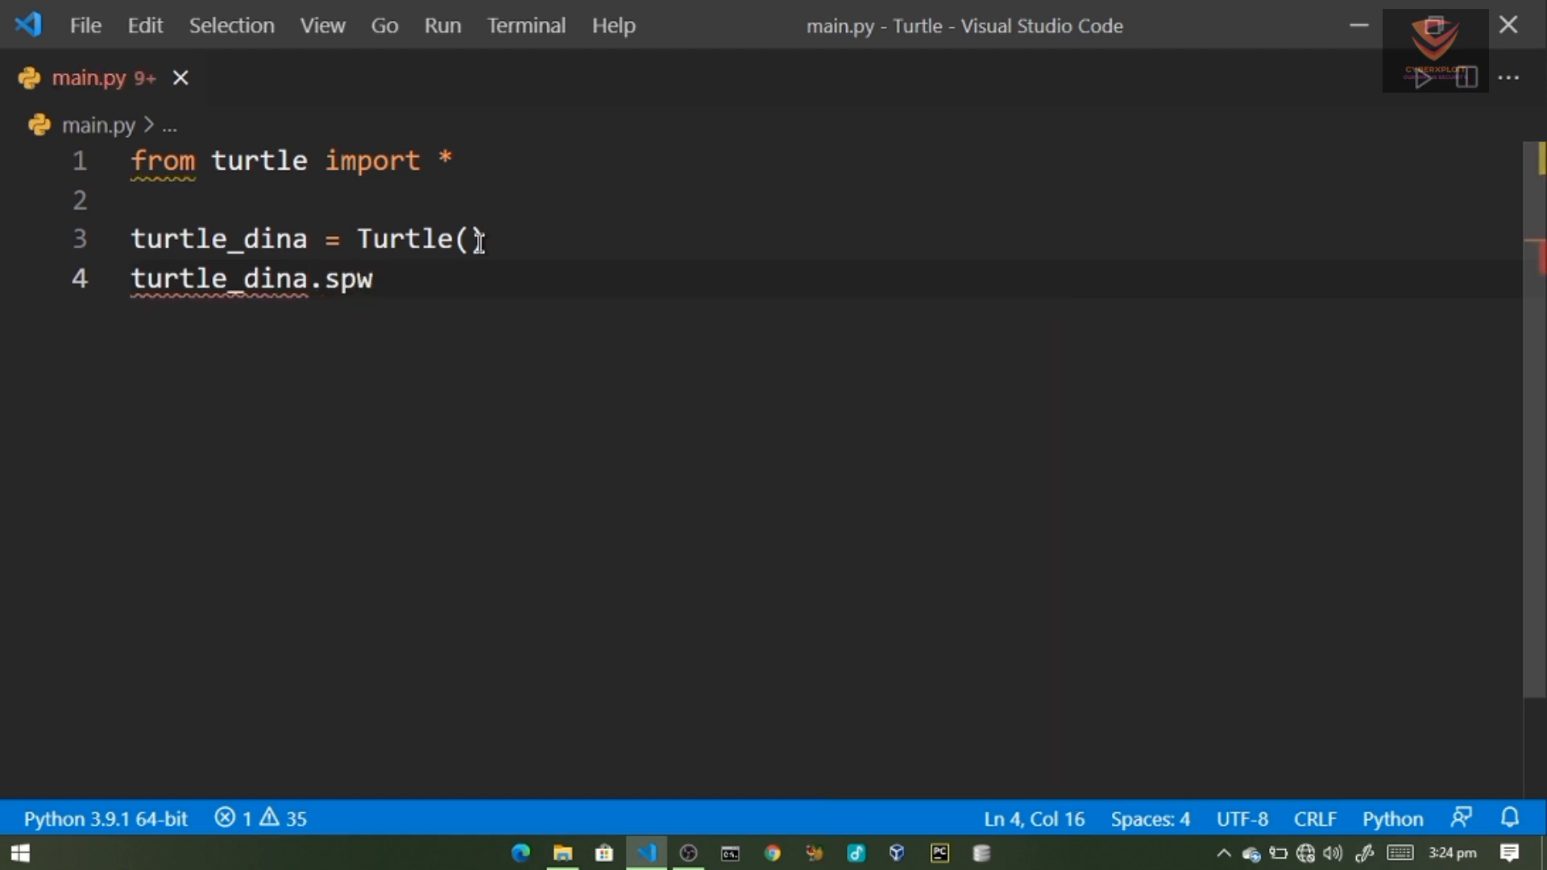
type("eed()")
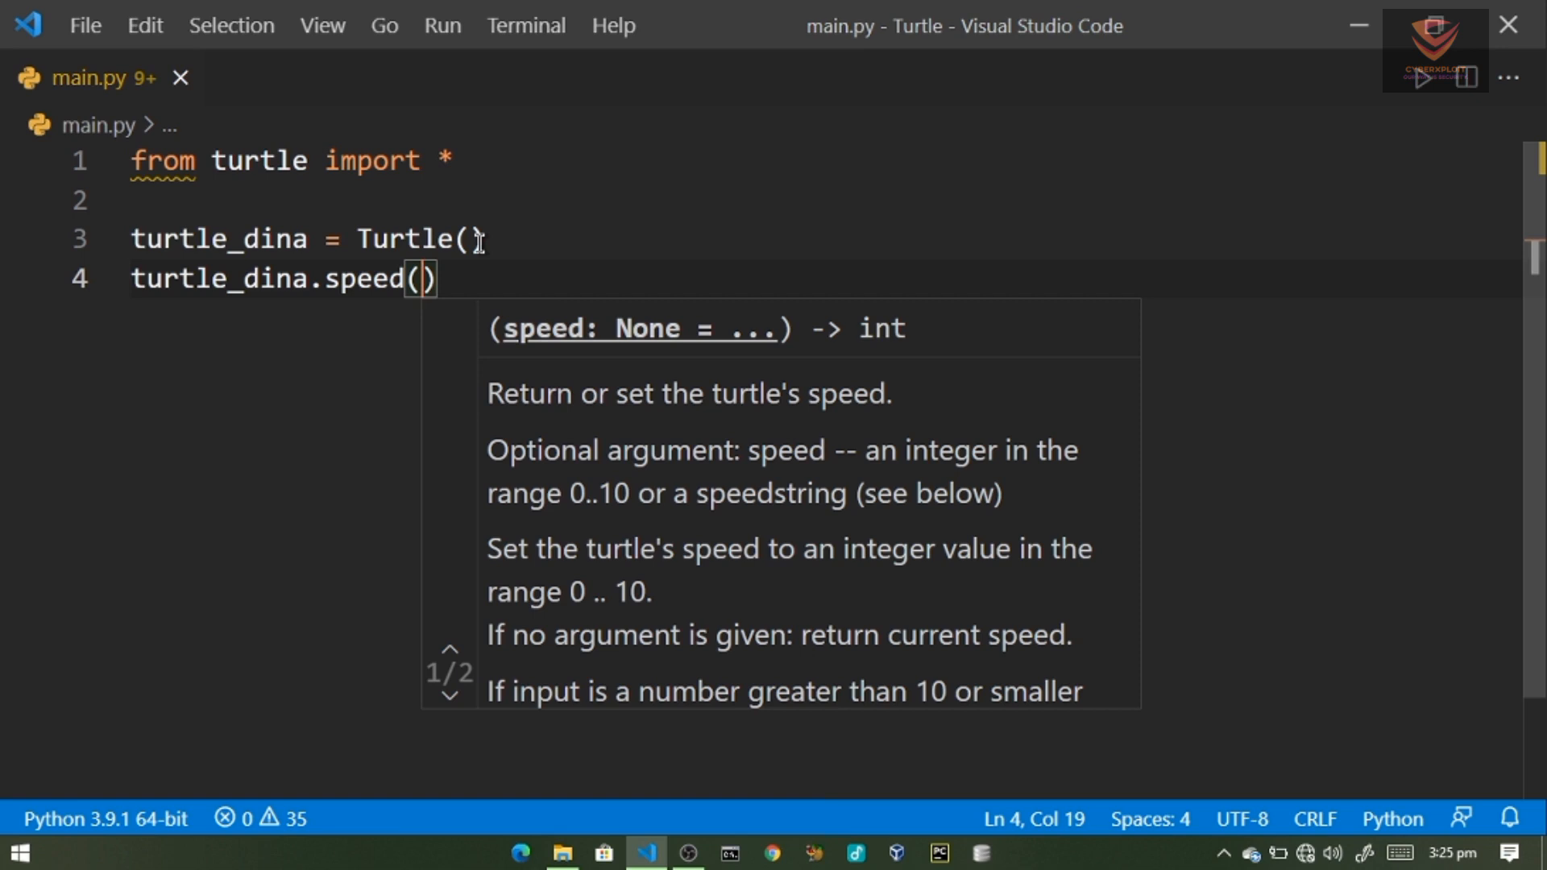
type("20")
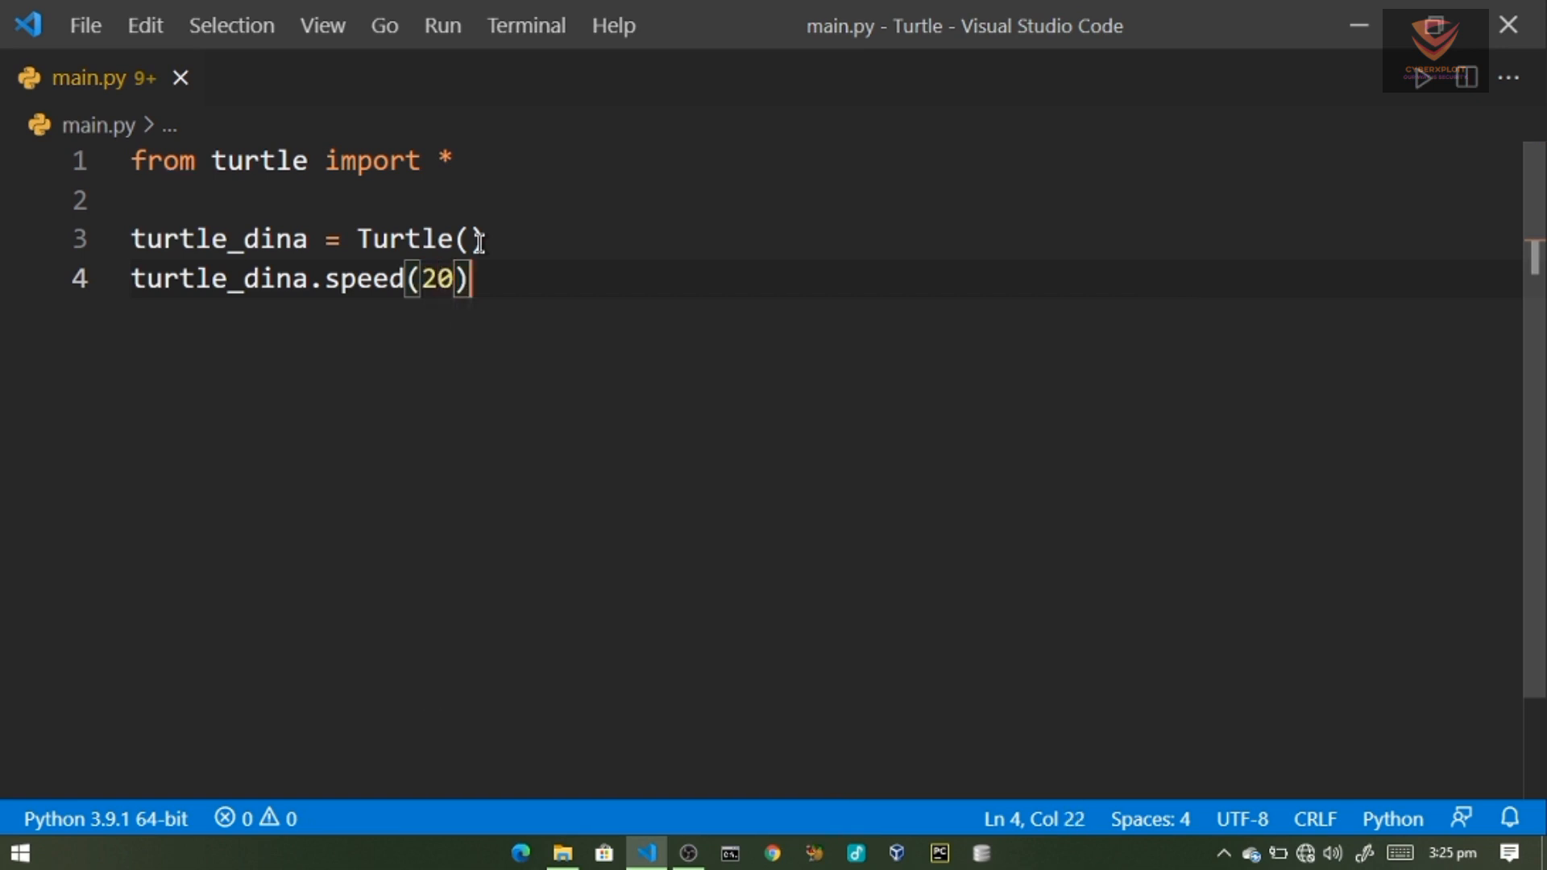
key("Enter")
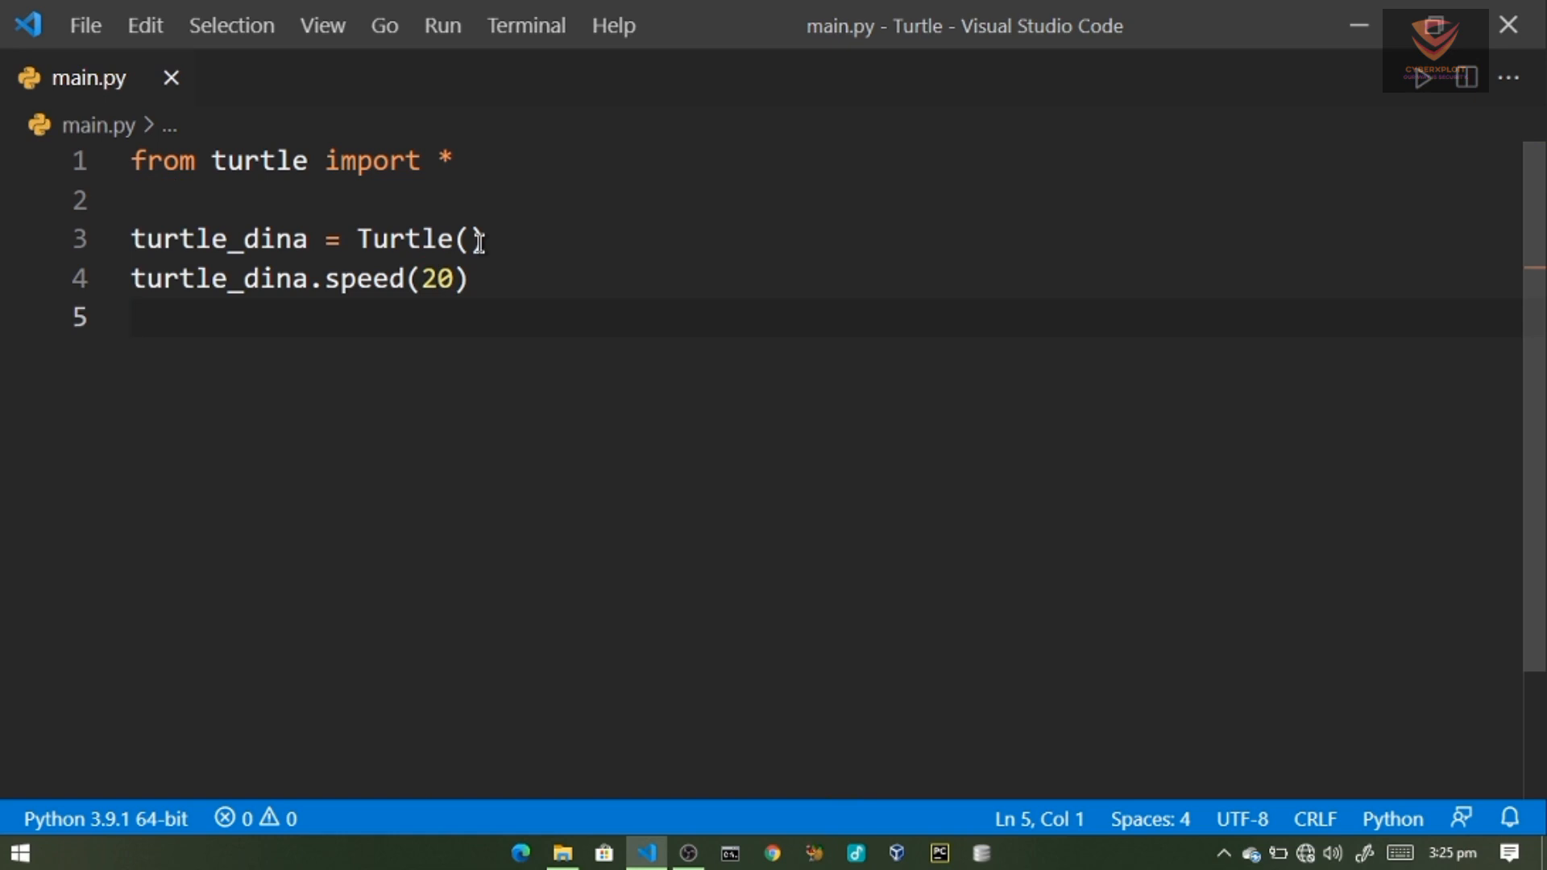
- Add a 'for i in range(500):' loop after a blank line
key("Enter")
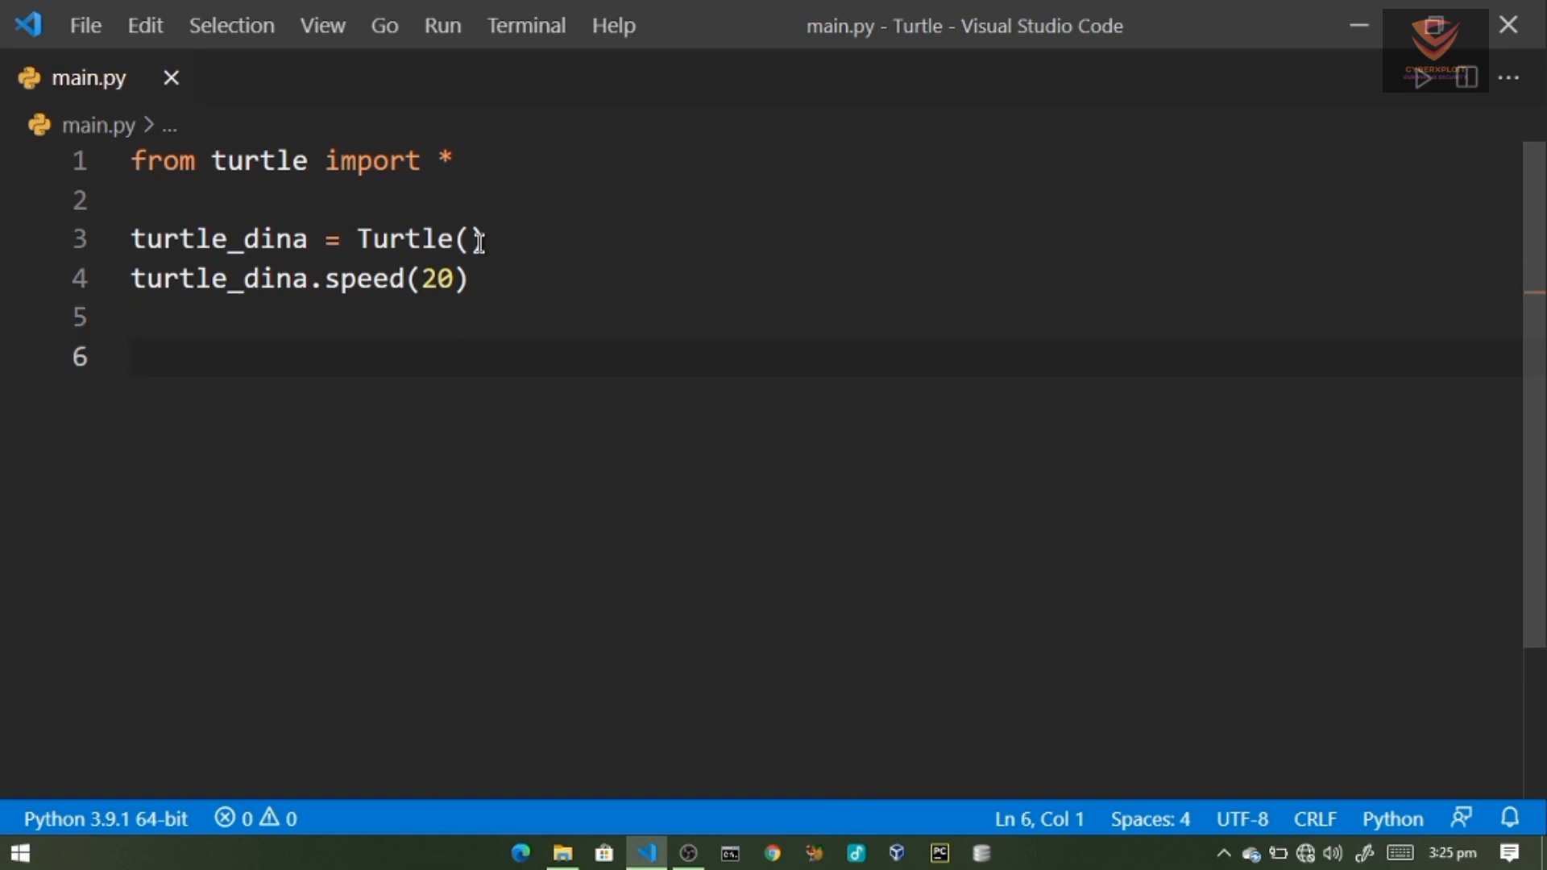
type("fori")
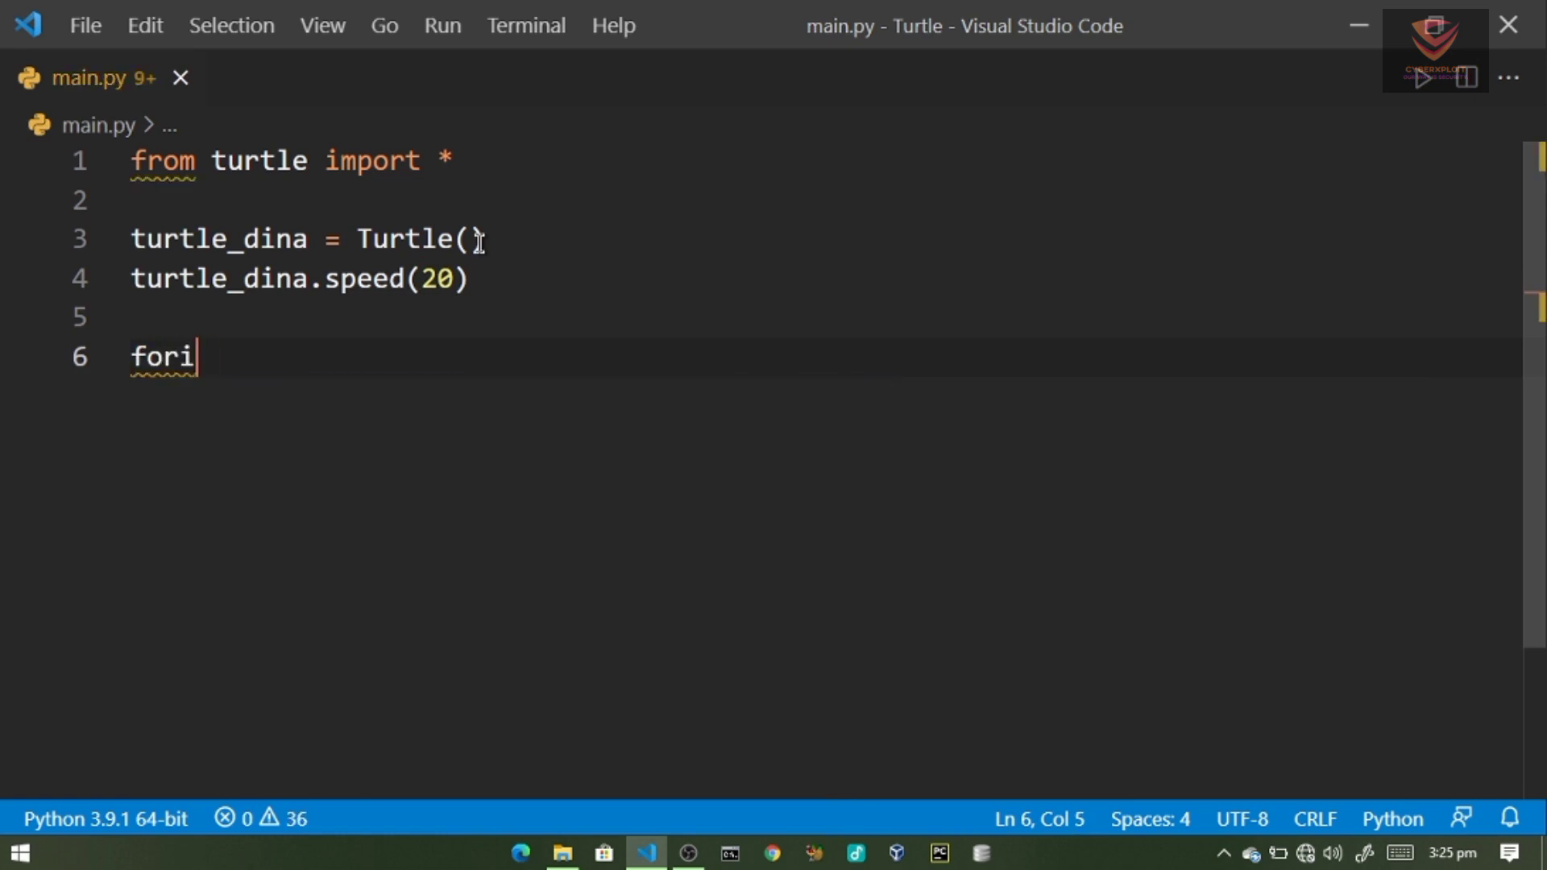
type("\" i in\"")
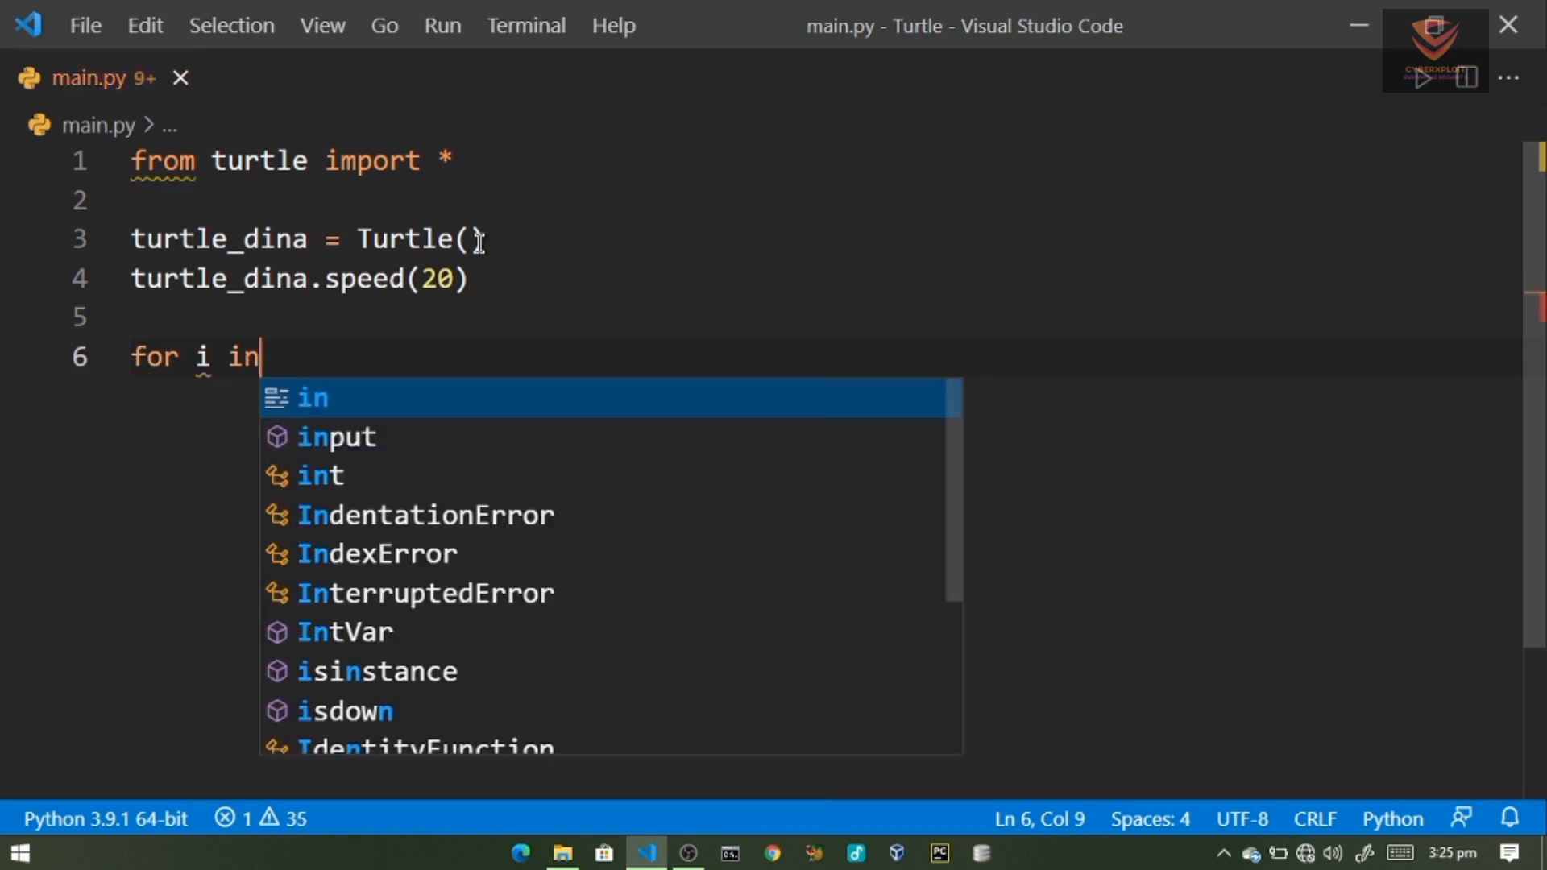
type("range()")
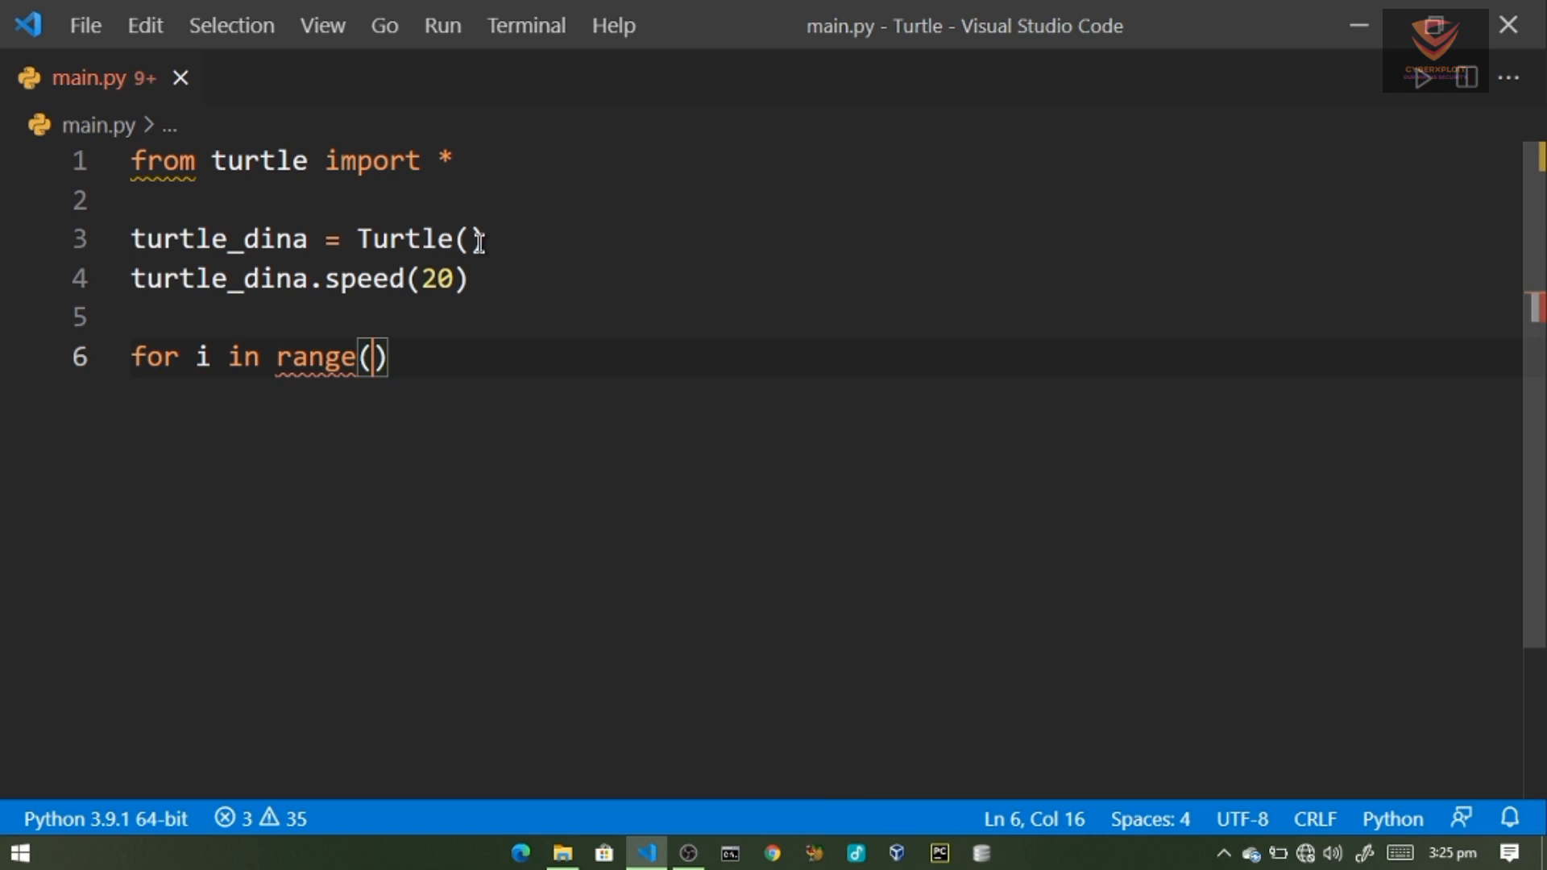
type("500")
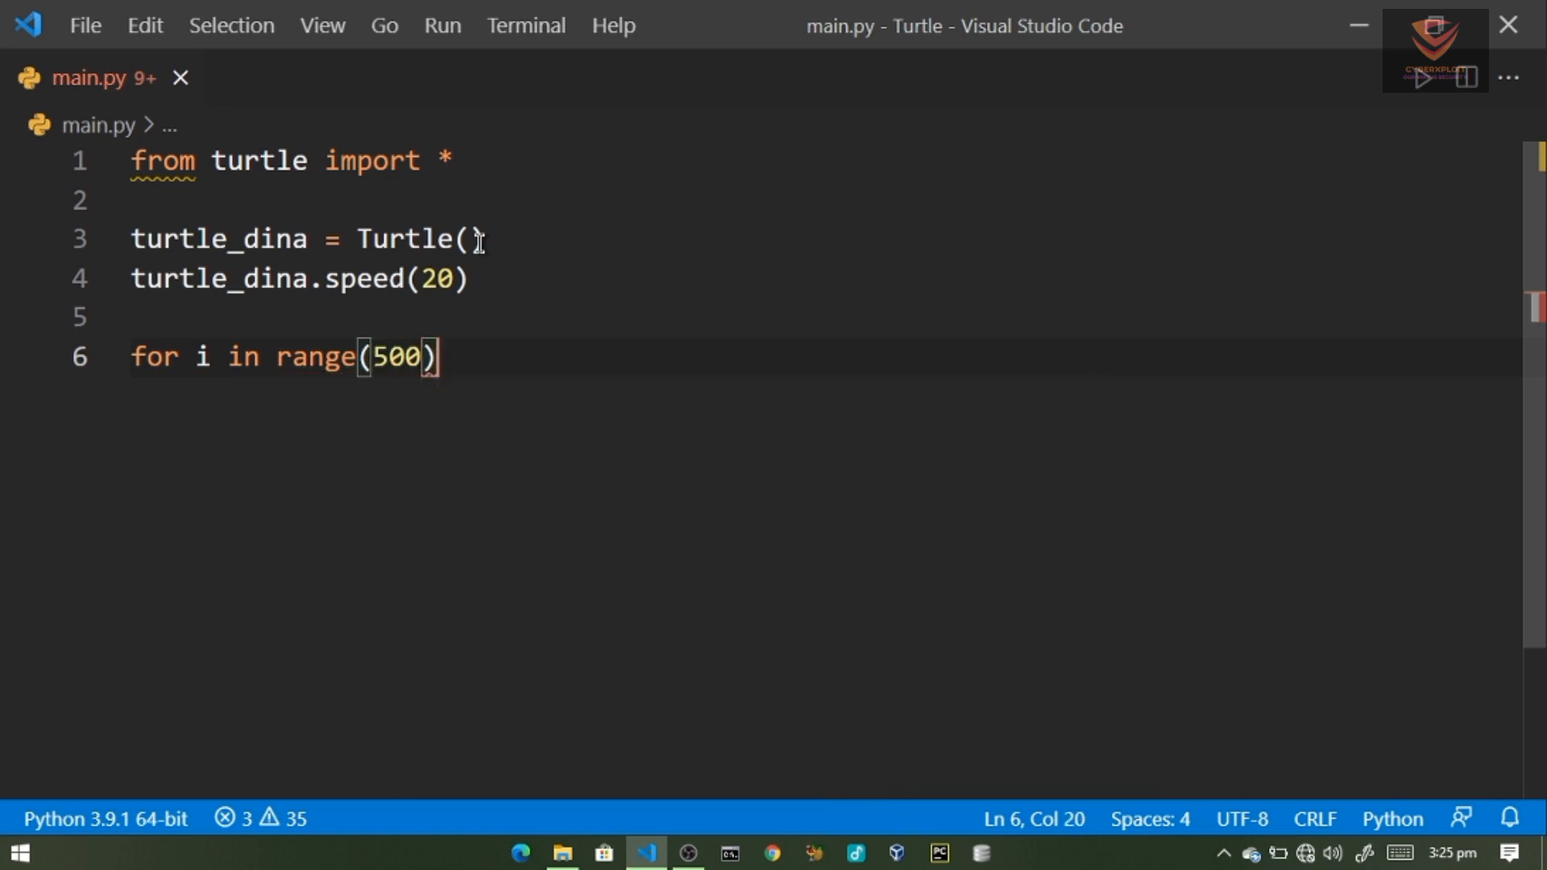
type(":")
key("enter")
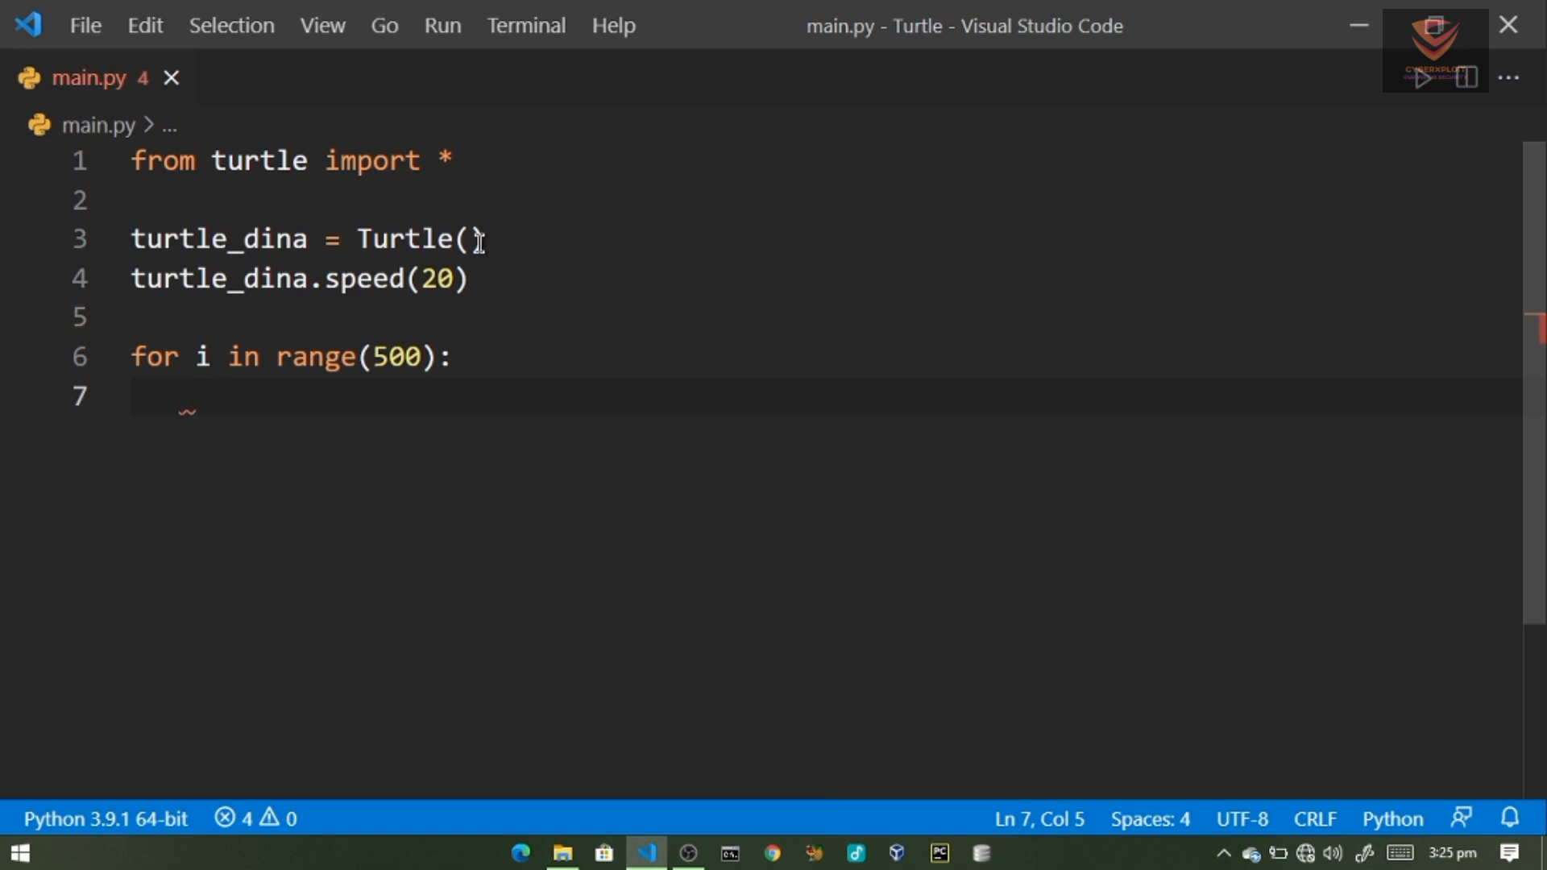
- Inside the loop, move the turtle with turtle_dina.forward(i)
type("t")
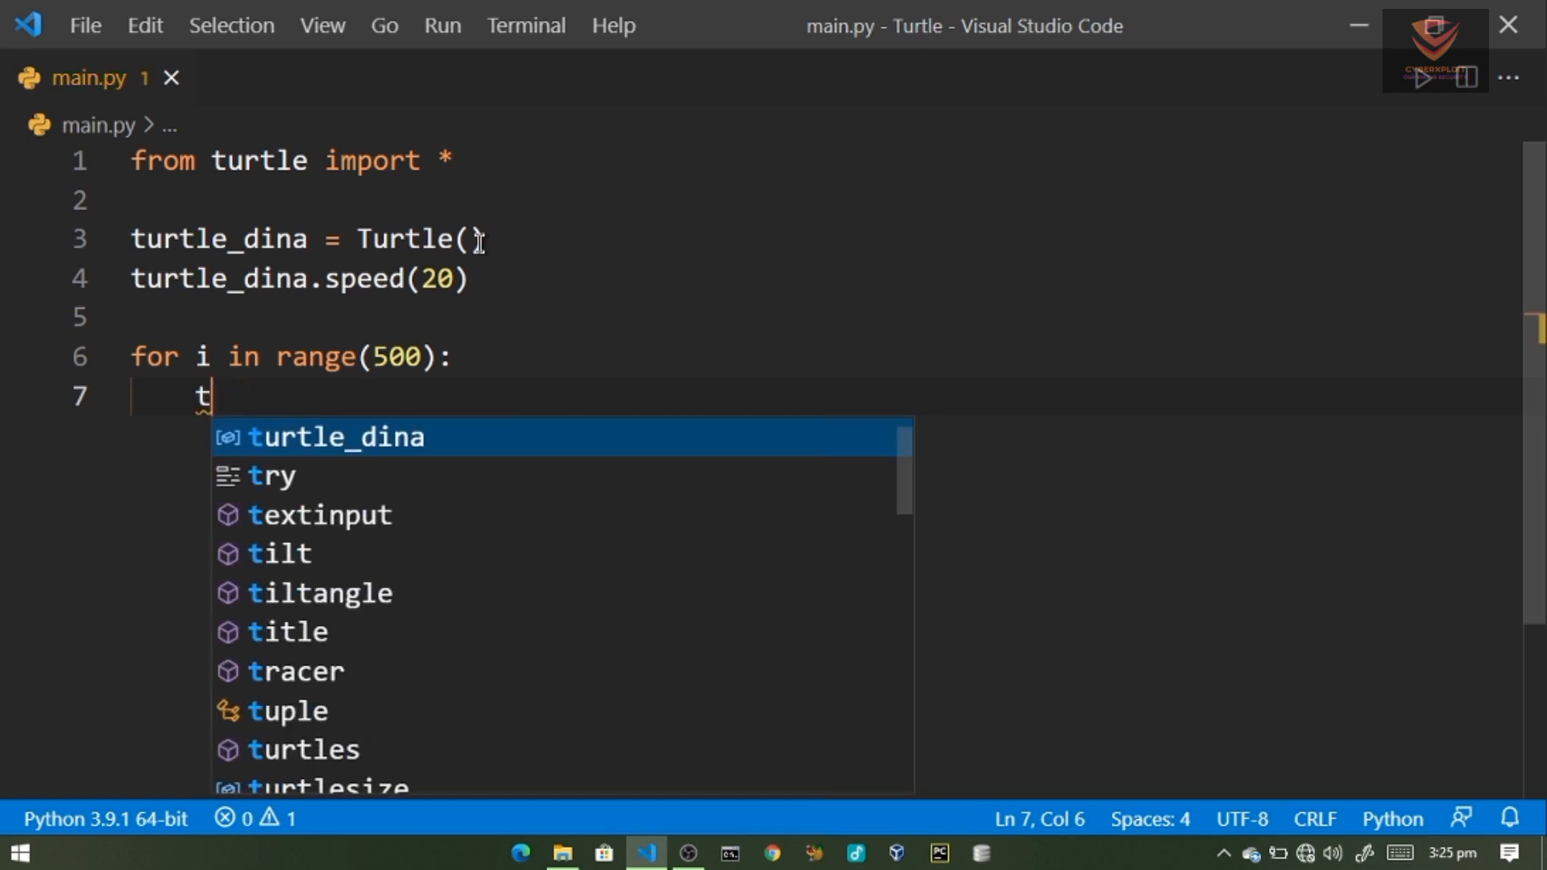
left_click(337, 437)
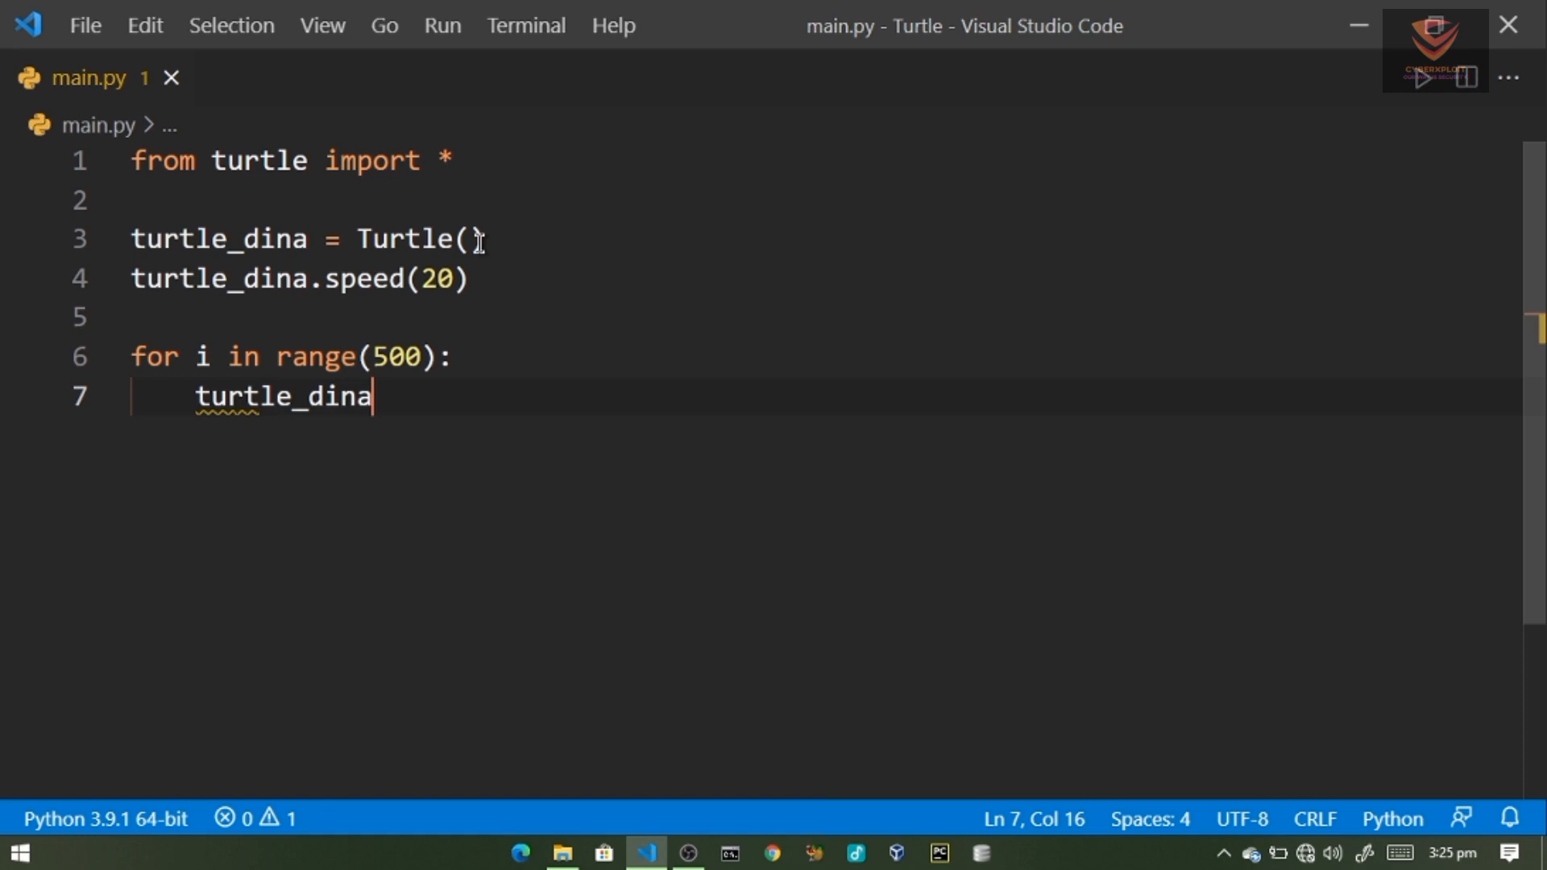
type(".fo")
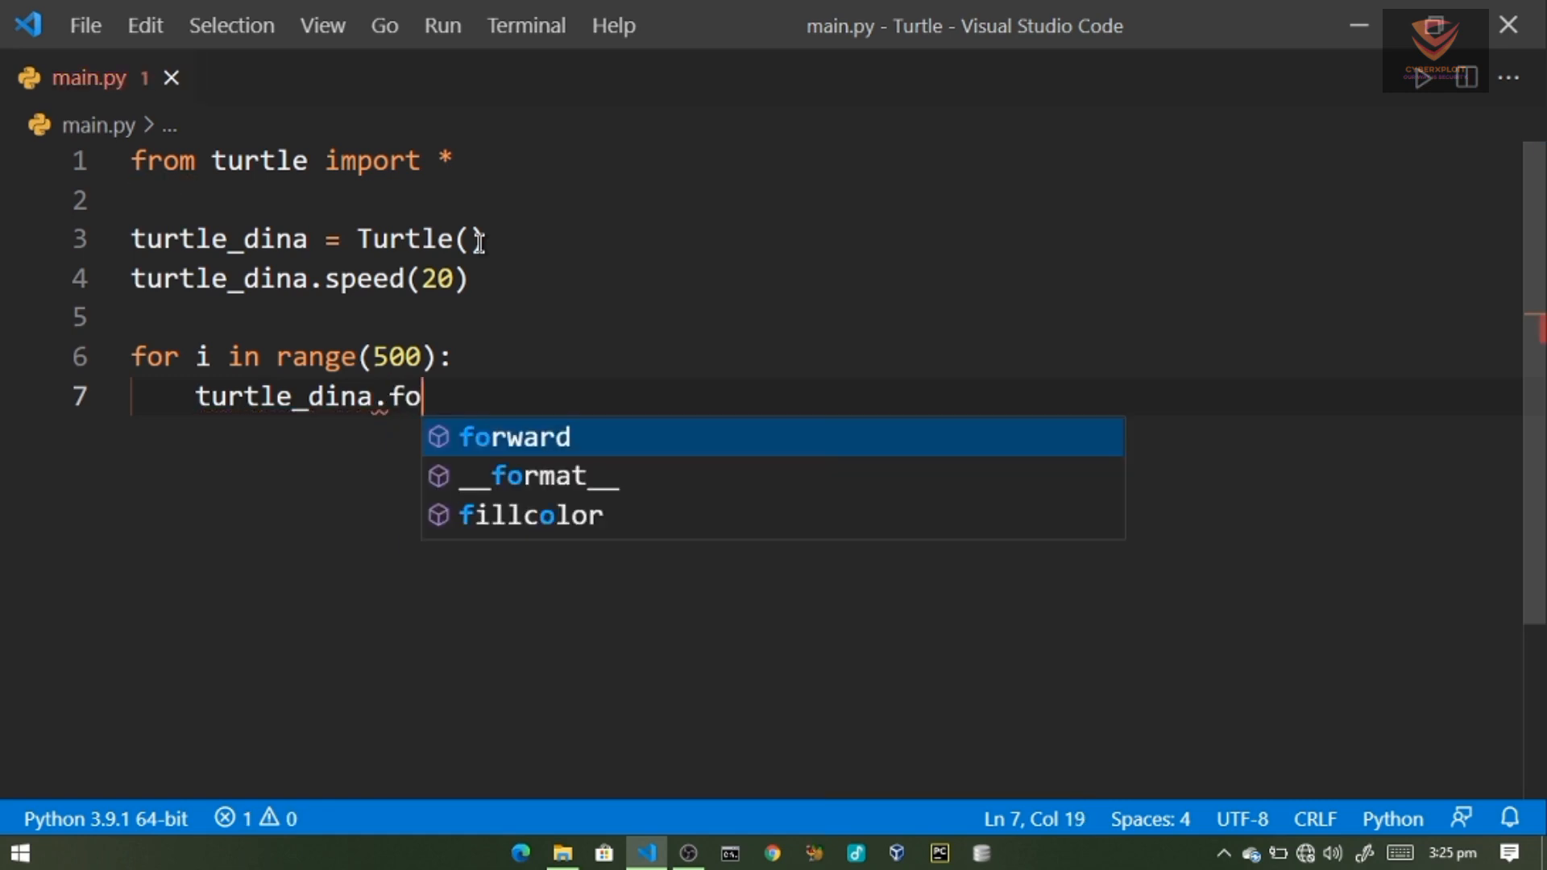
key("Tab")
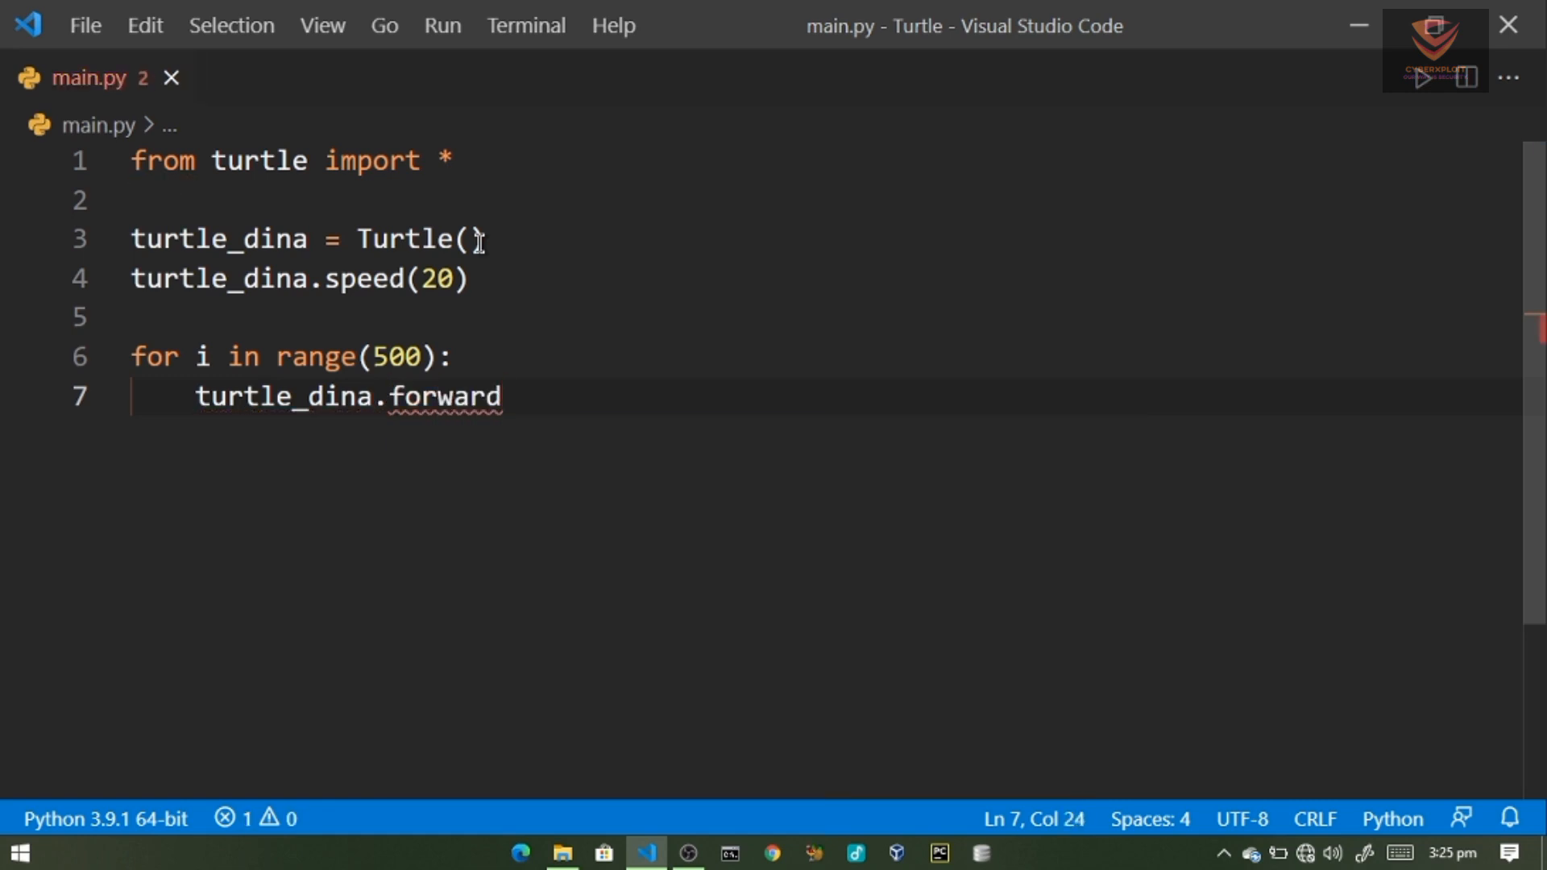
type("(")
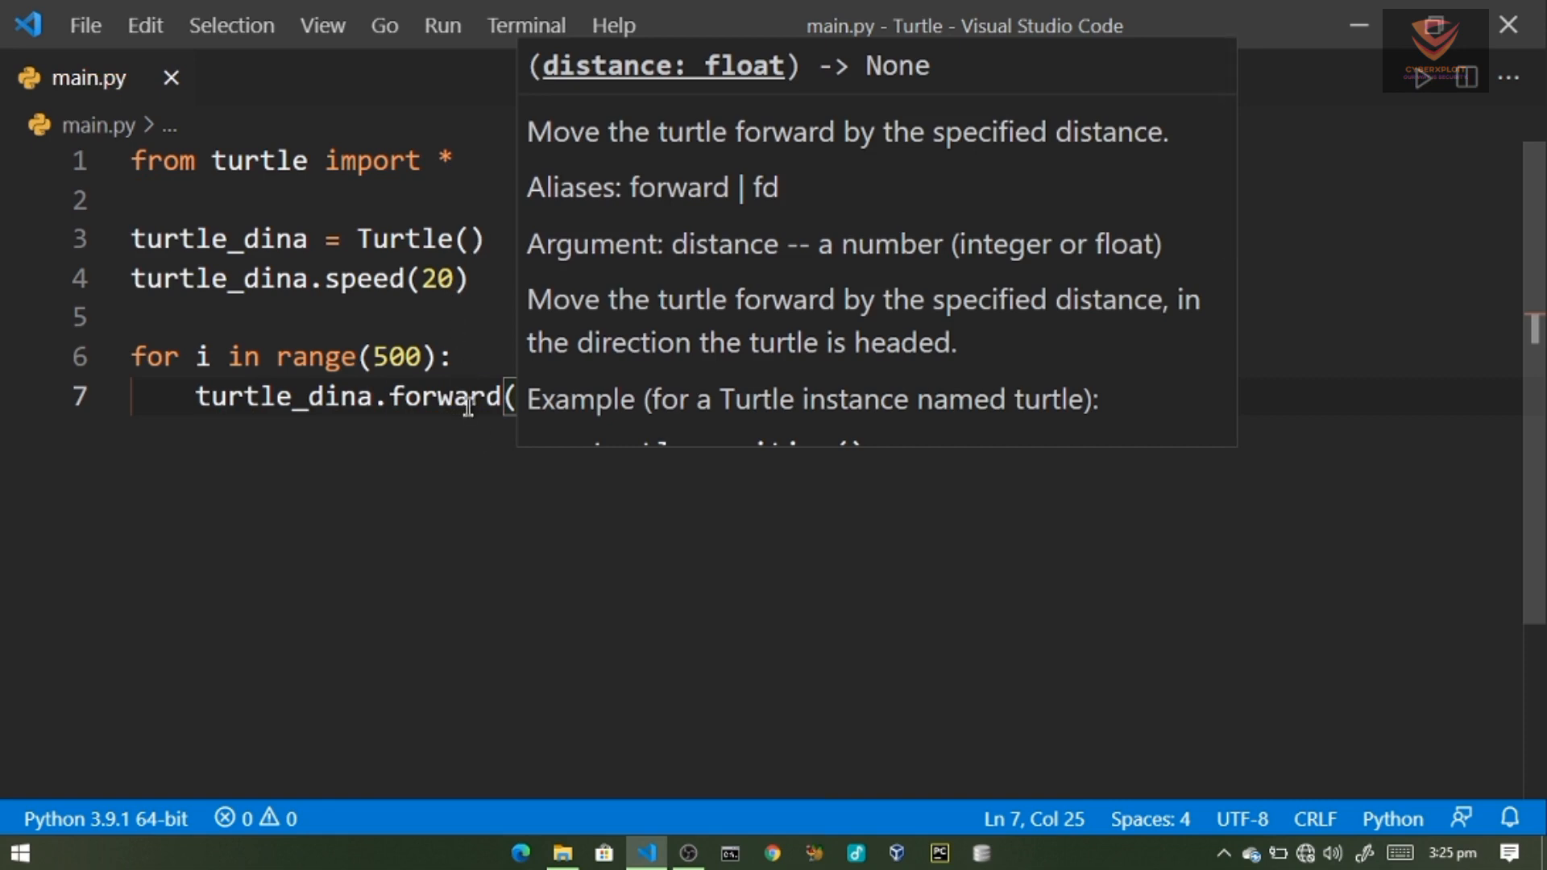
type(")")
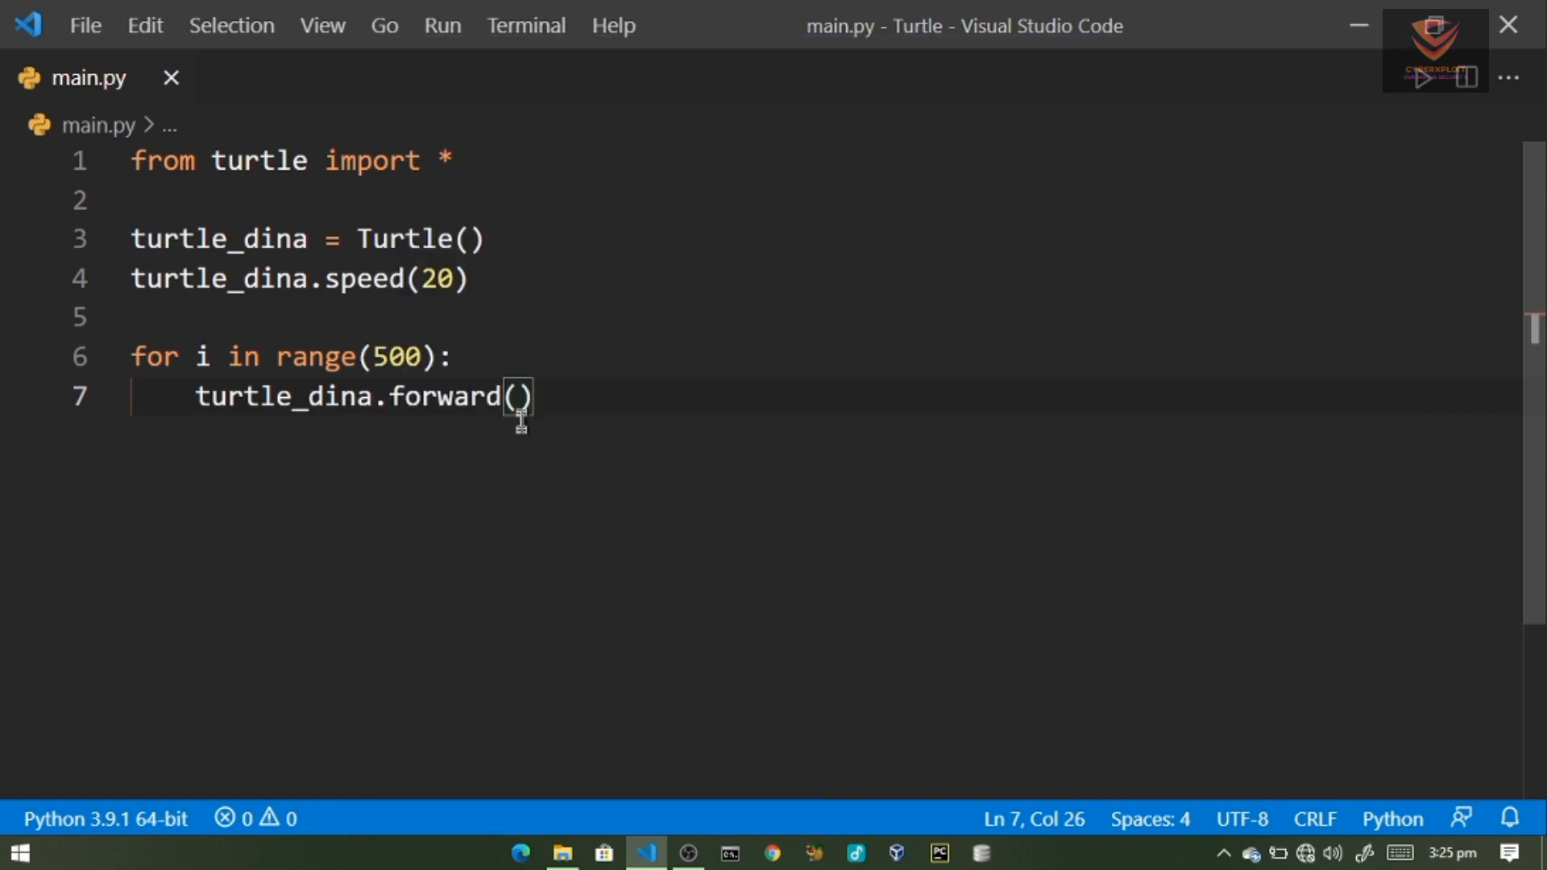
type("i")
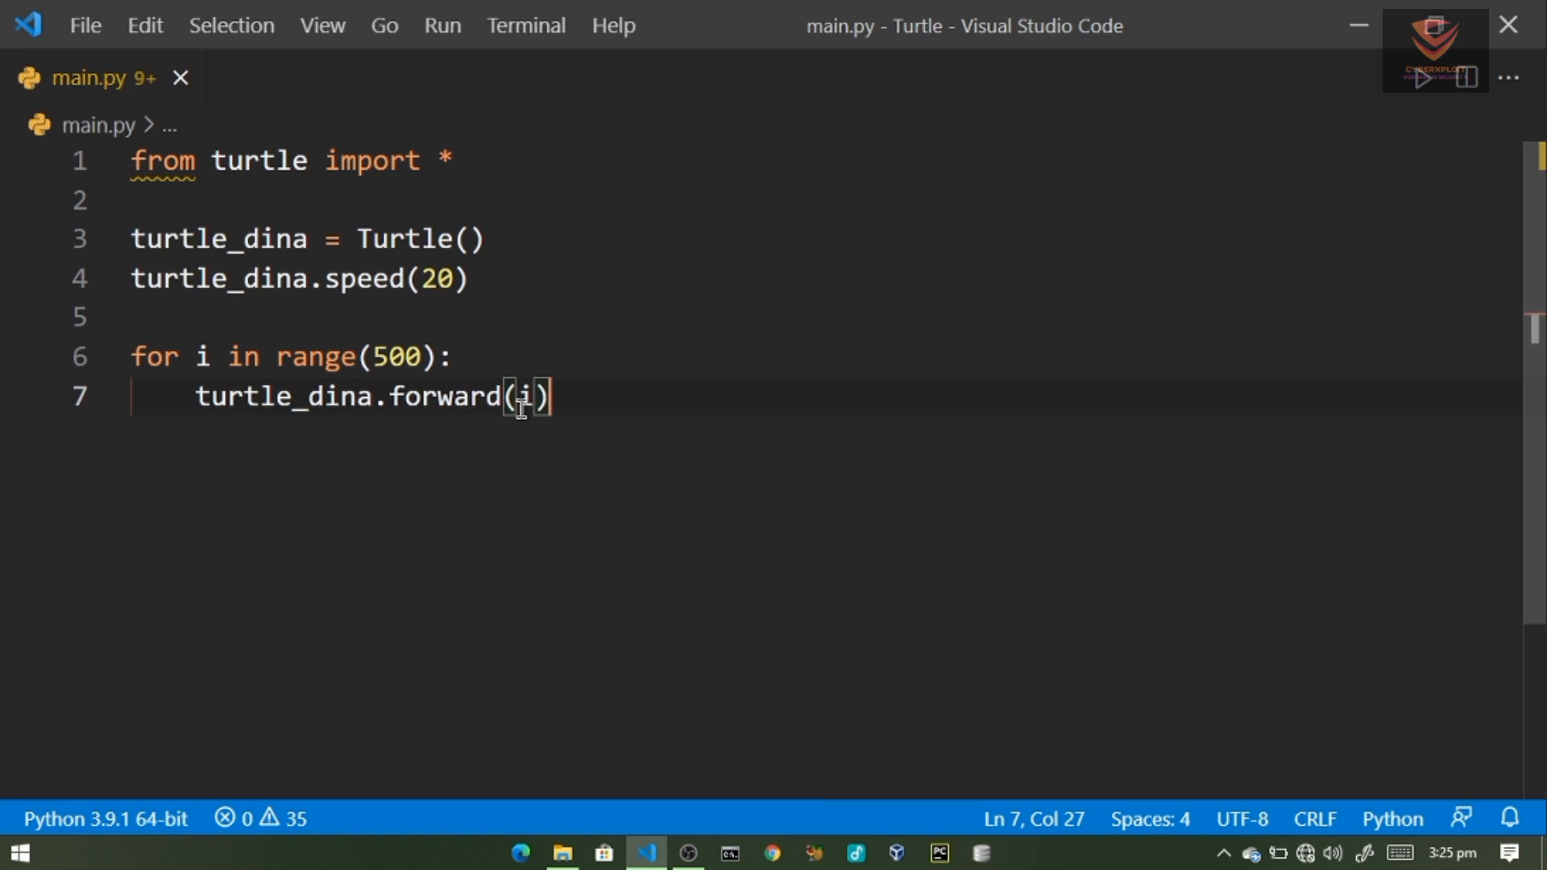
- Add turtle_dina.right(20) inside the loop and a done() call after it
key("Enter")
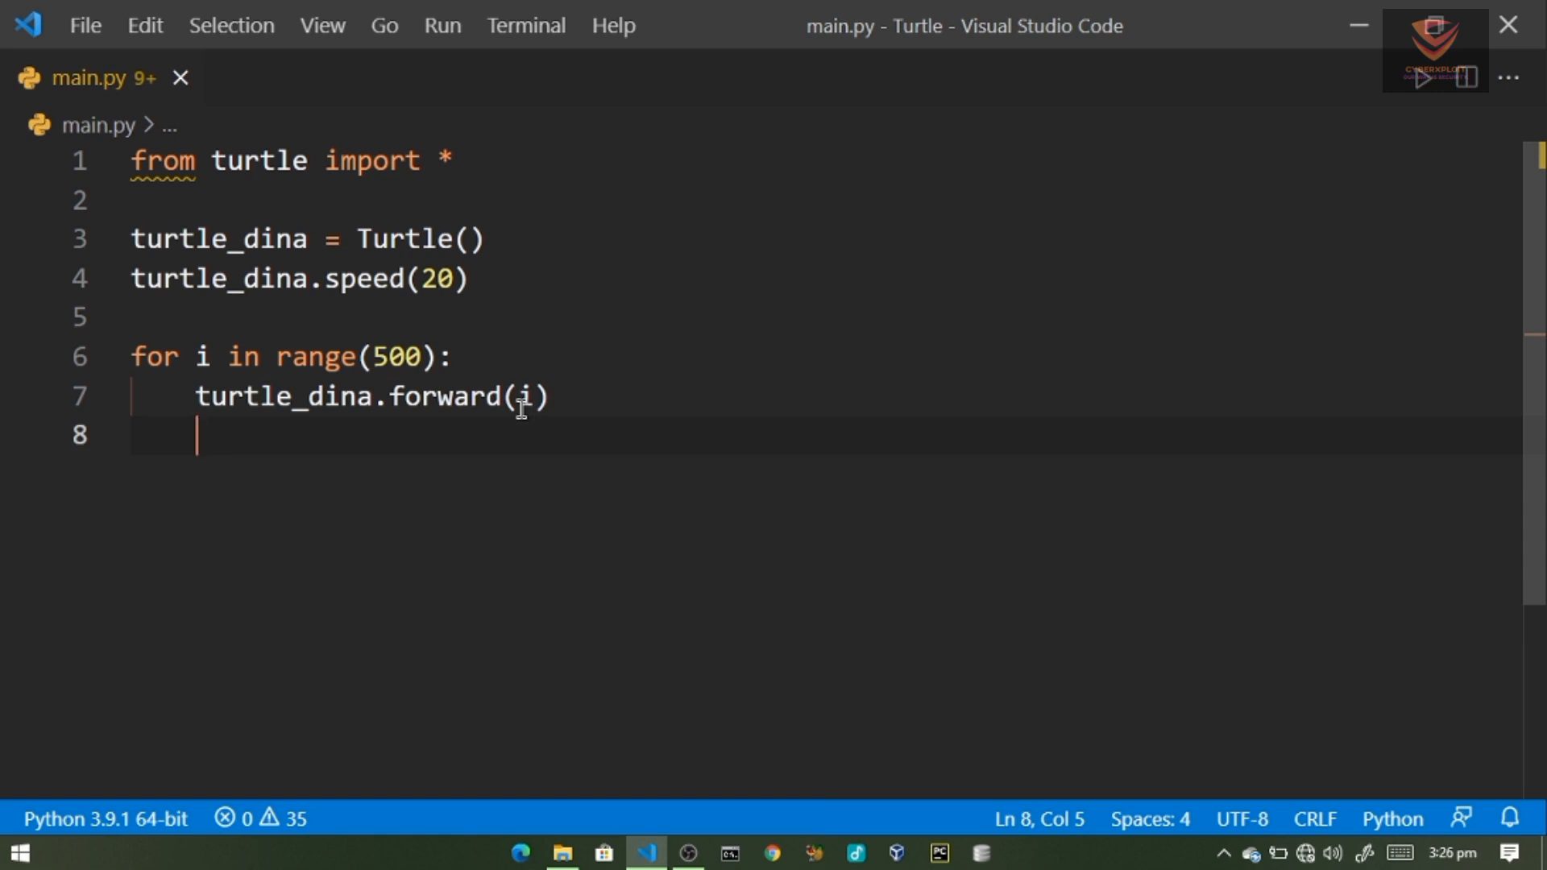
type("turt")
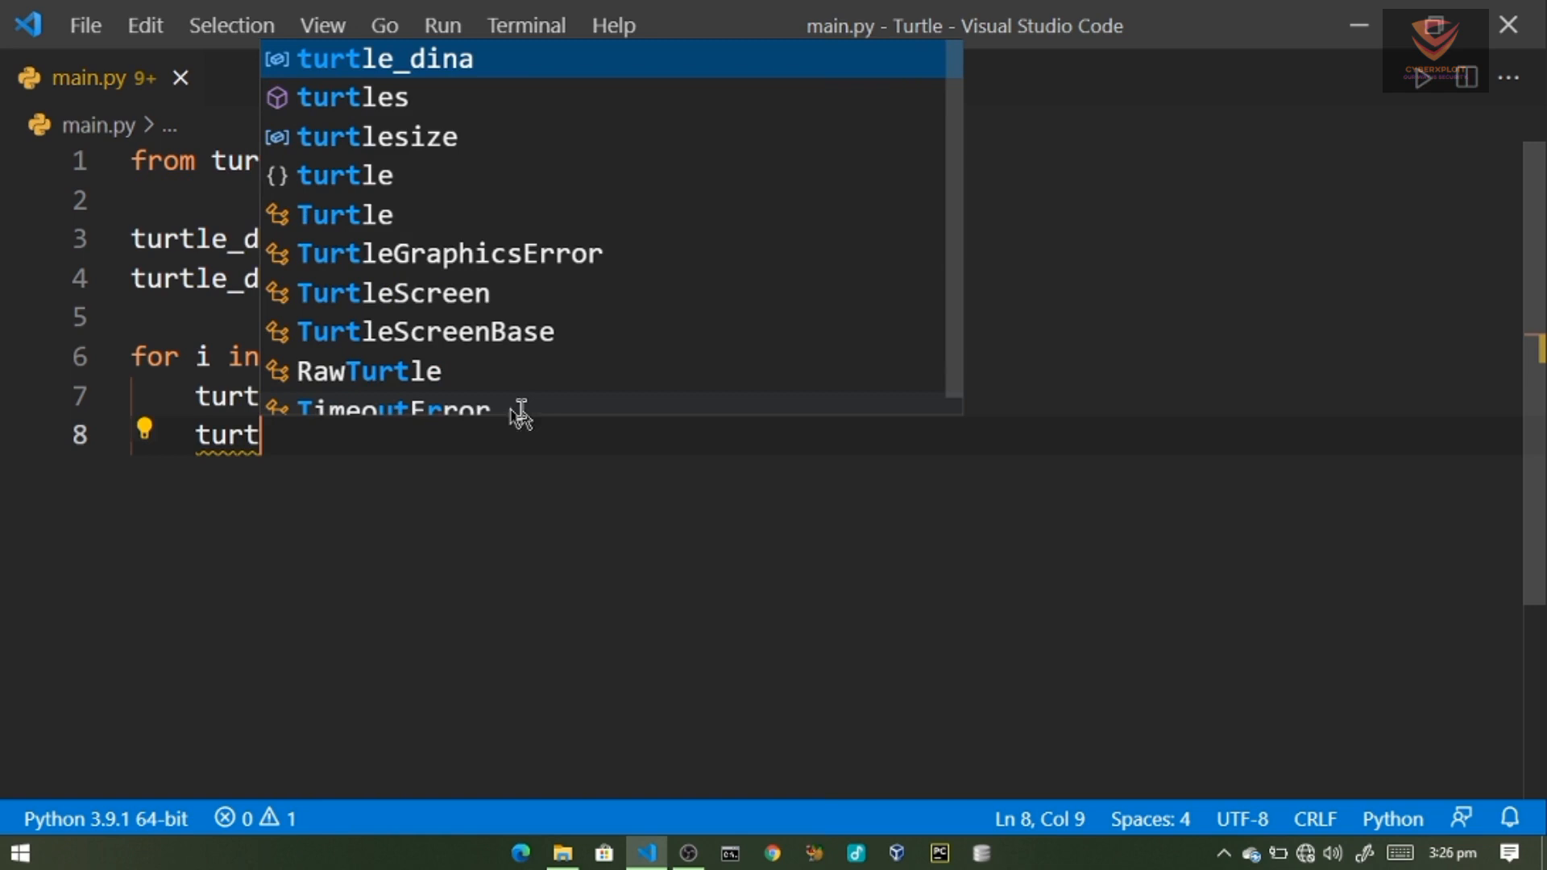
type(".rg")
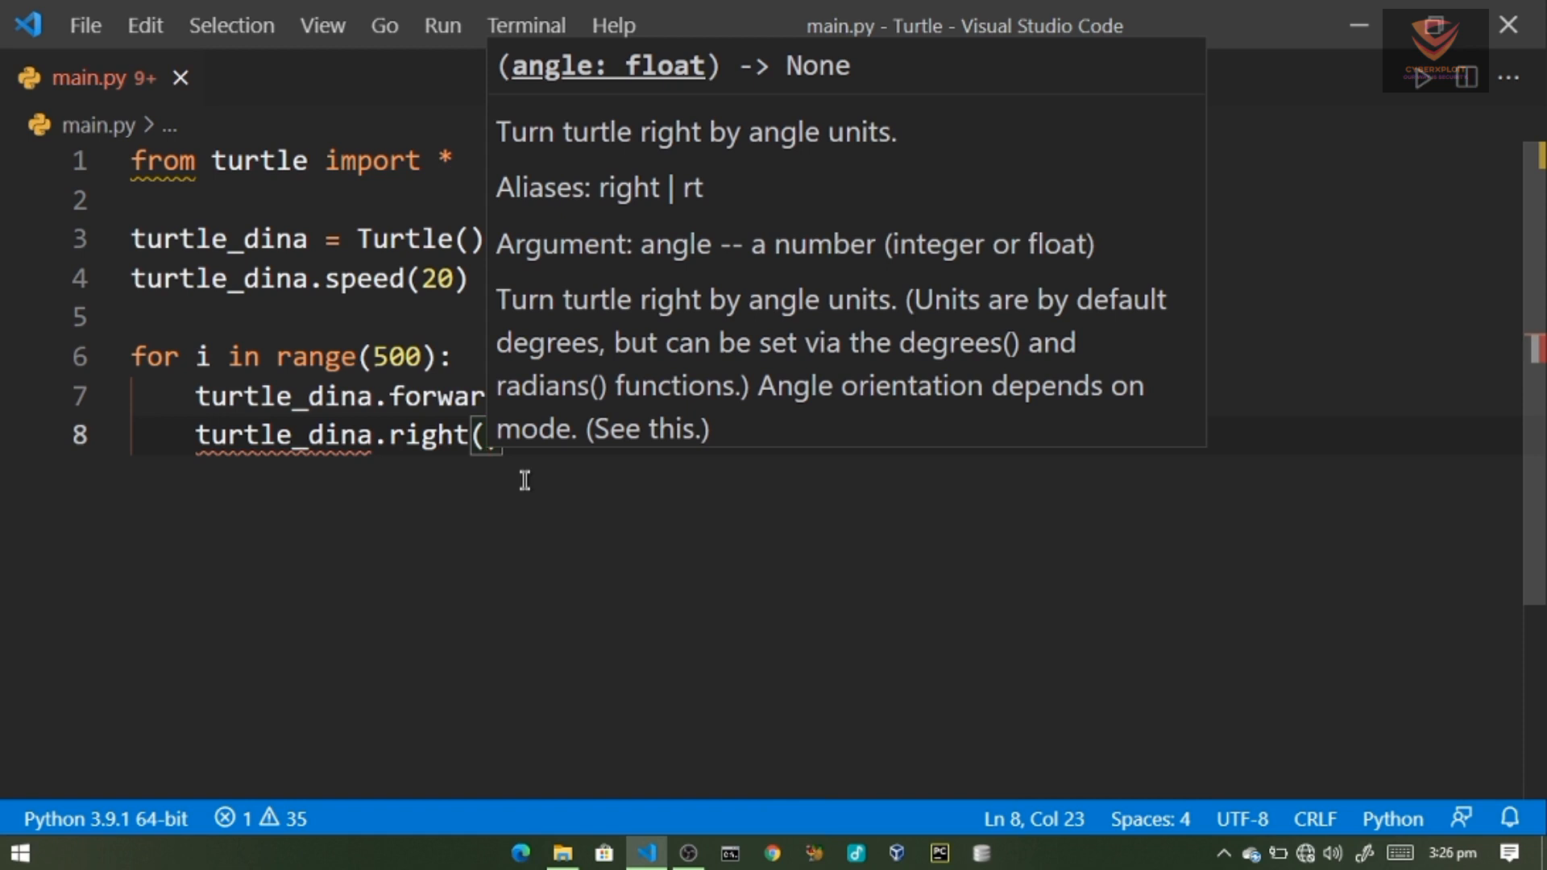
type("2")
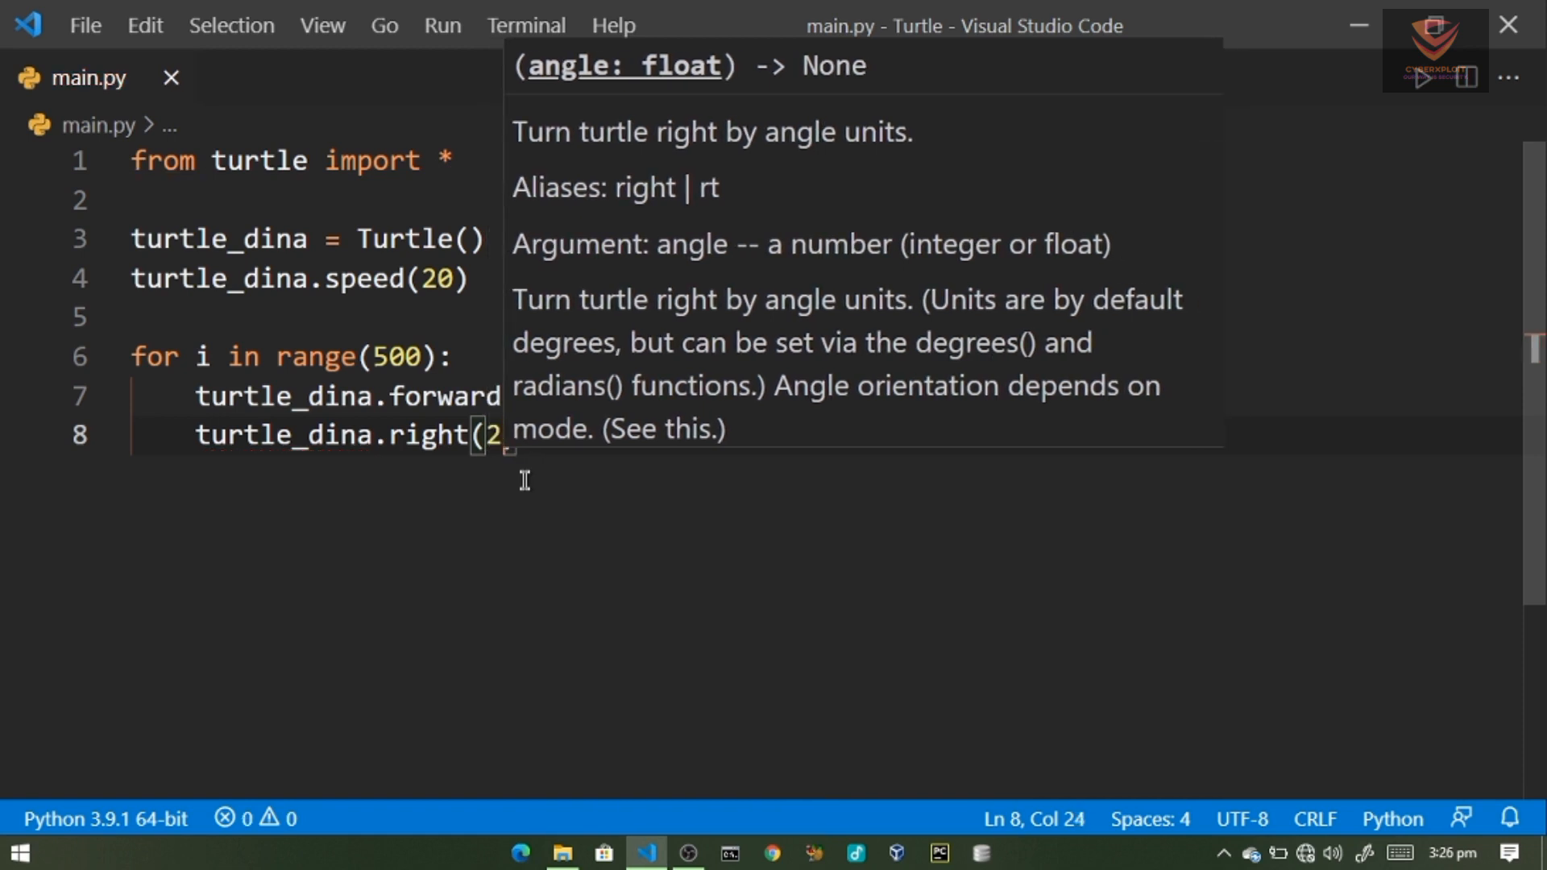
type("0)")
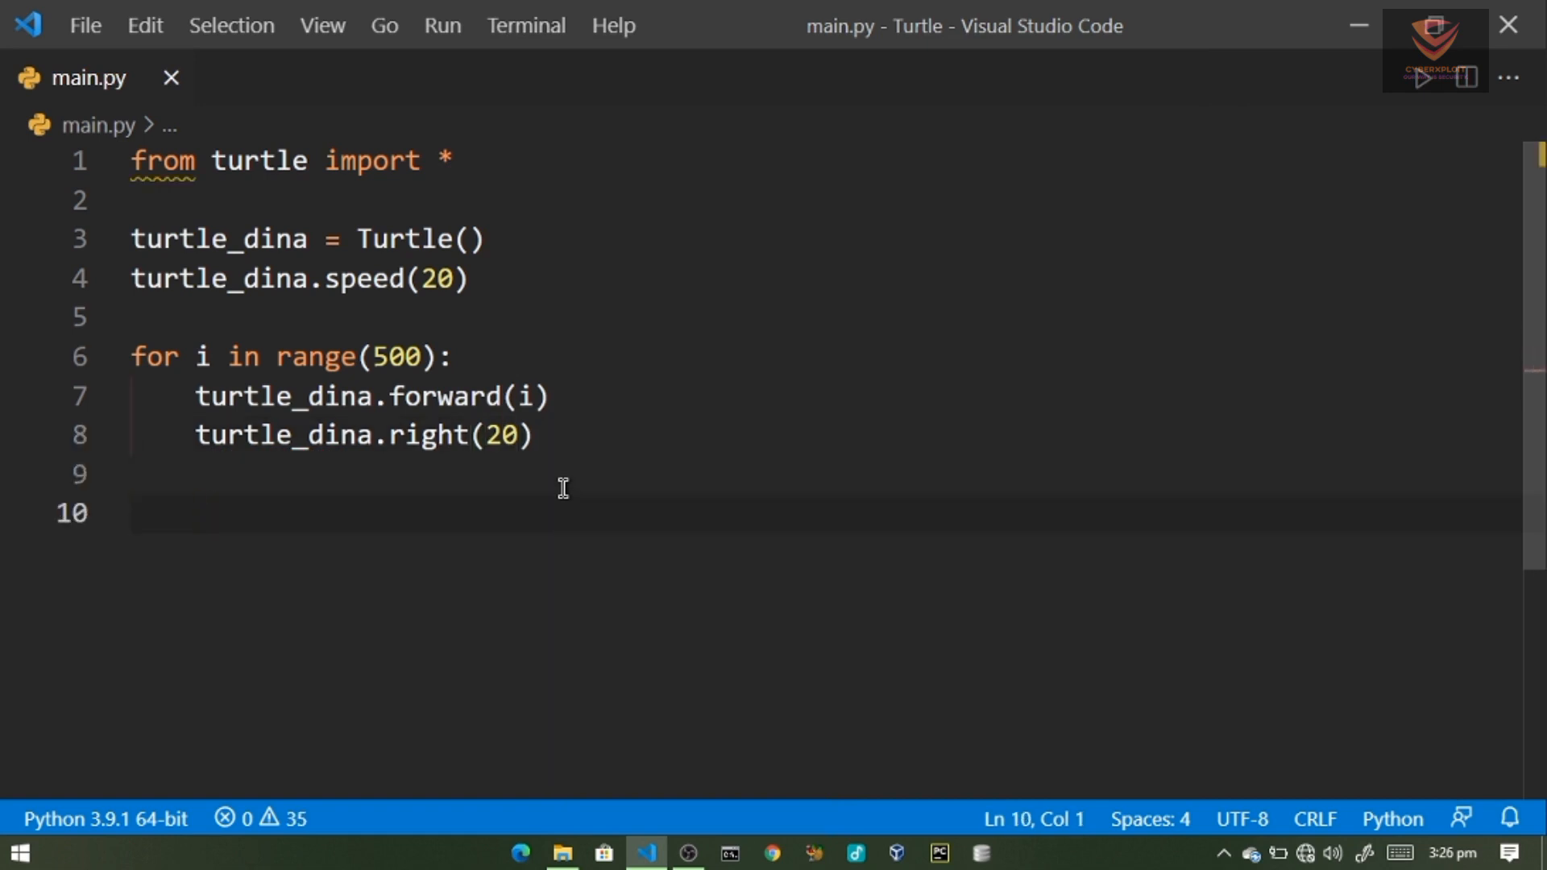
type("done()")
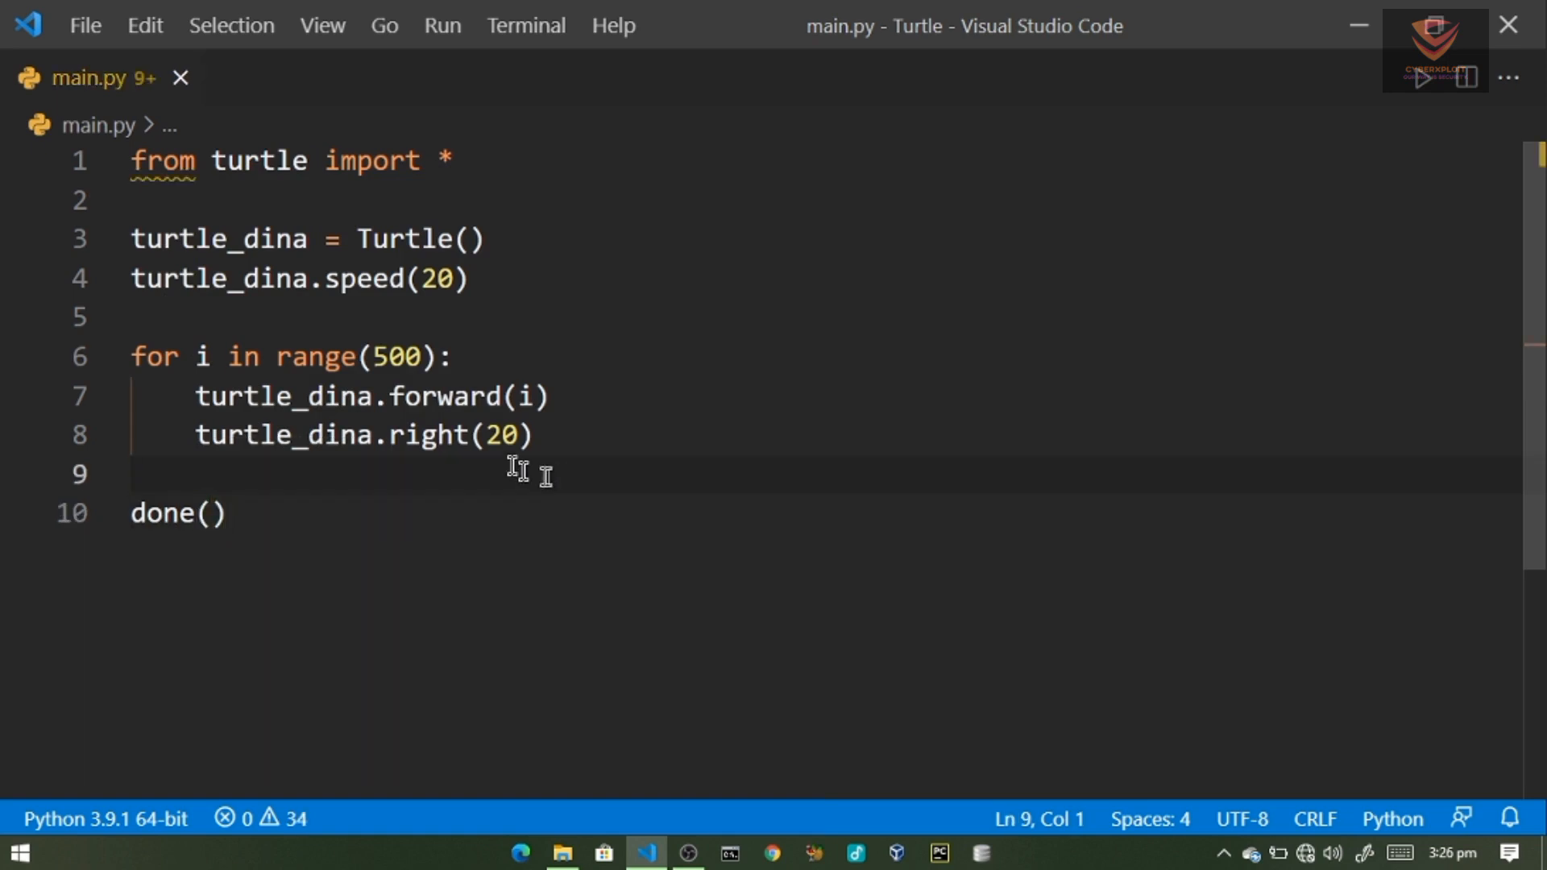
mouse_move(183, 513)
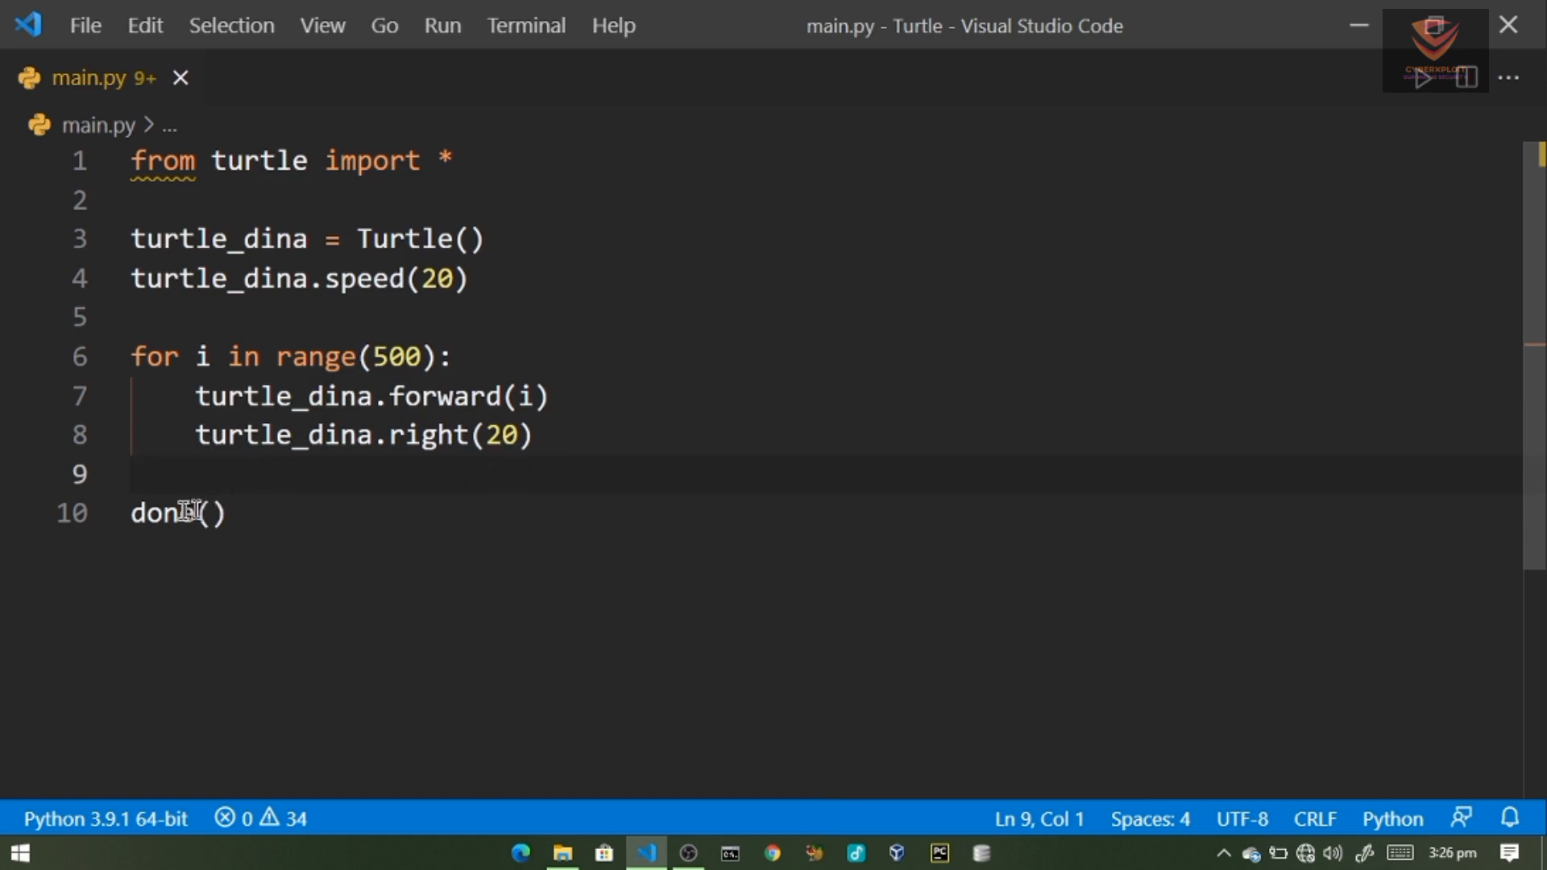
mouse_move(1418, 103)
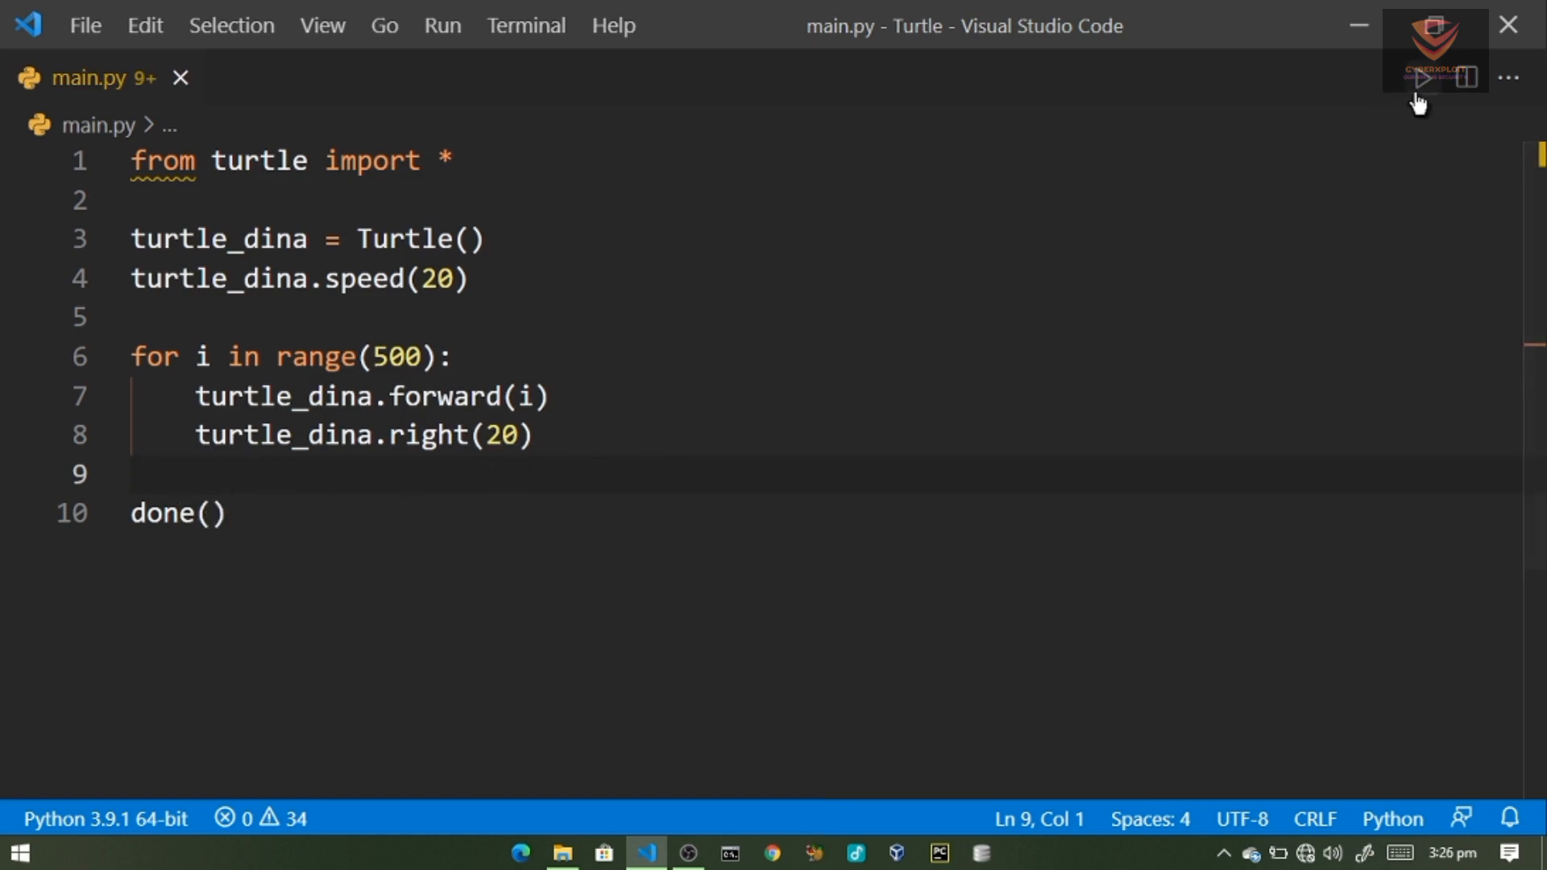
- Run main.py via Run Code to draw the spiral, then close the Turtle Graphics window
left_click(1422, 79)
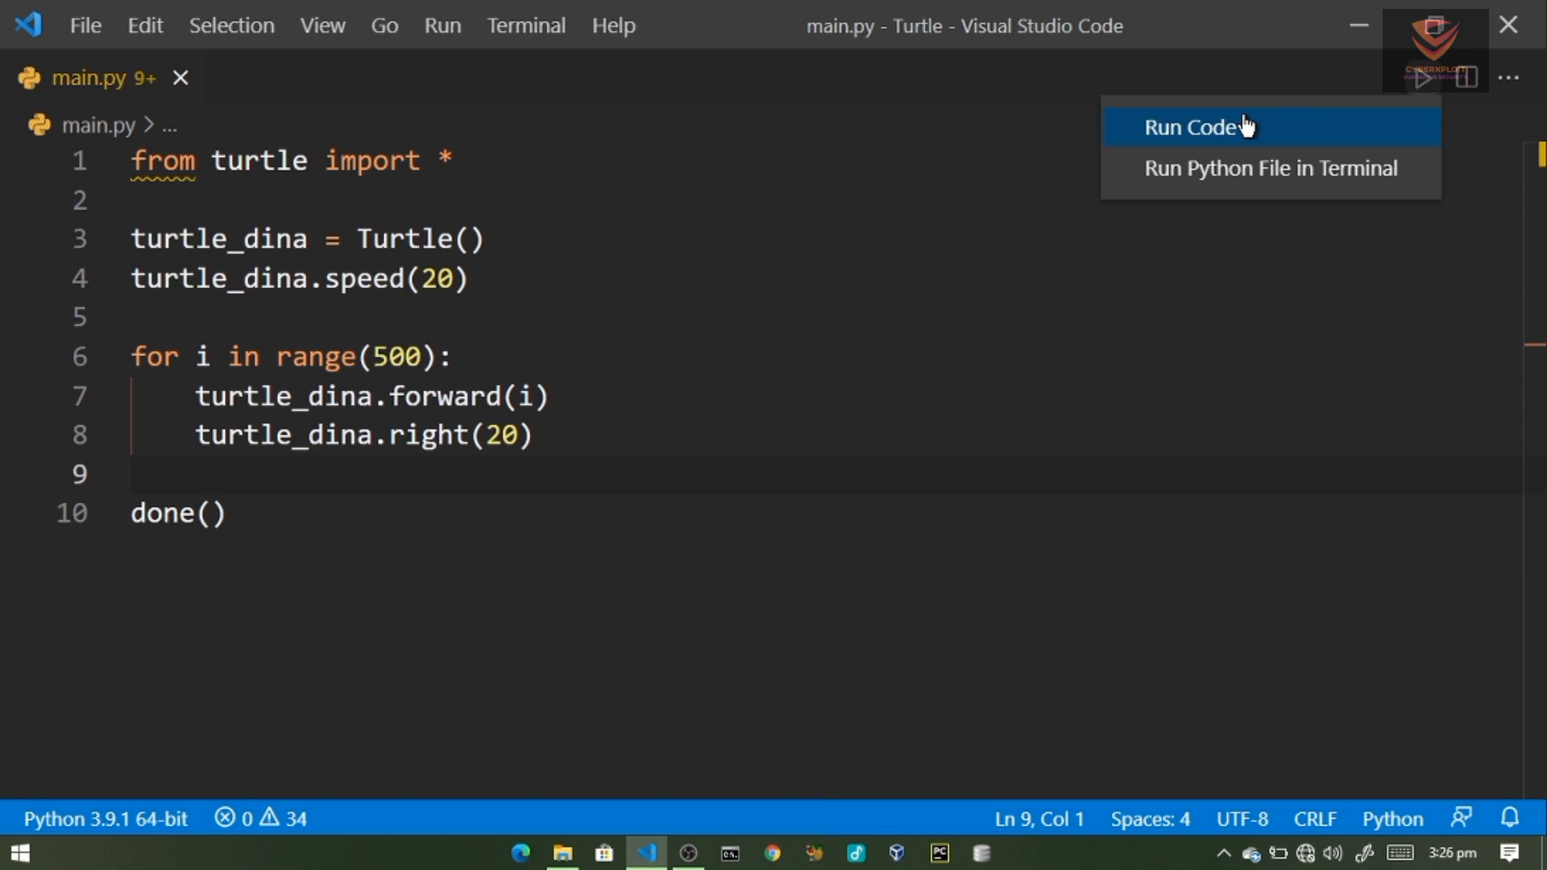
left_click(1196, 126)
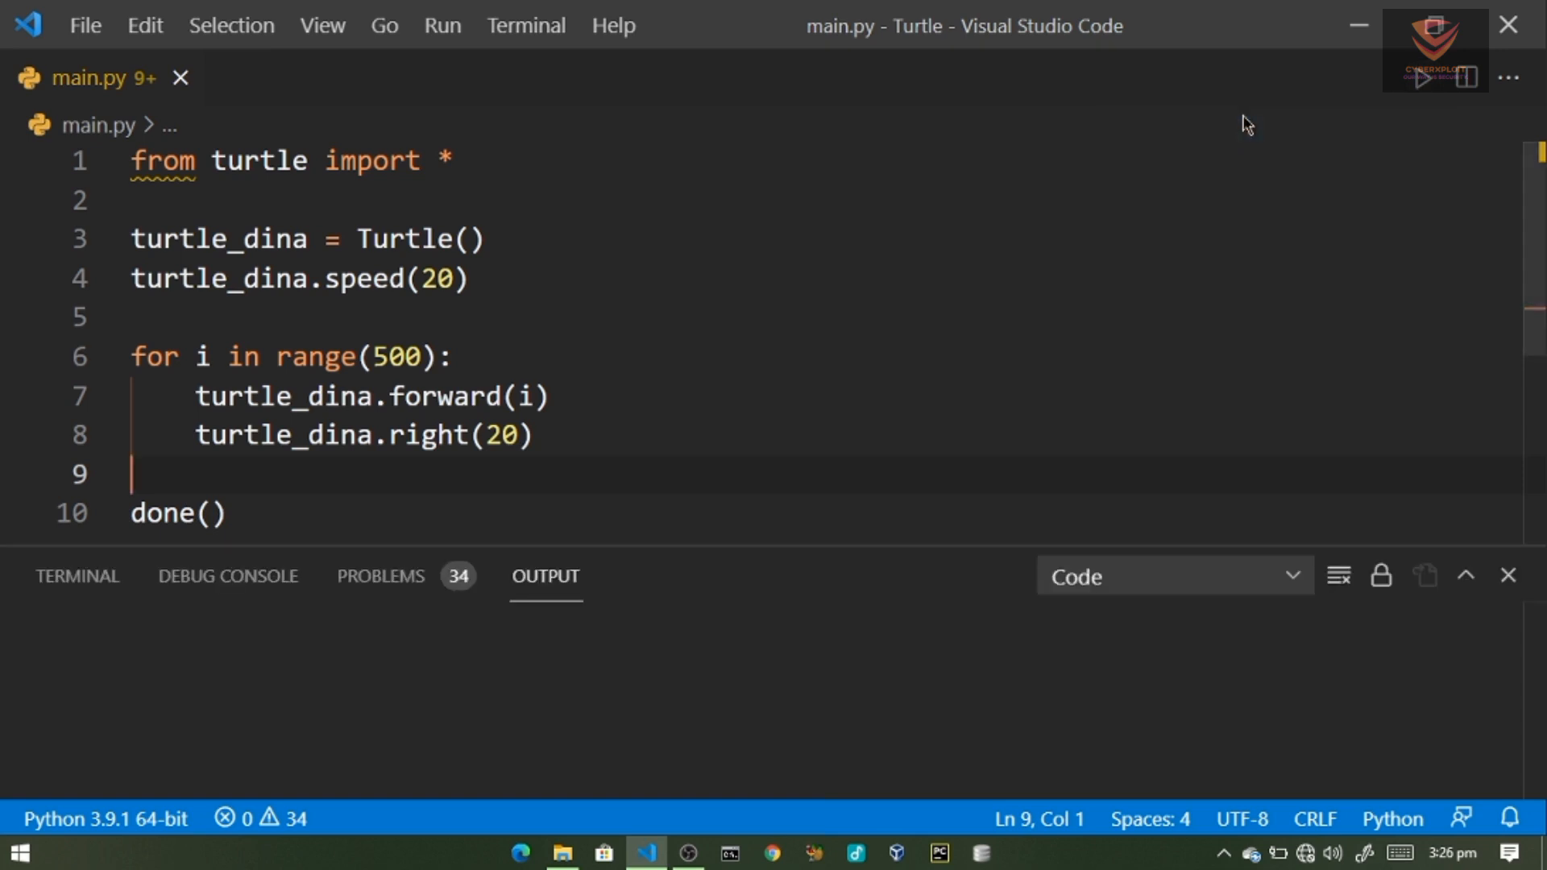
left_click(1424, 77)
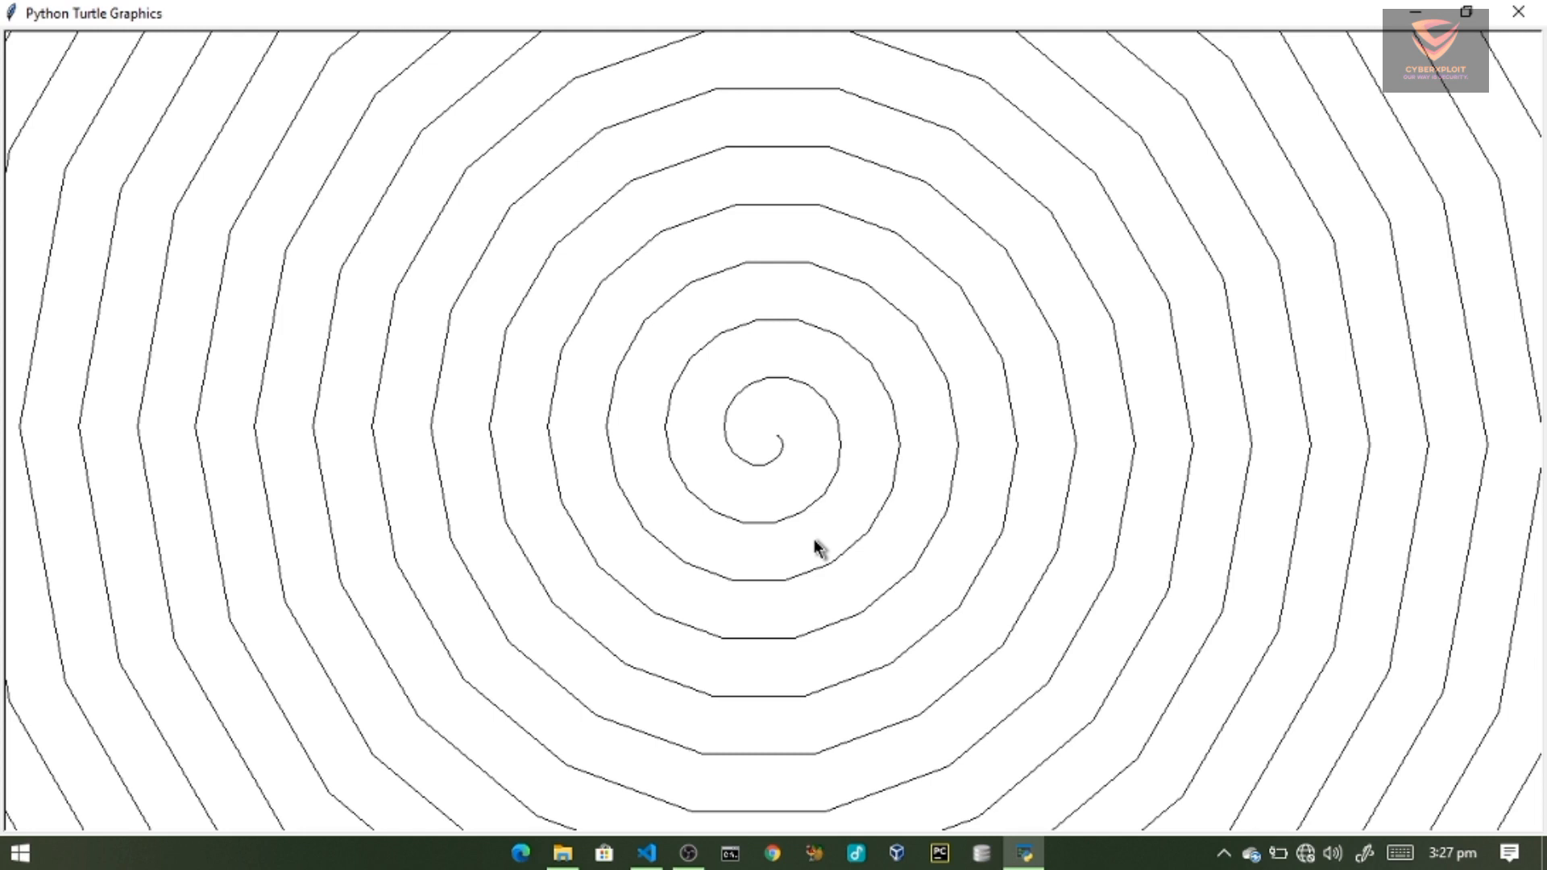
mouse_move(1502, 46)
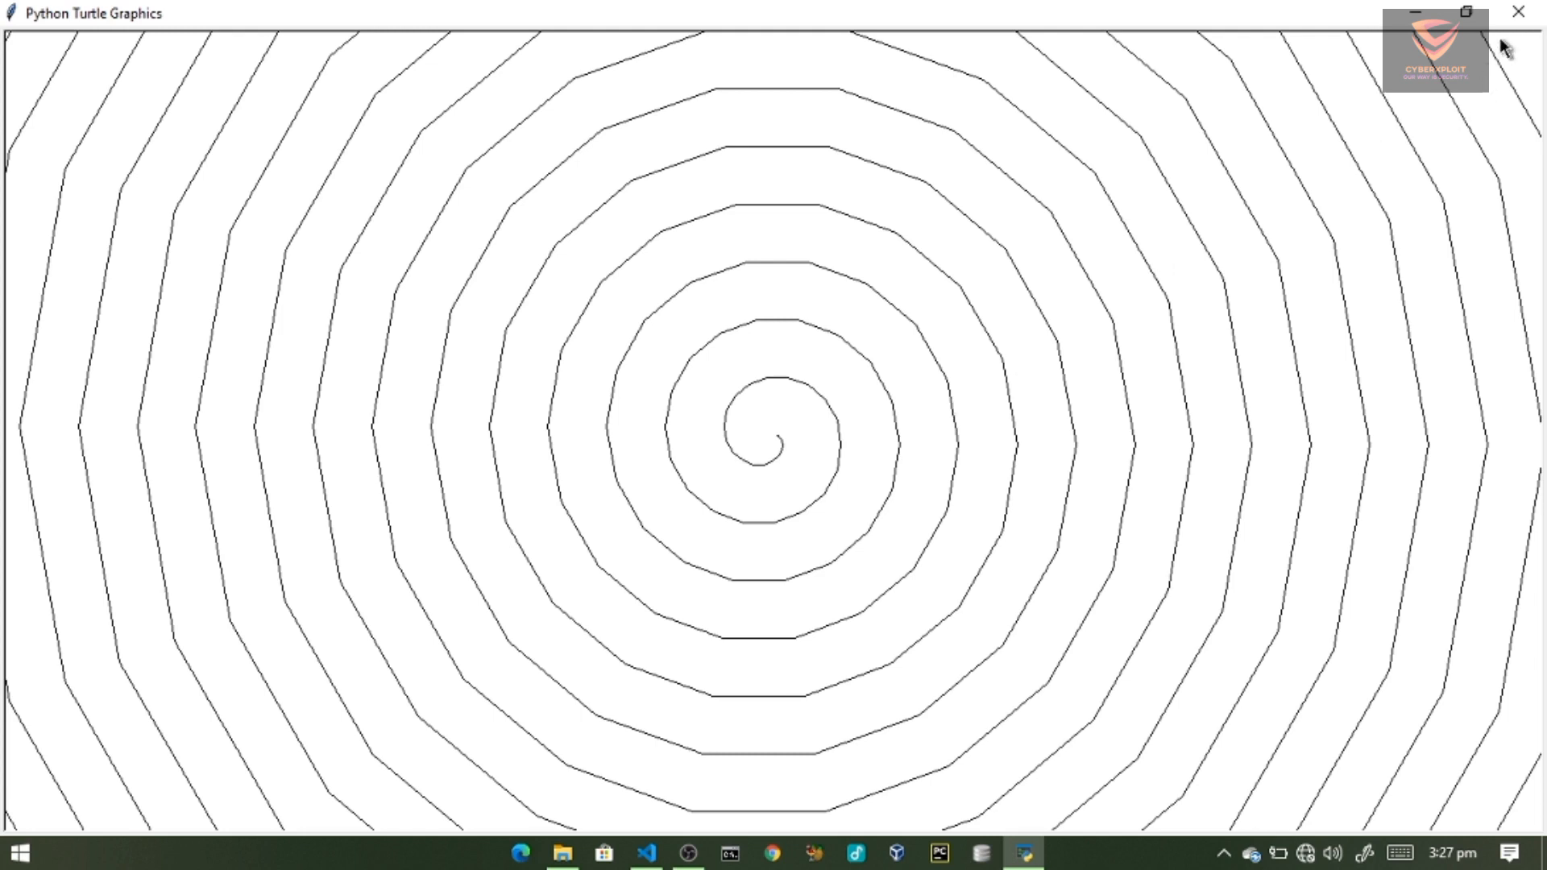
left_click(644, 853)
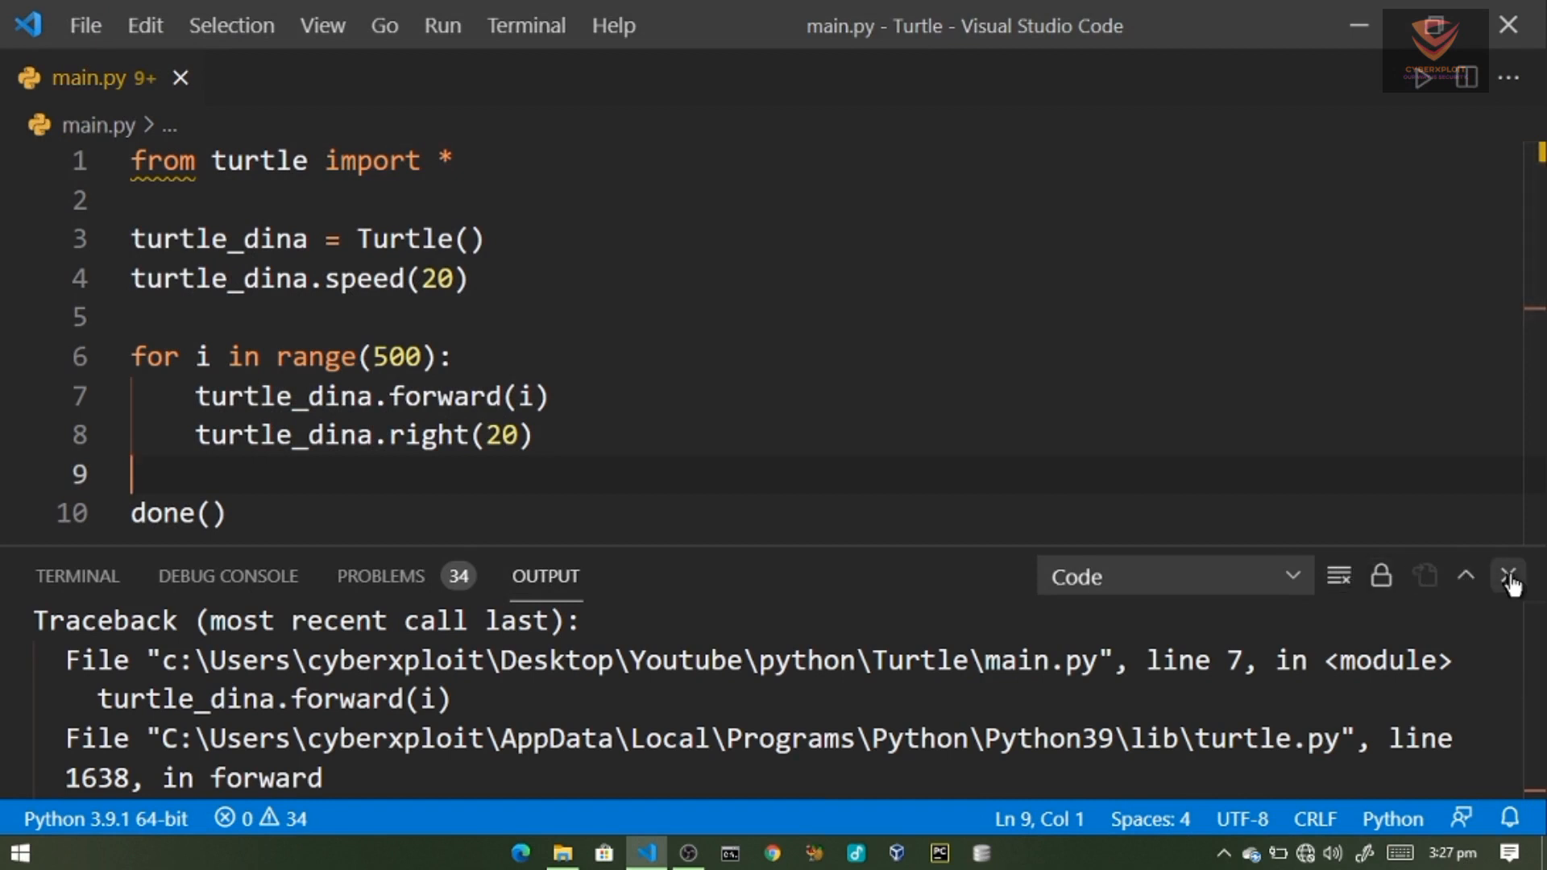
- Hide the output, add pensize(2) before the loop, change the turn to 30 and save
left_click(1508, 575)
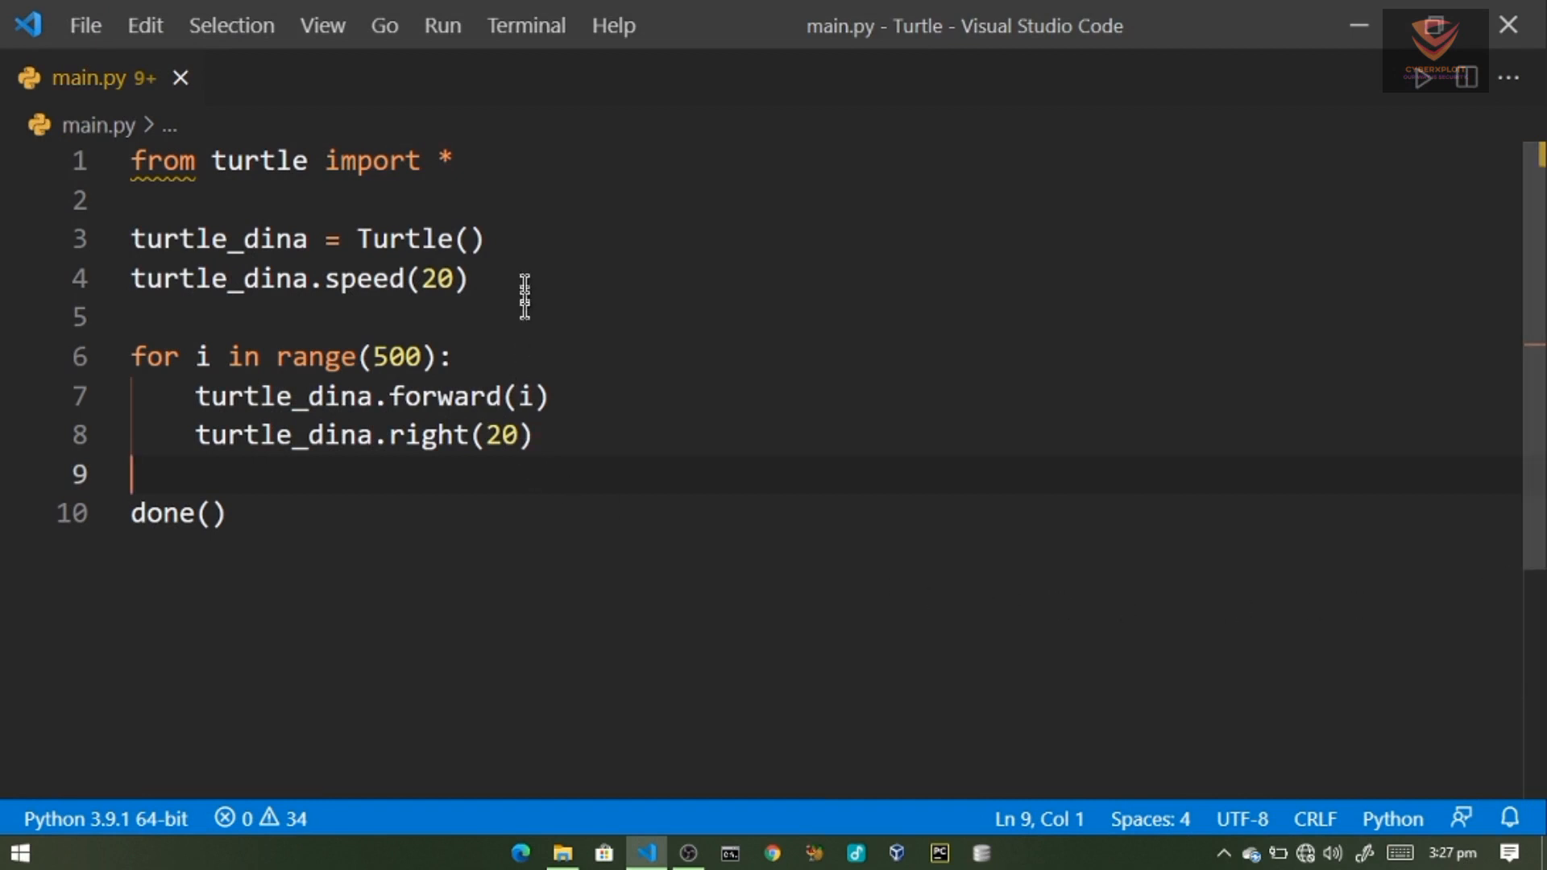
key("Enter")
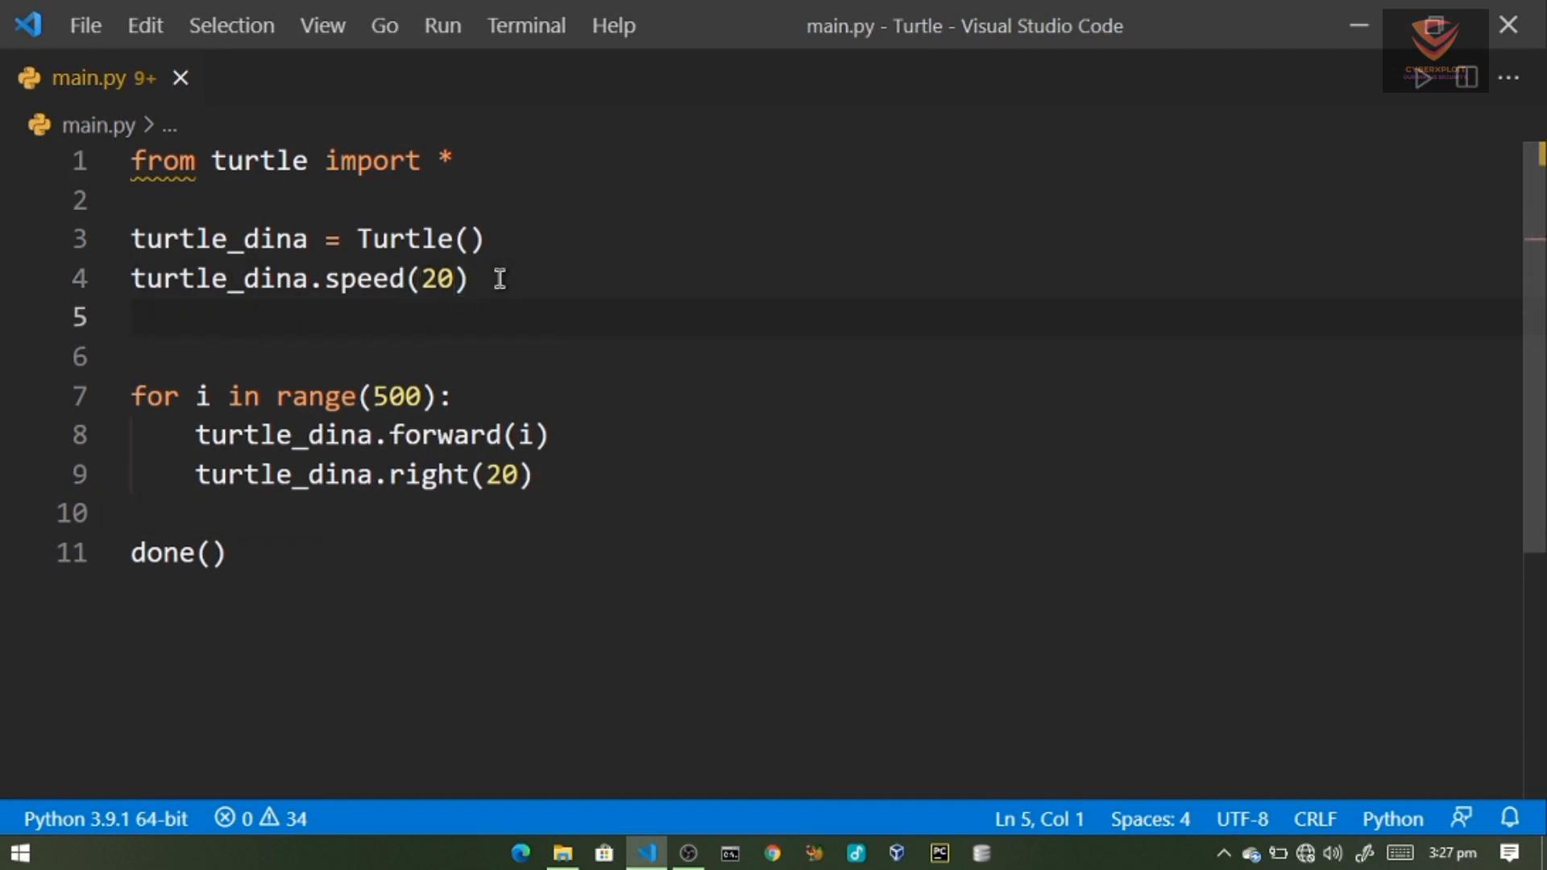
type("pensize")
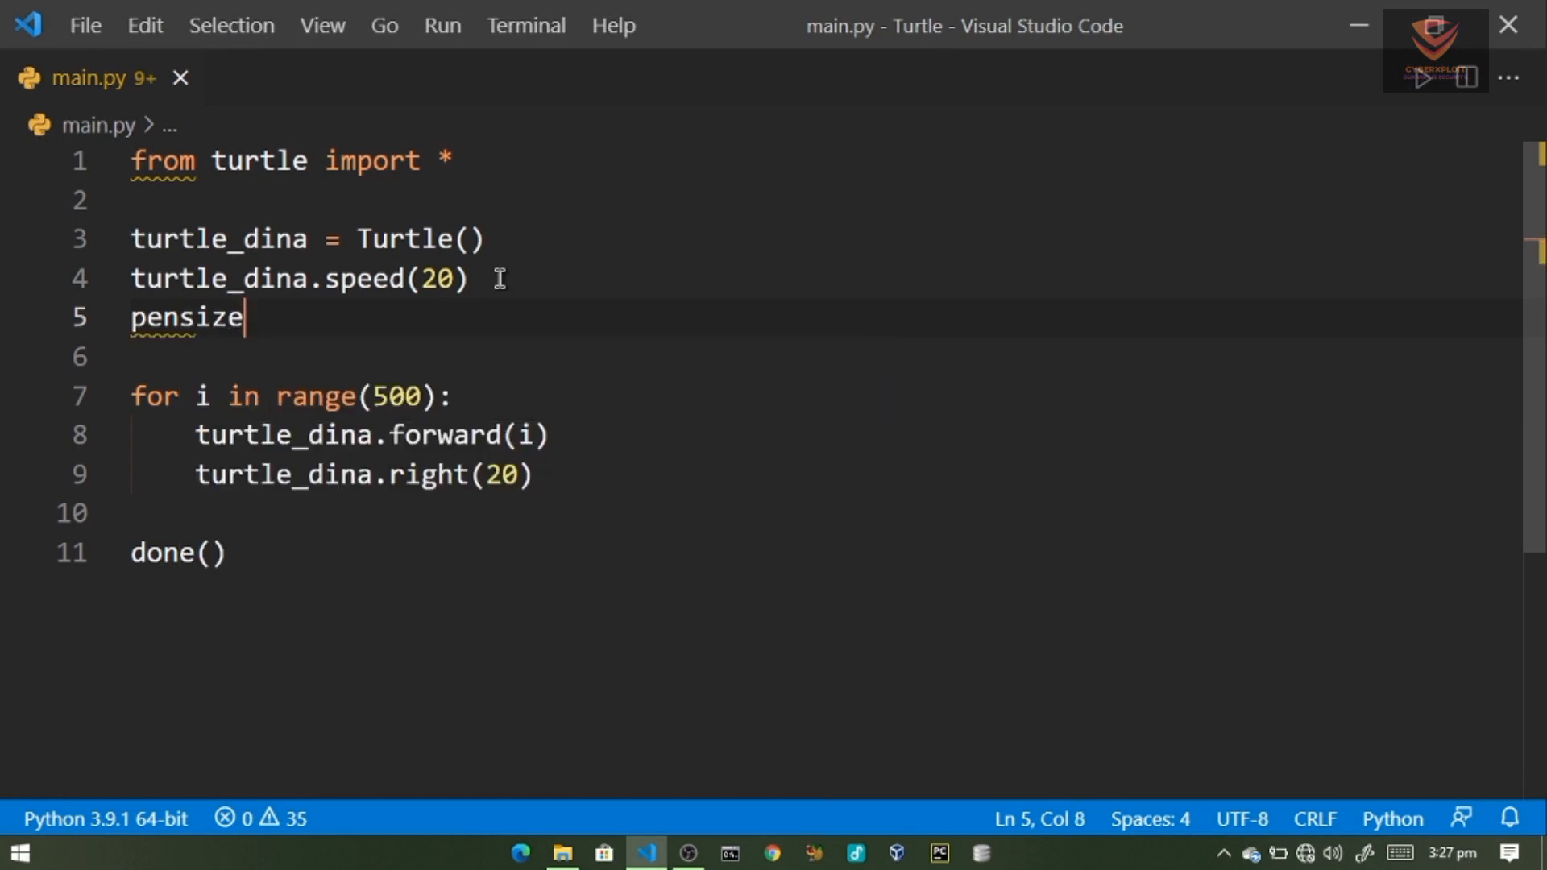
type("()")
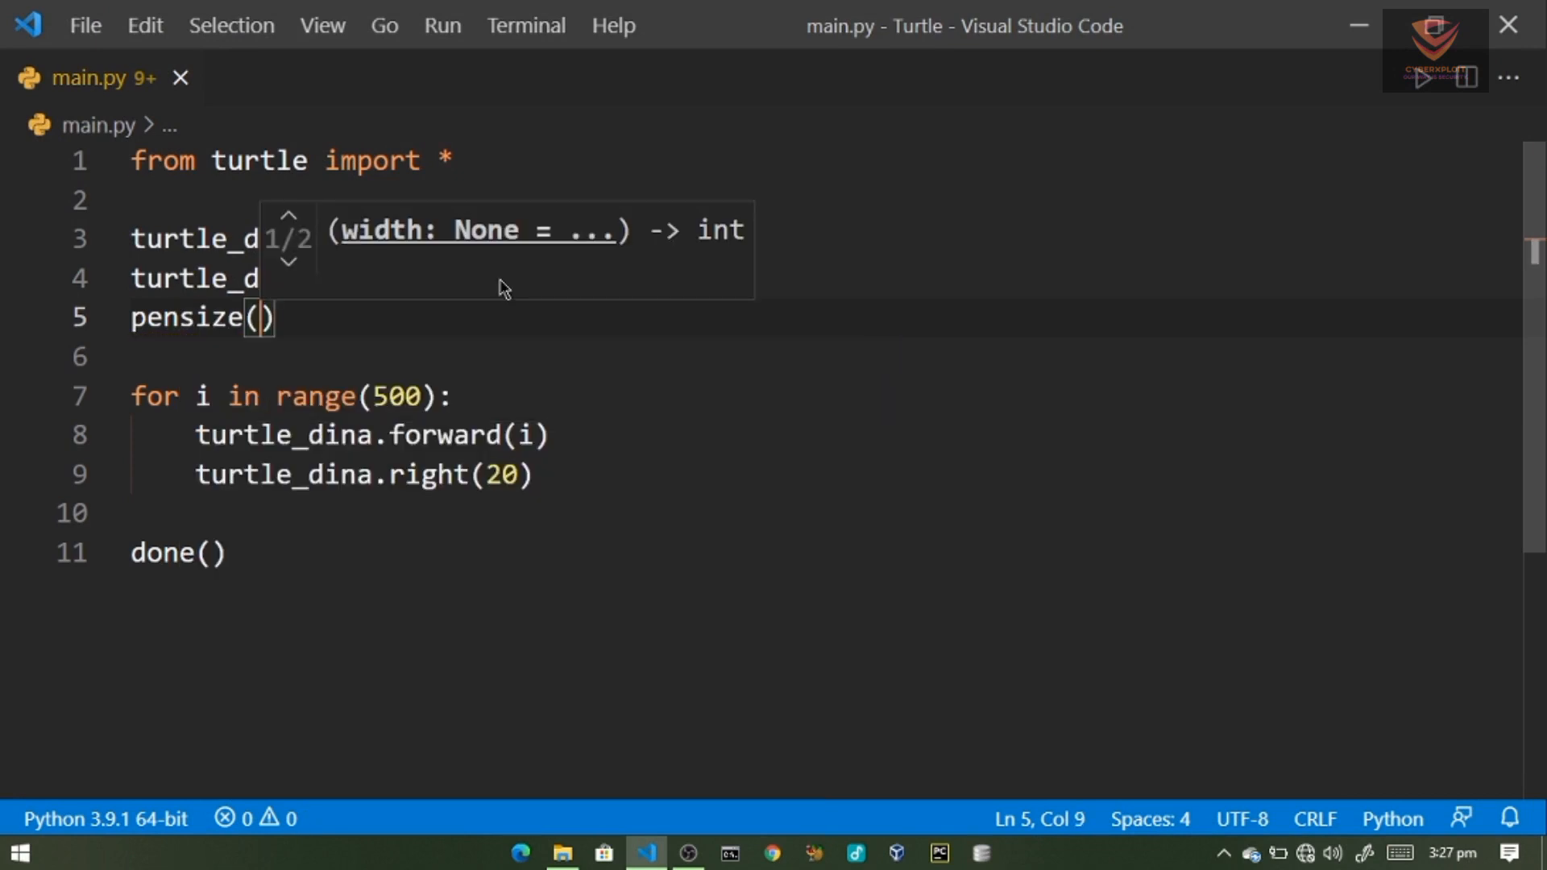
type("2")
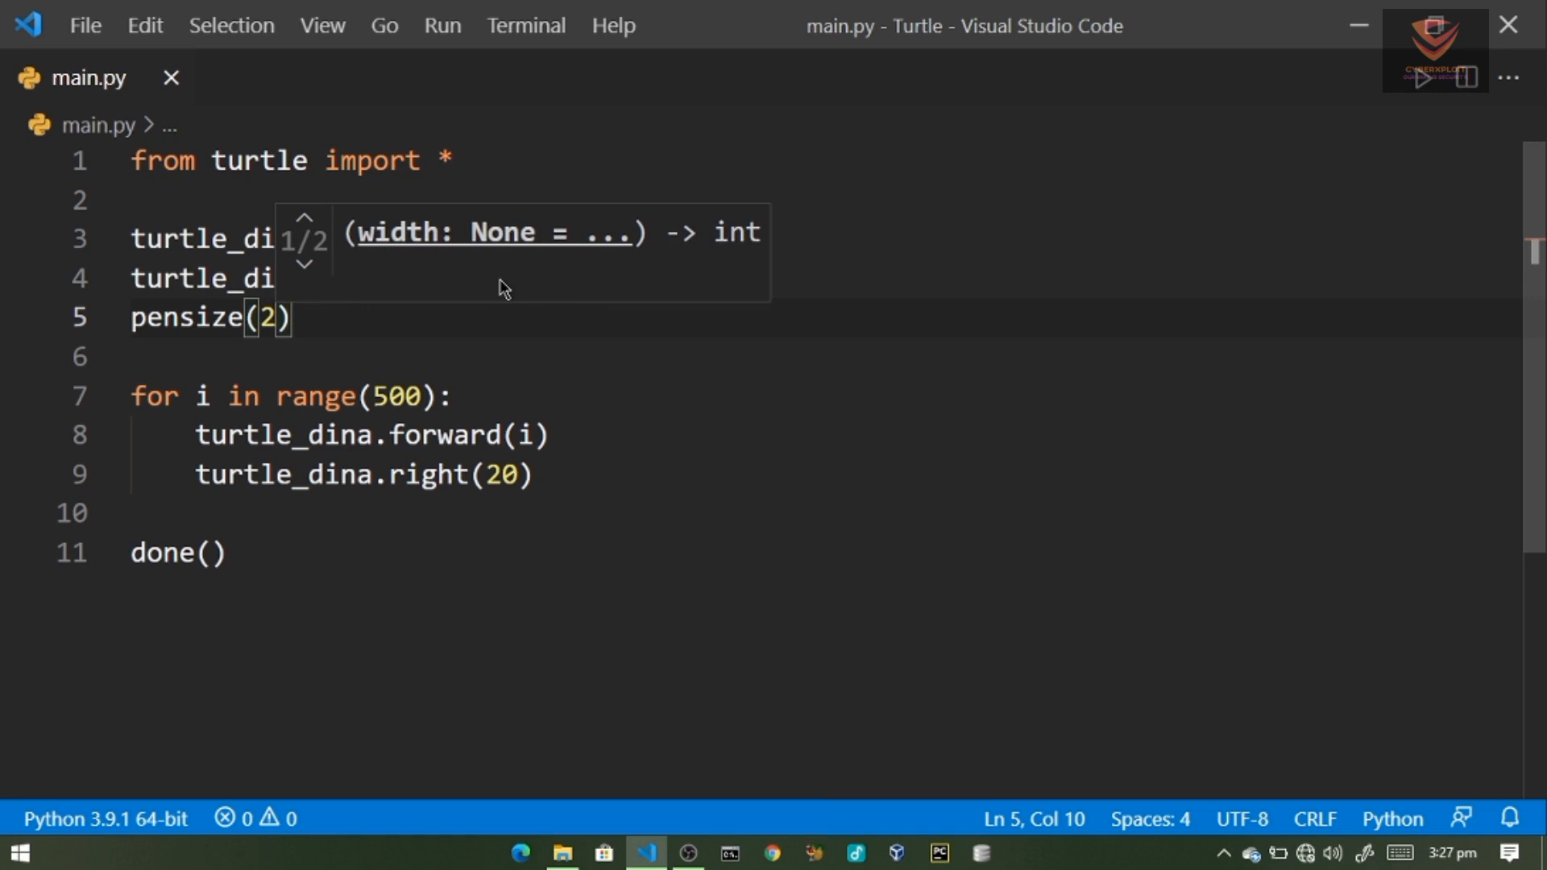
mouse_move(515, 477)
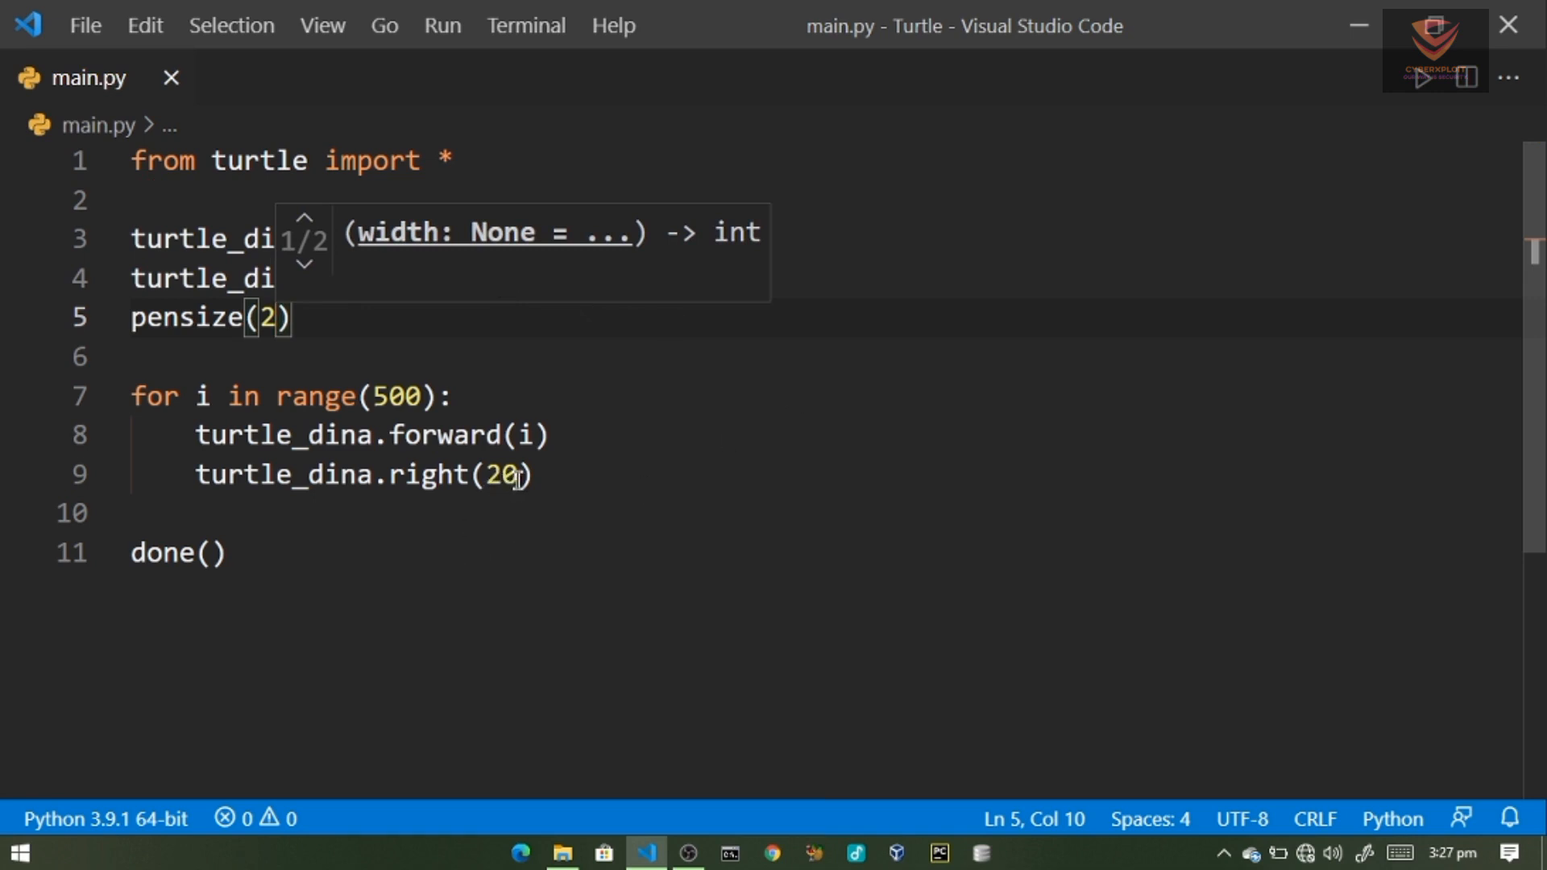
type("30")
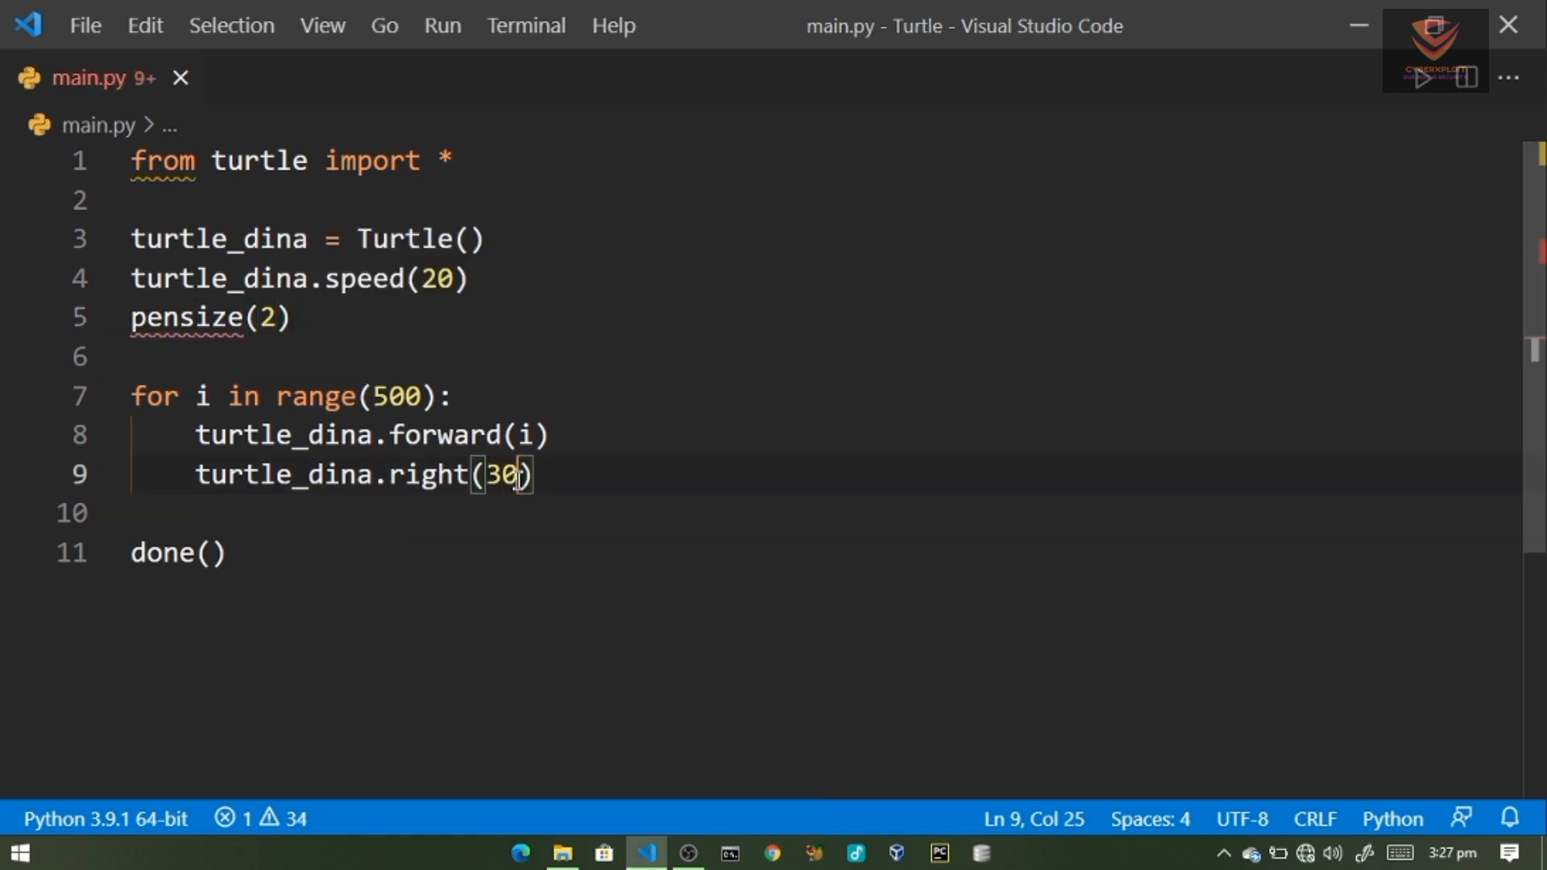
key("Ctrl+s")
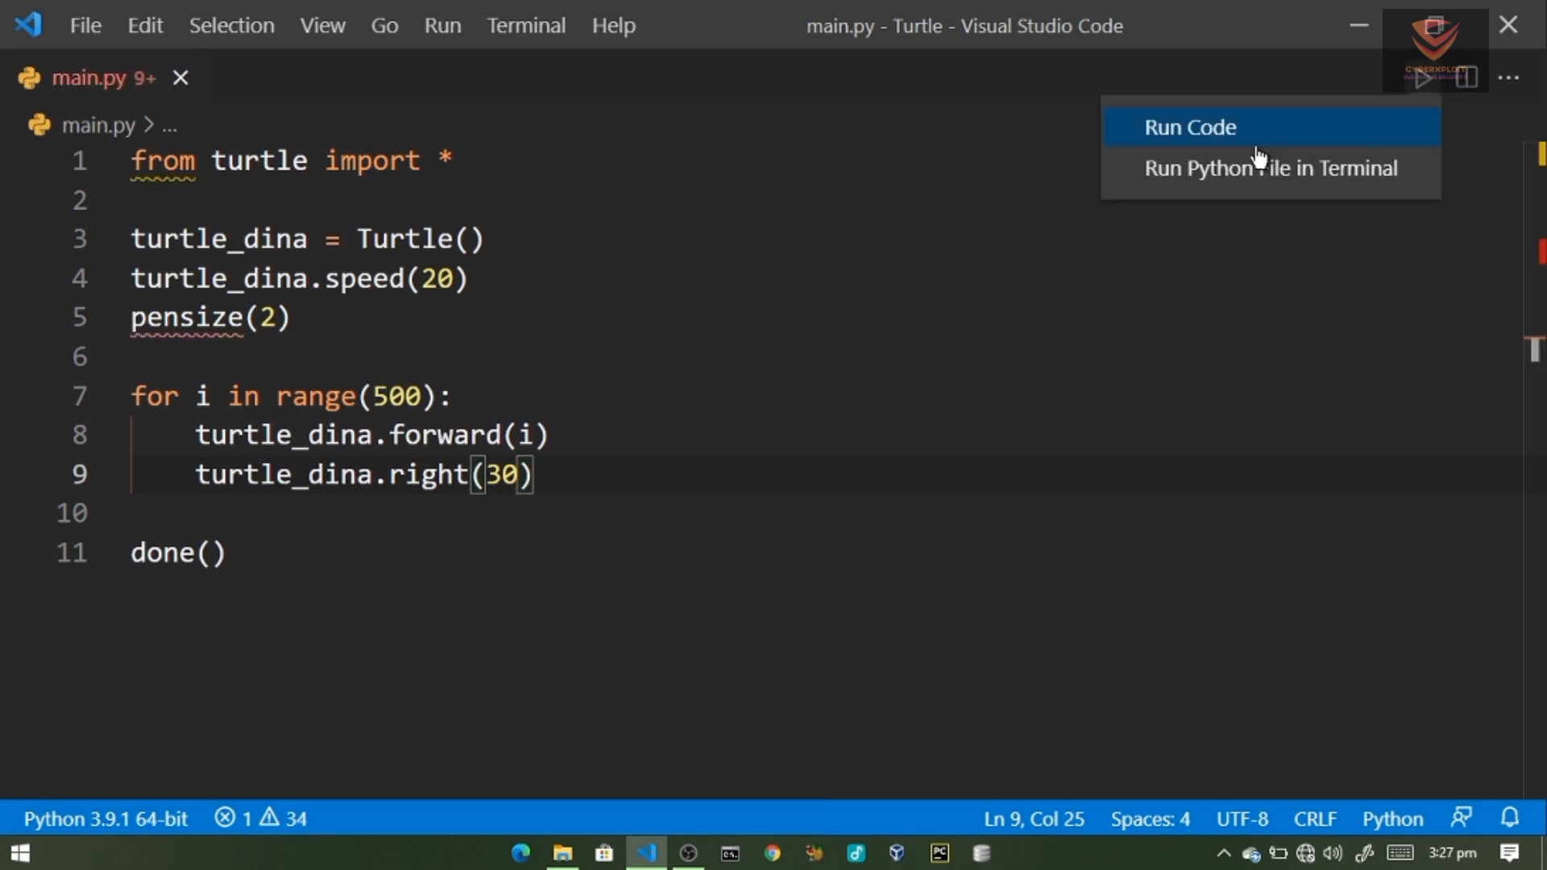
mouse_move(490, 319)
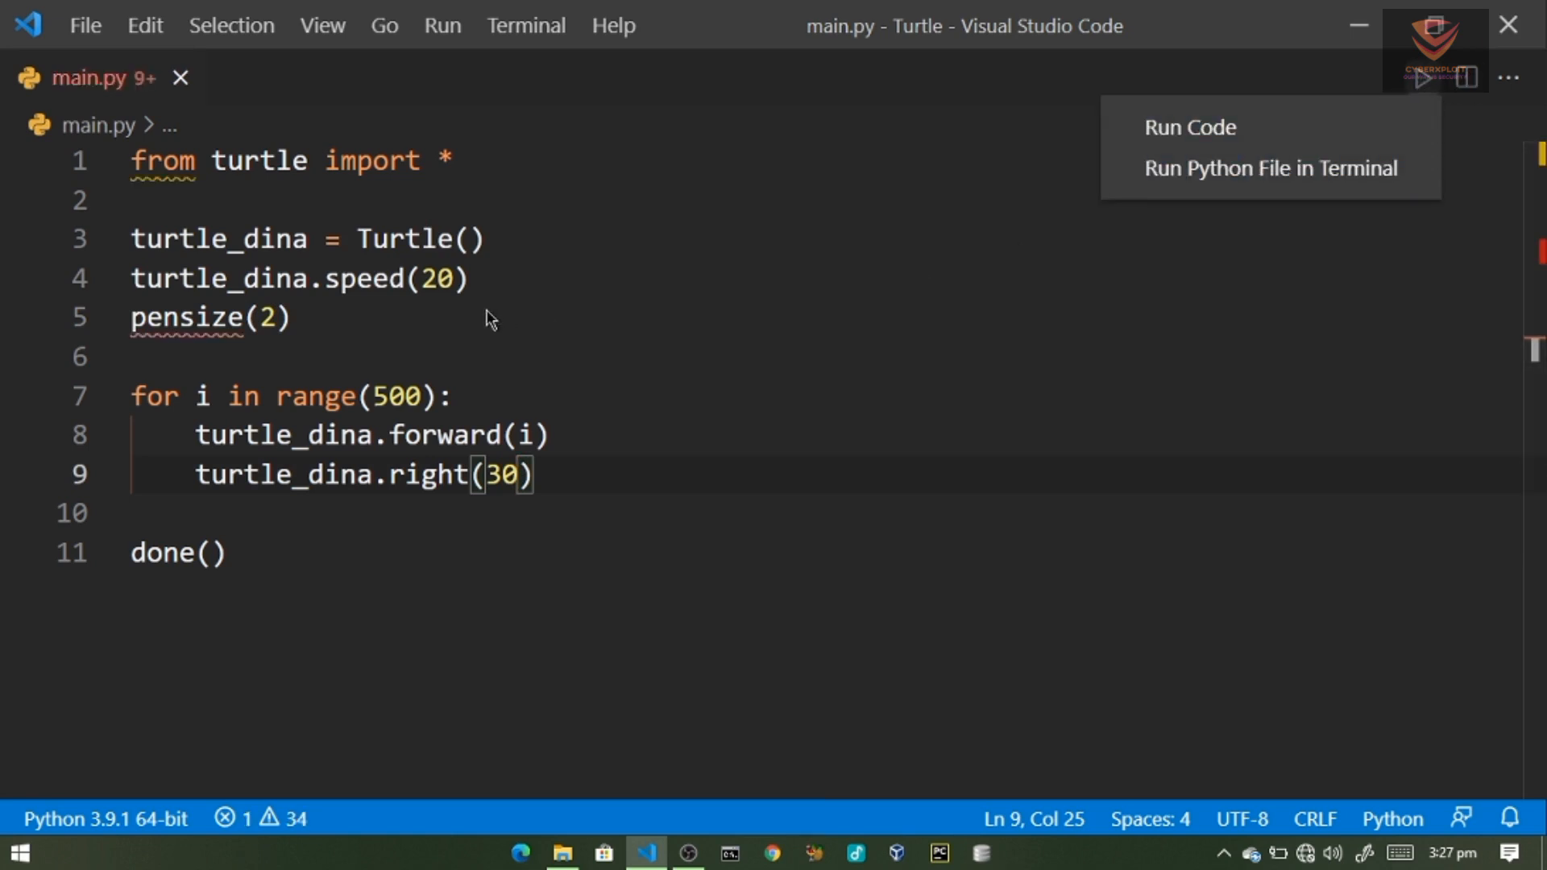
mouse_move(208, 346)
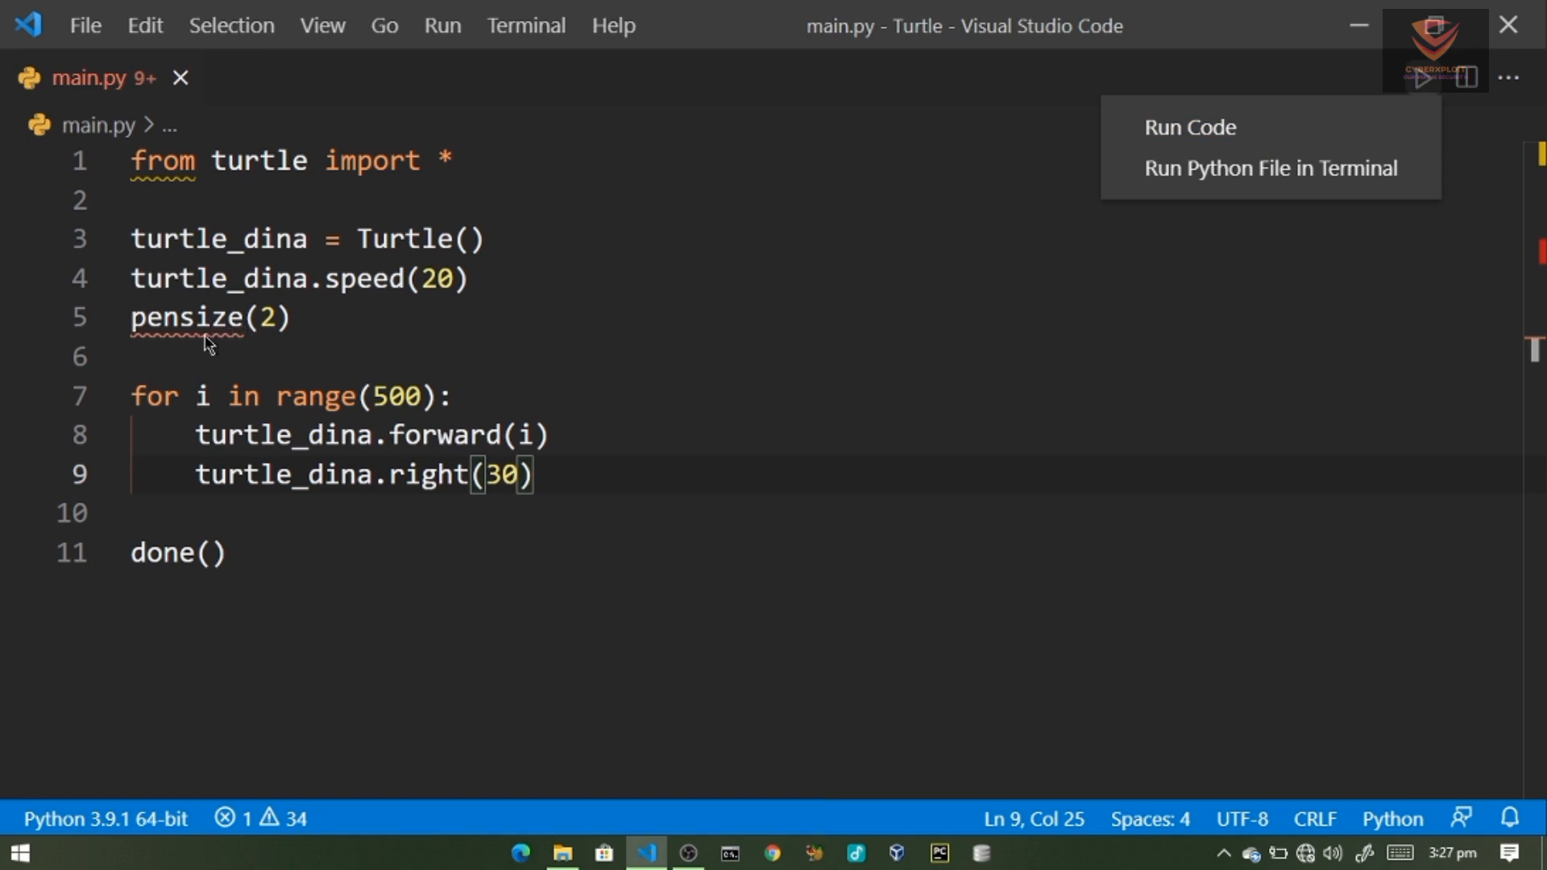
mouse_move(192, 338)
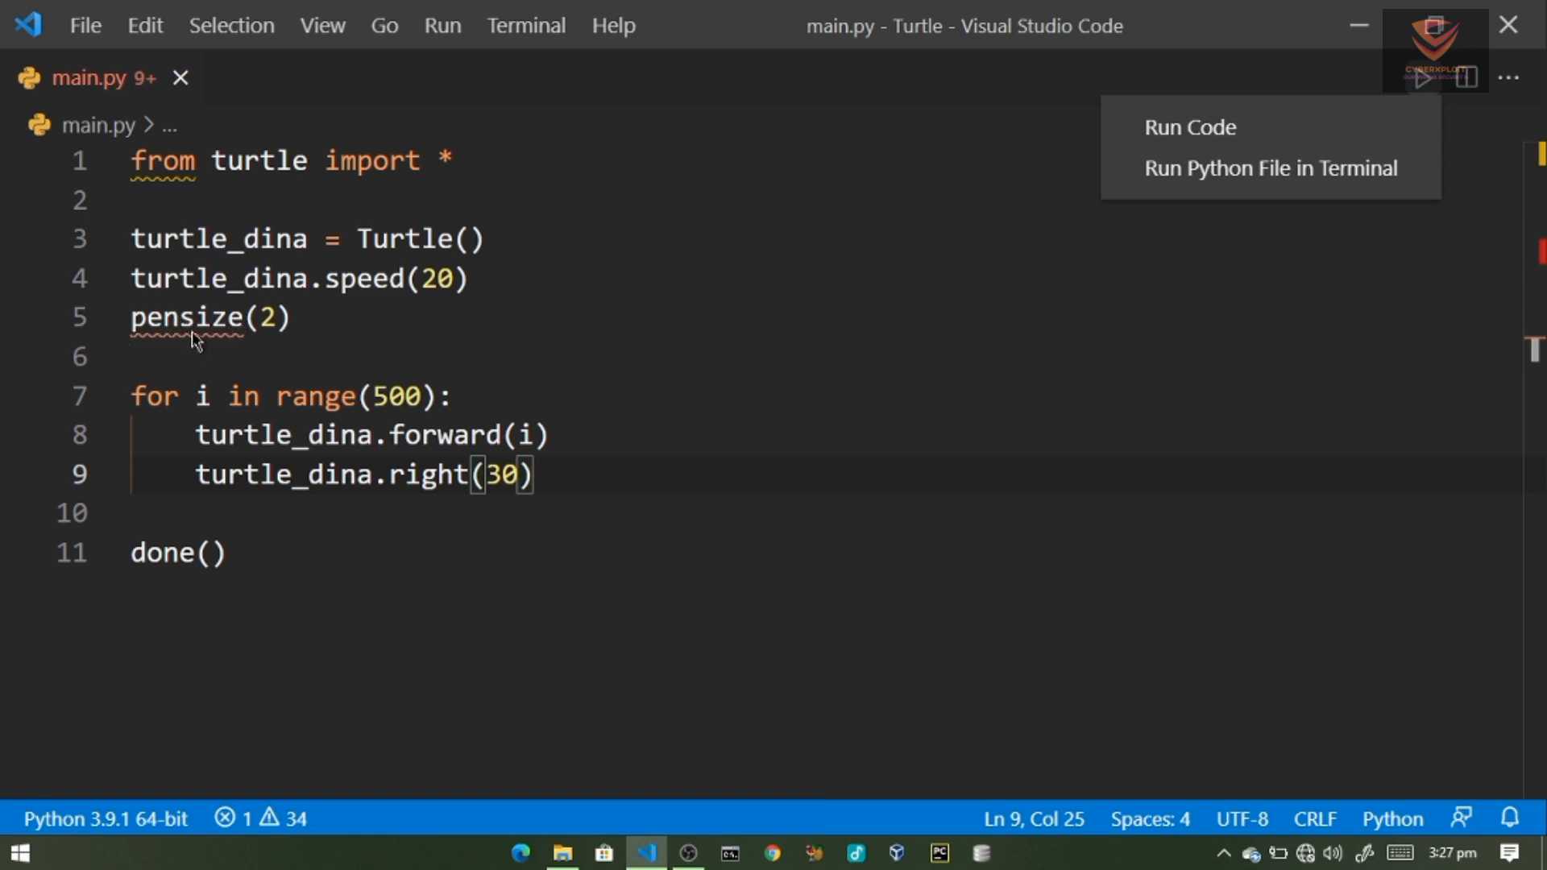
mouse_move(287, 378)
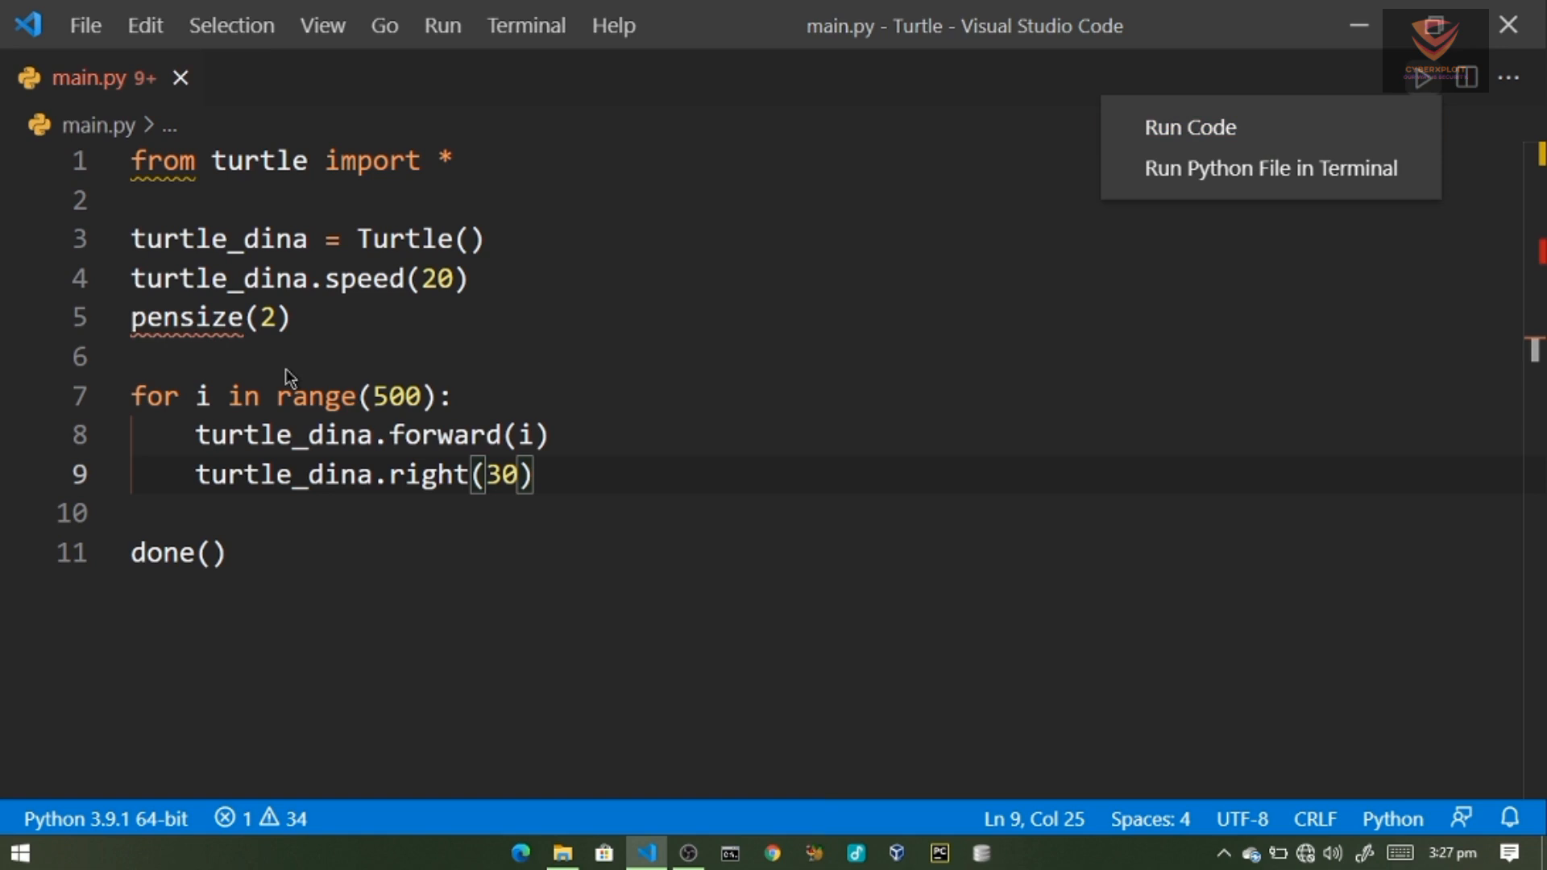
mouse_move(299, 377)
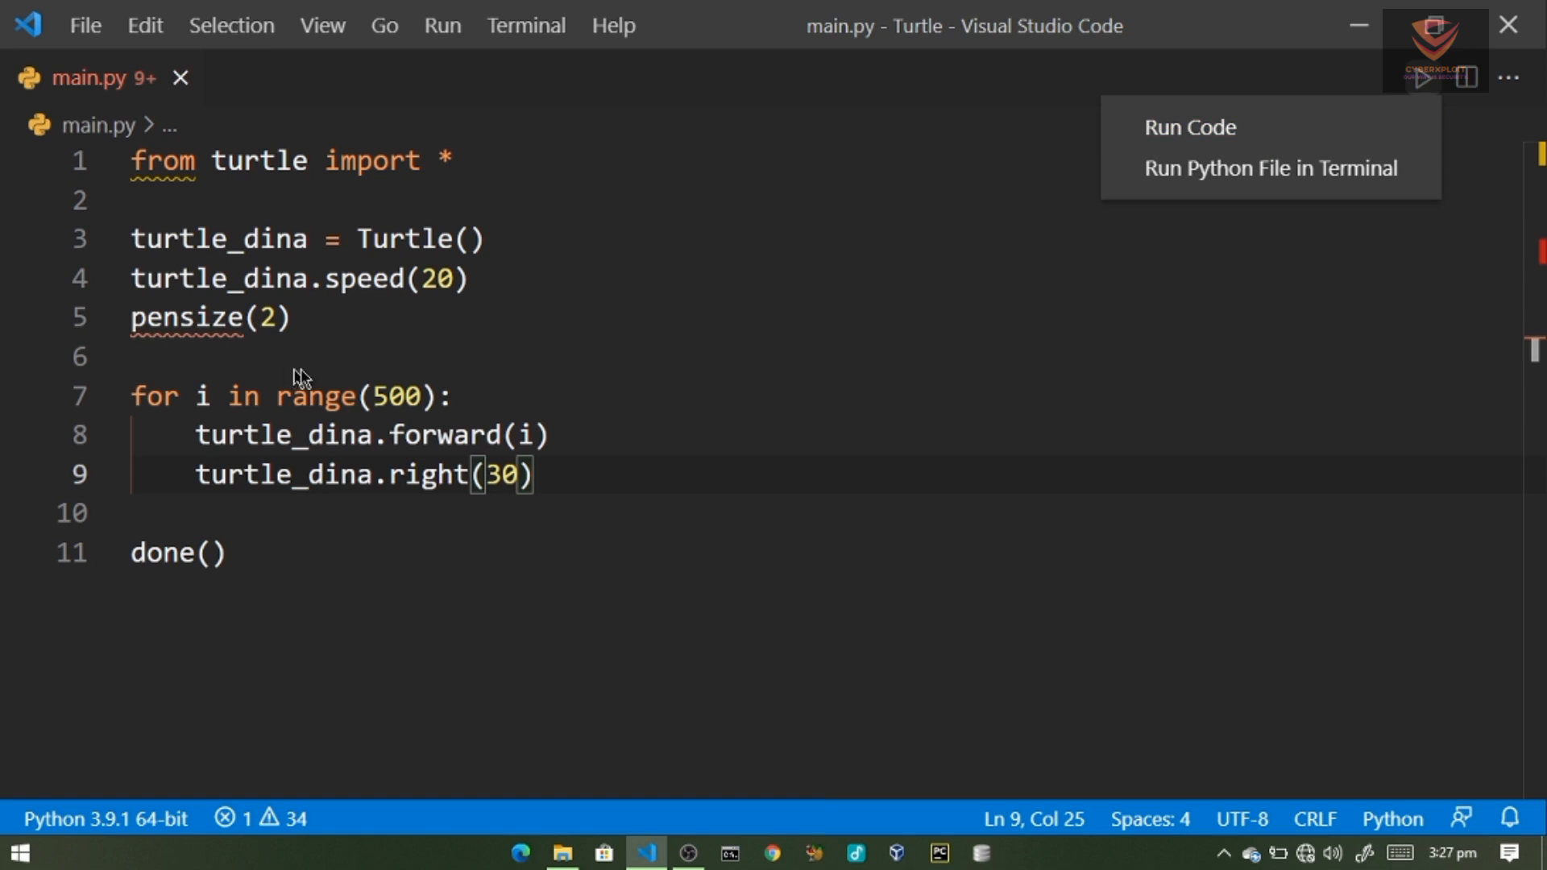
- Run main.py to draw the twelve-sided spiral, then close the drawing window
left_click(1189, 127)
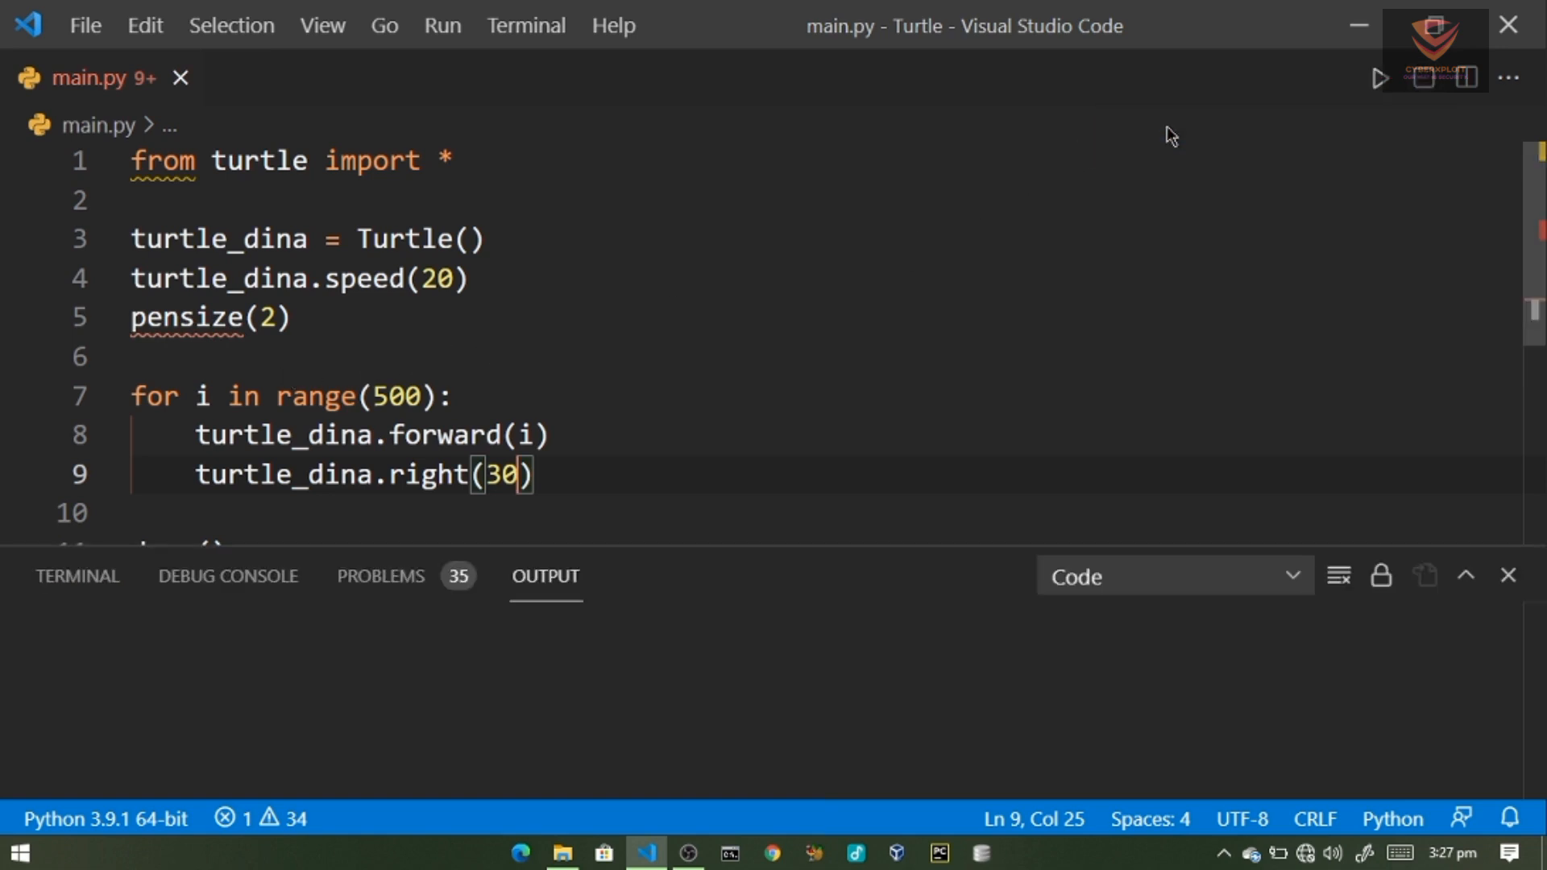
left_click(1379, 78)
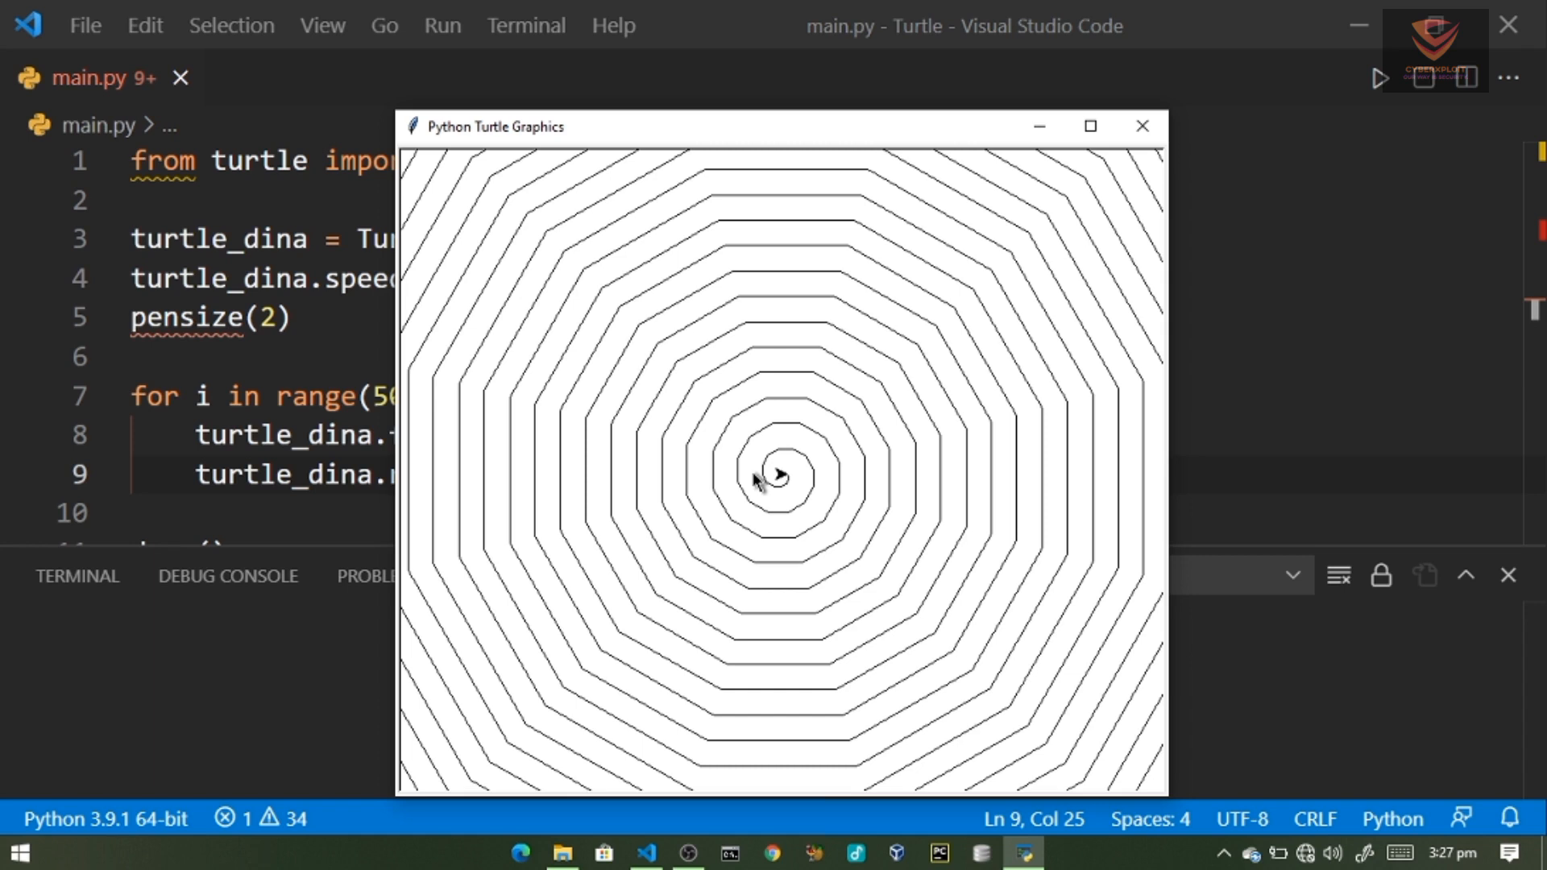
mouse_move(1085, 226)
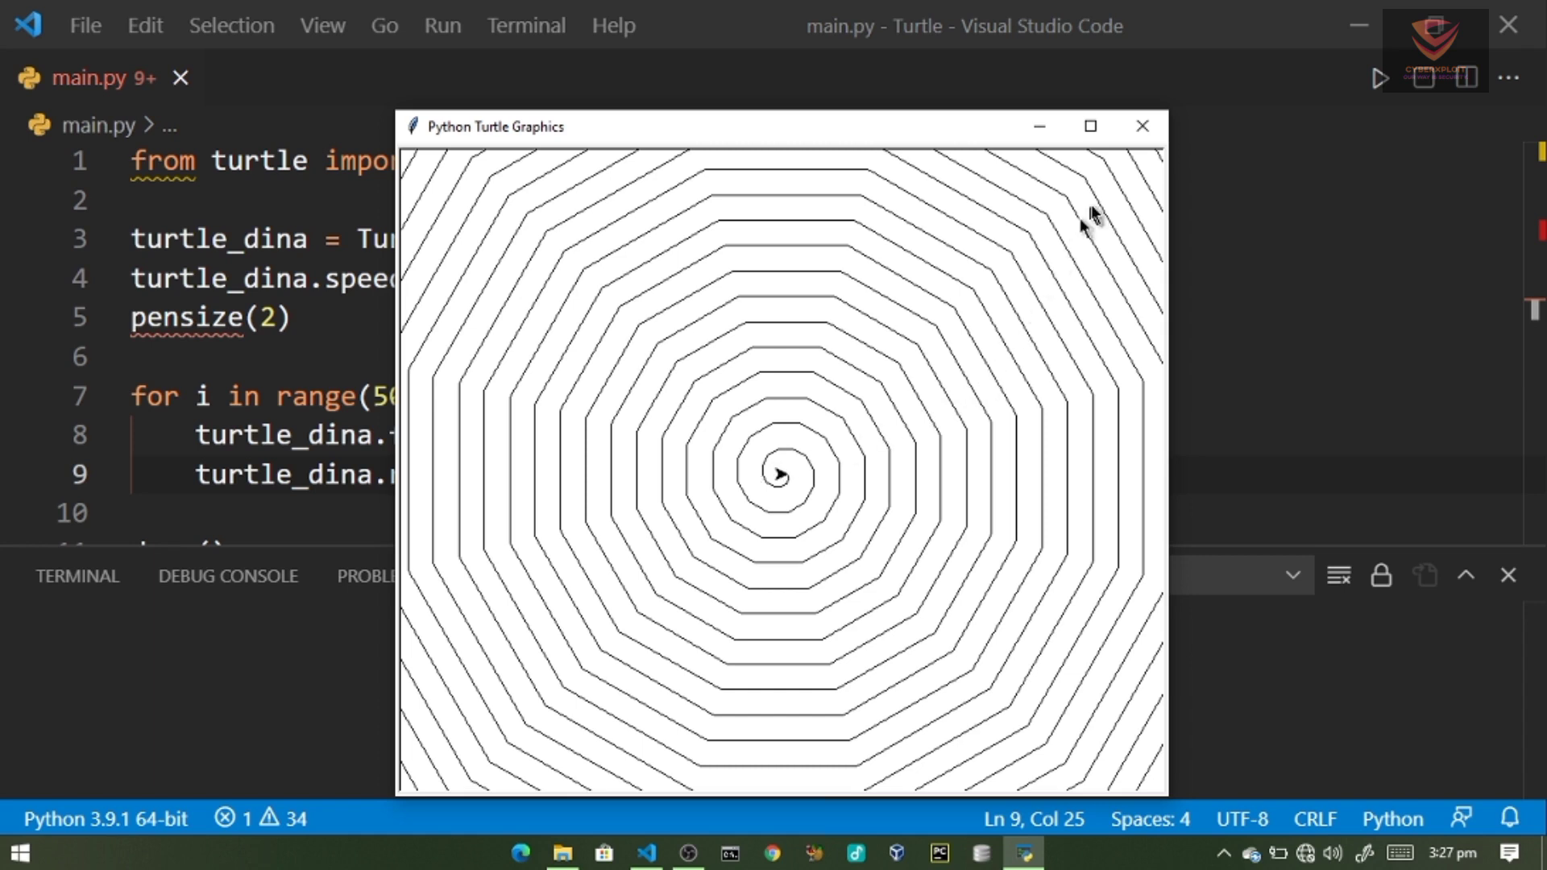
mouse_move(1095, 171)
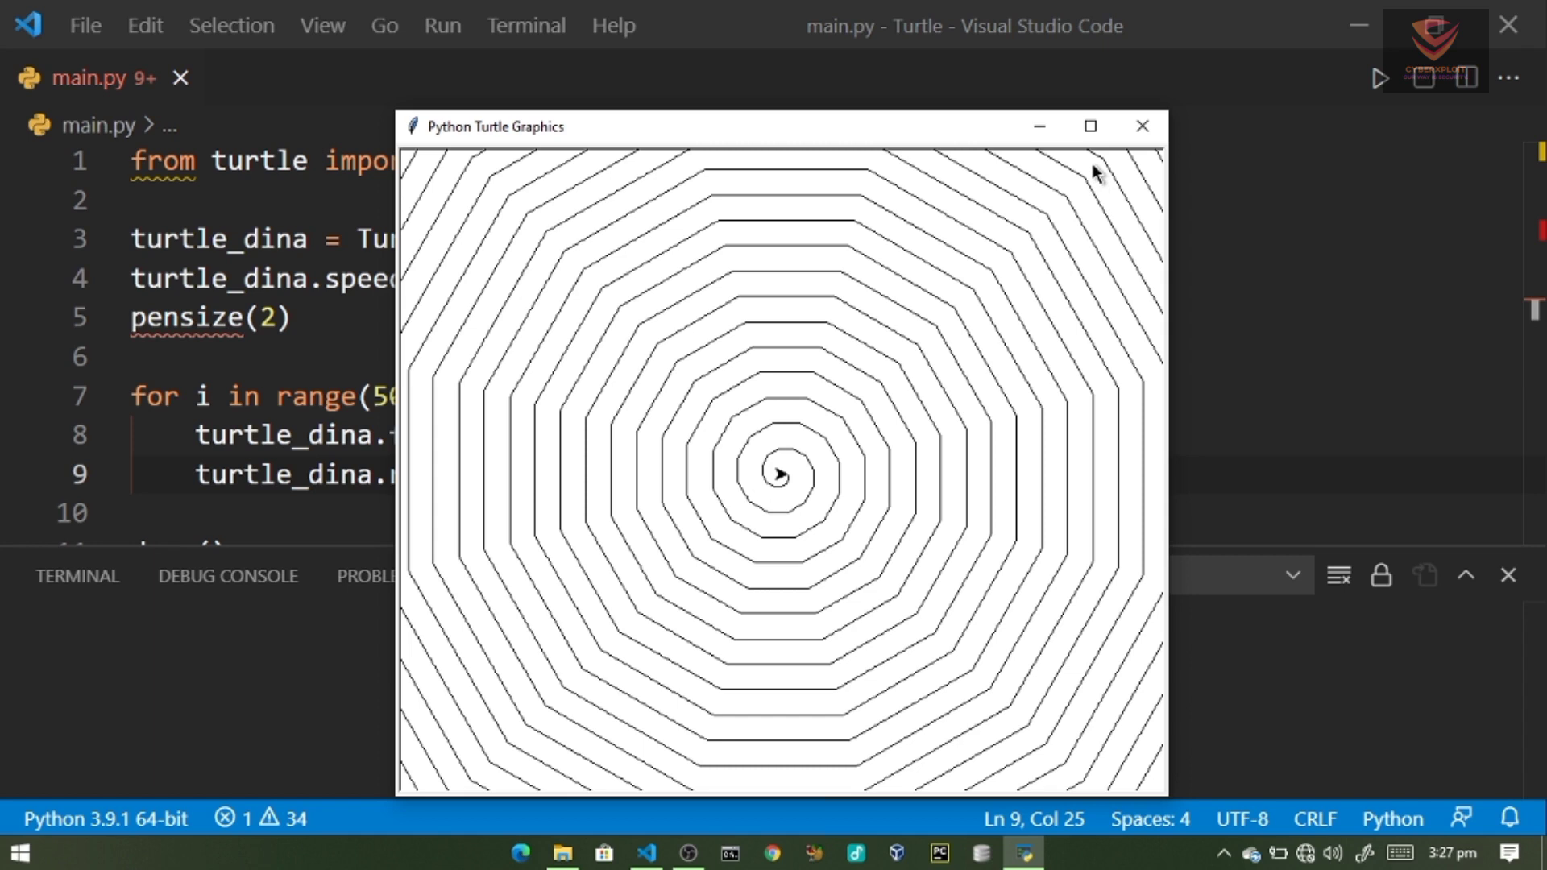
left_click(1144, 126)
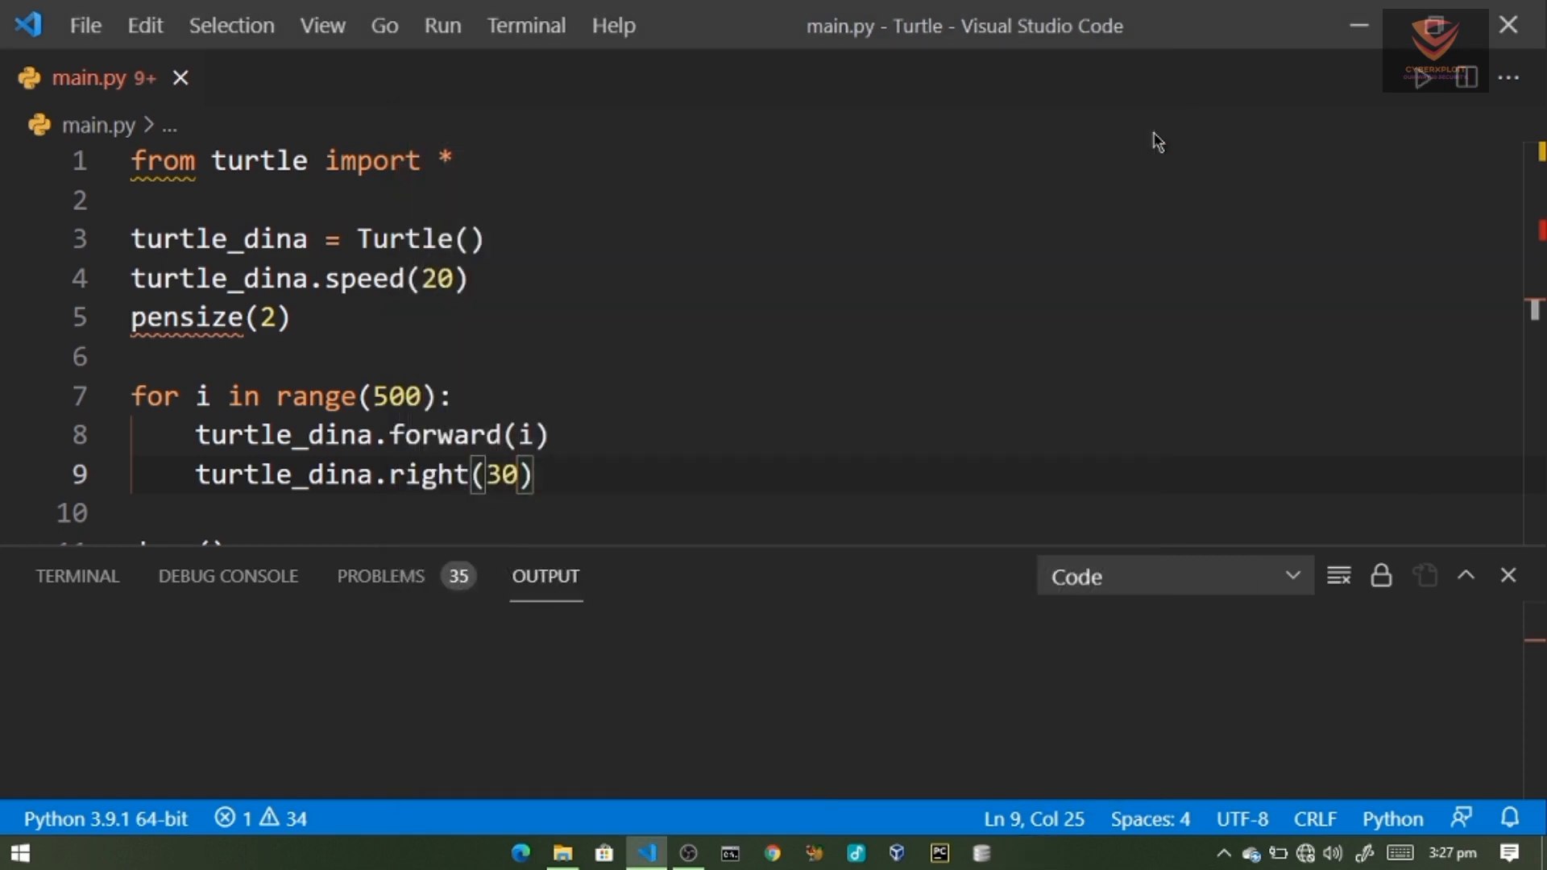
- Change the turn angle to 50, save, run main.py and close the denser spiral drawing
key("Backspace")
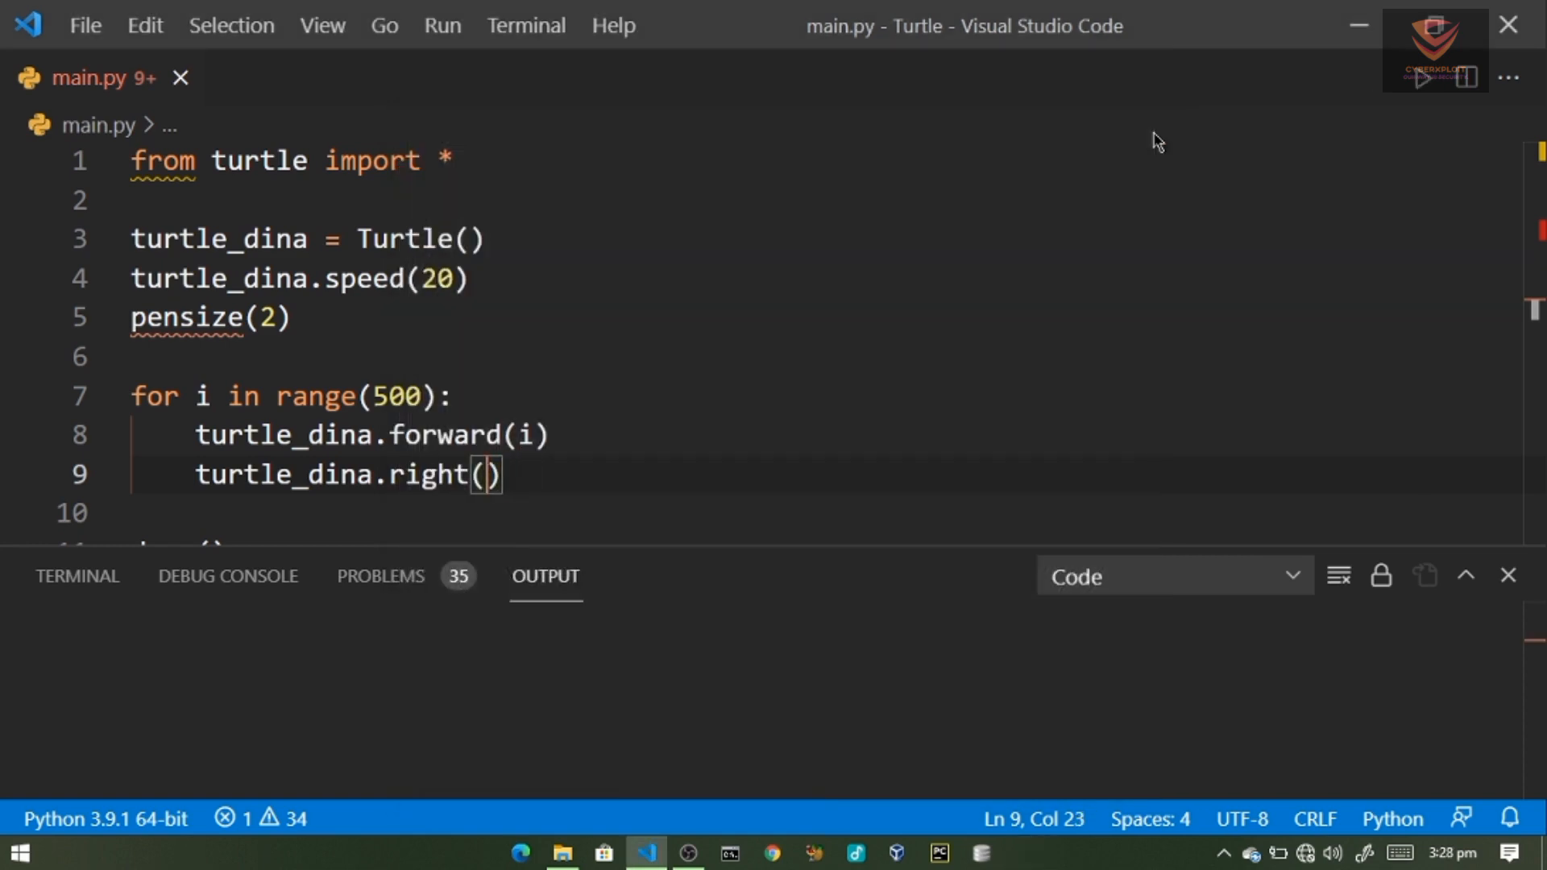
type("50")
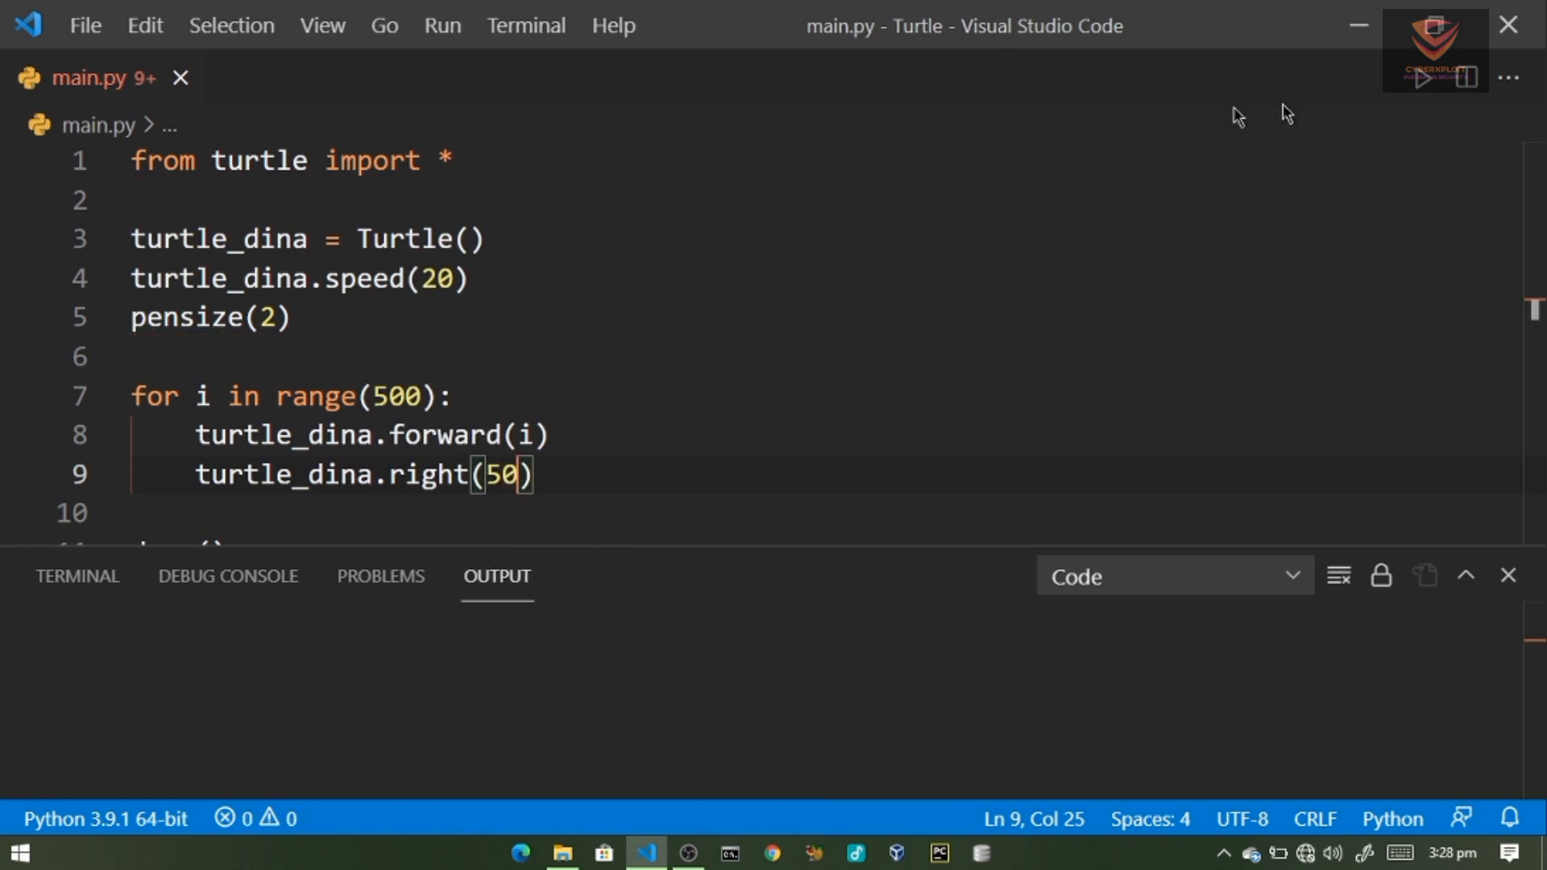
key("Ctrl+s")
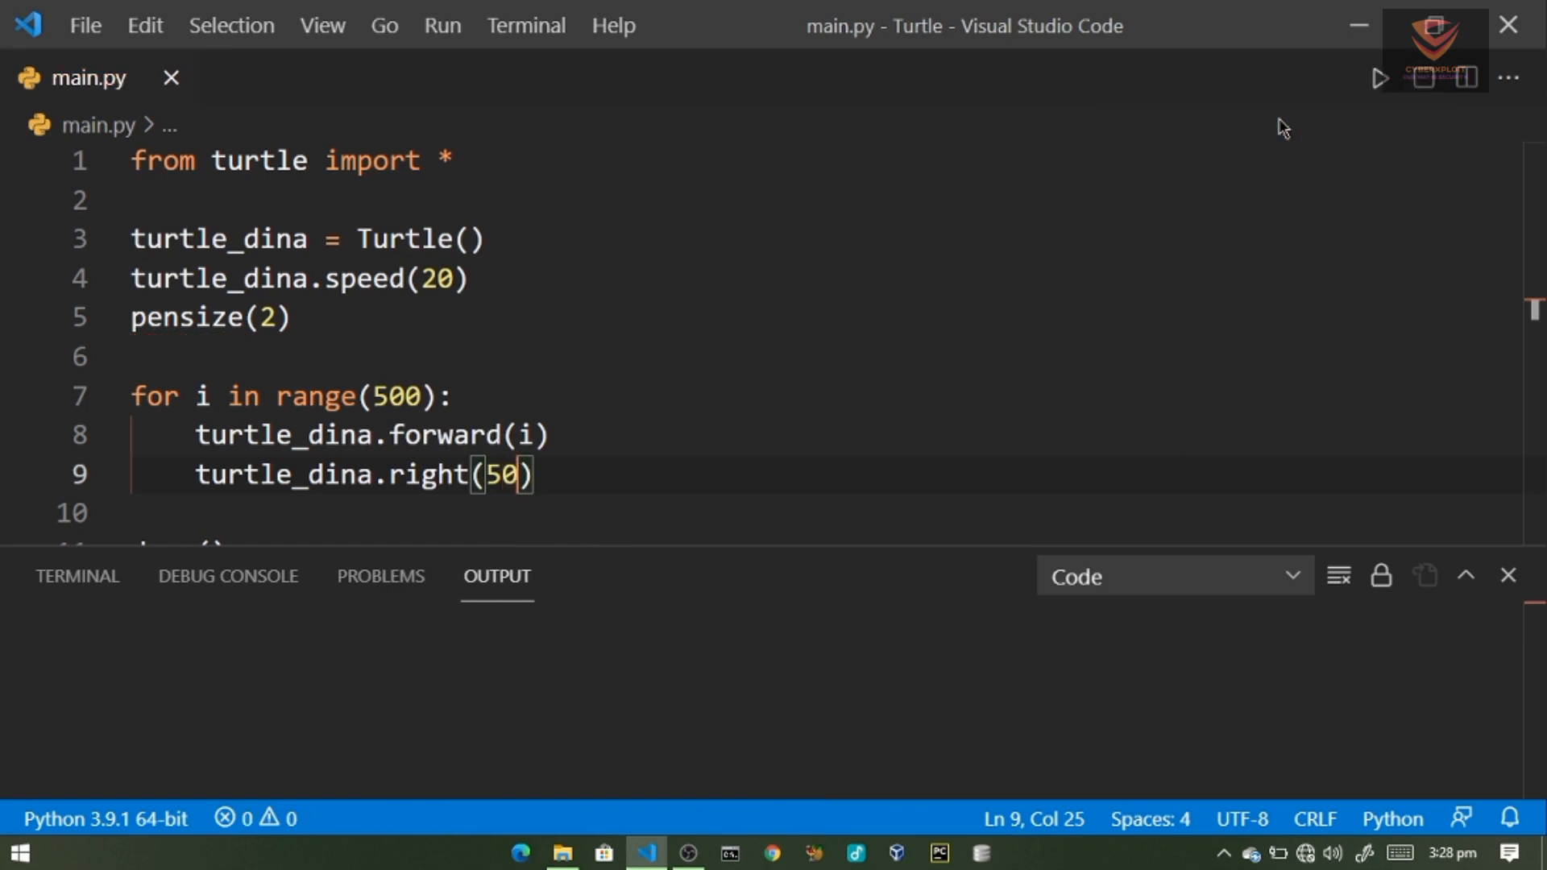
left_click(1379, 77)
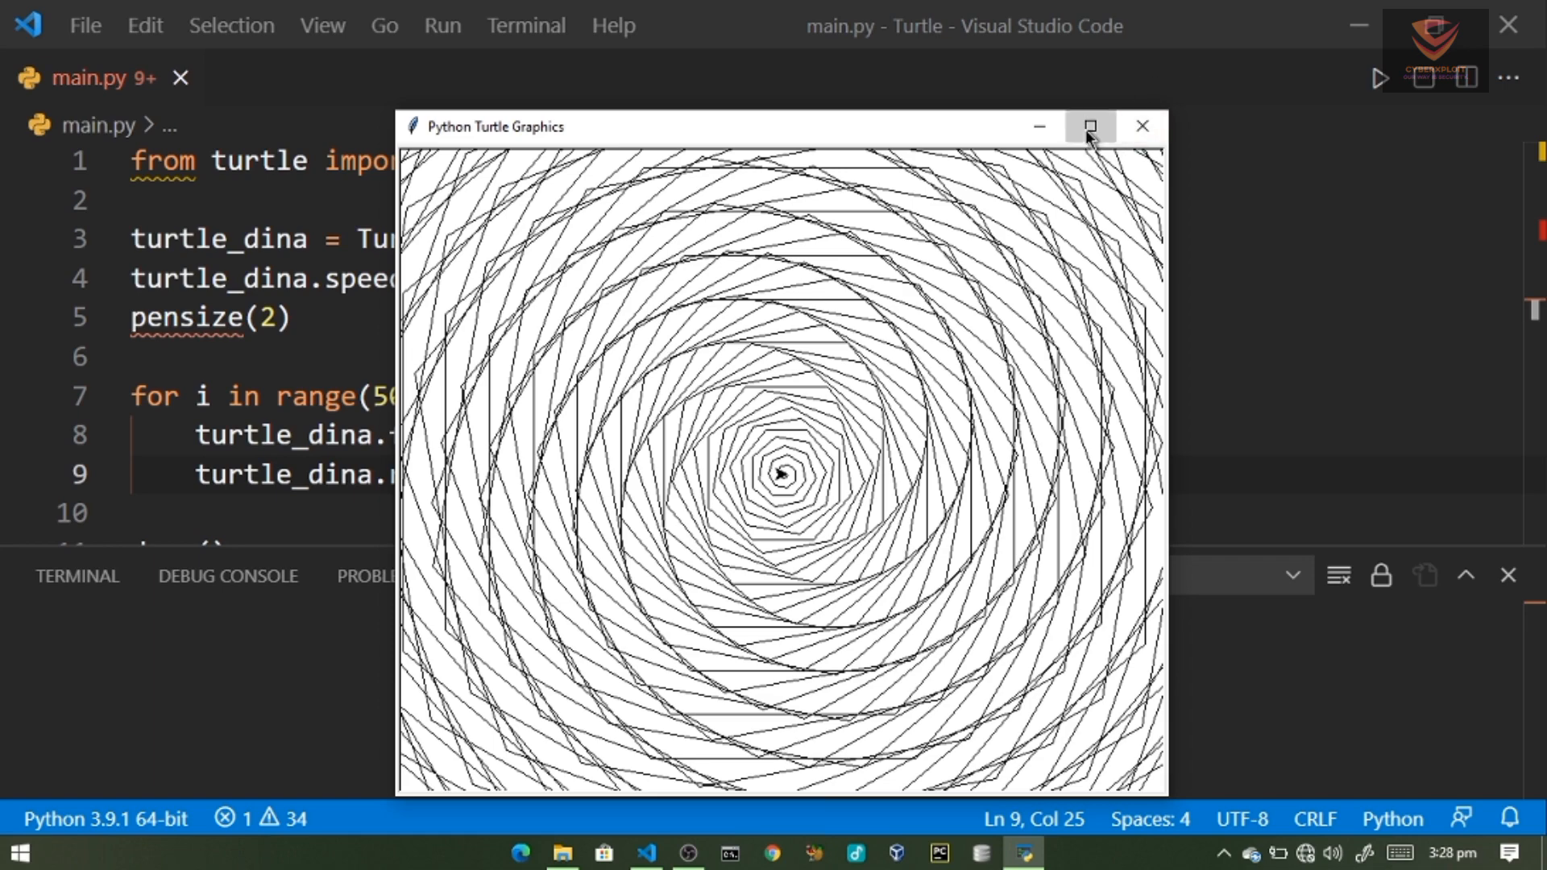
left_click(1091, 126)
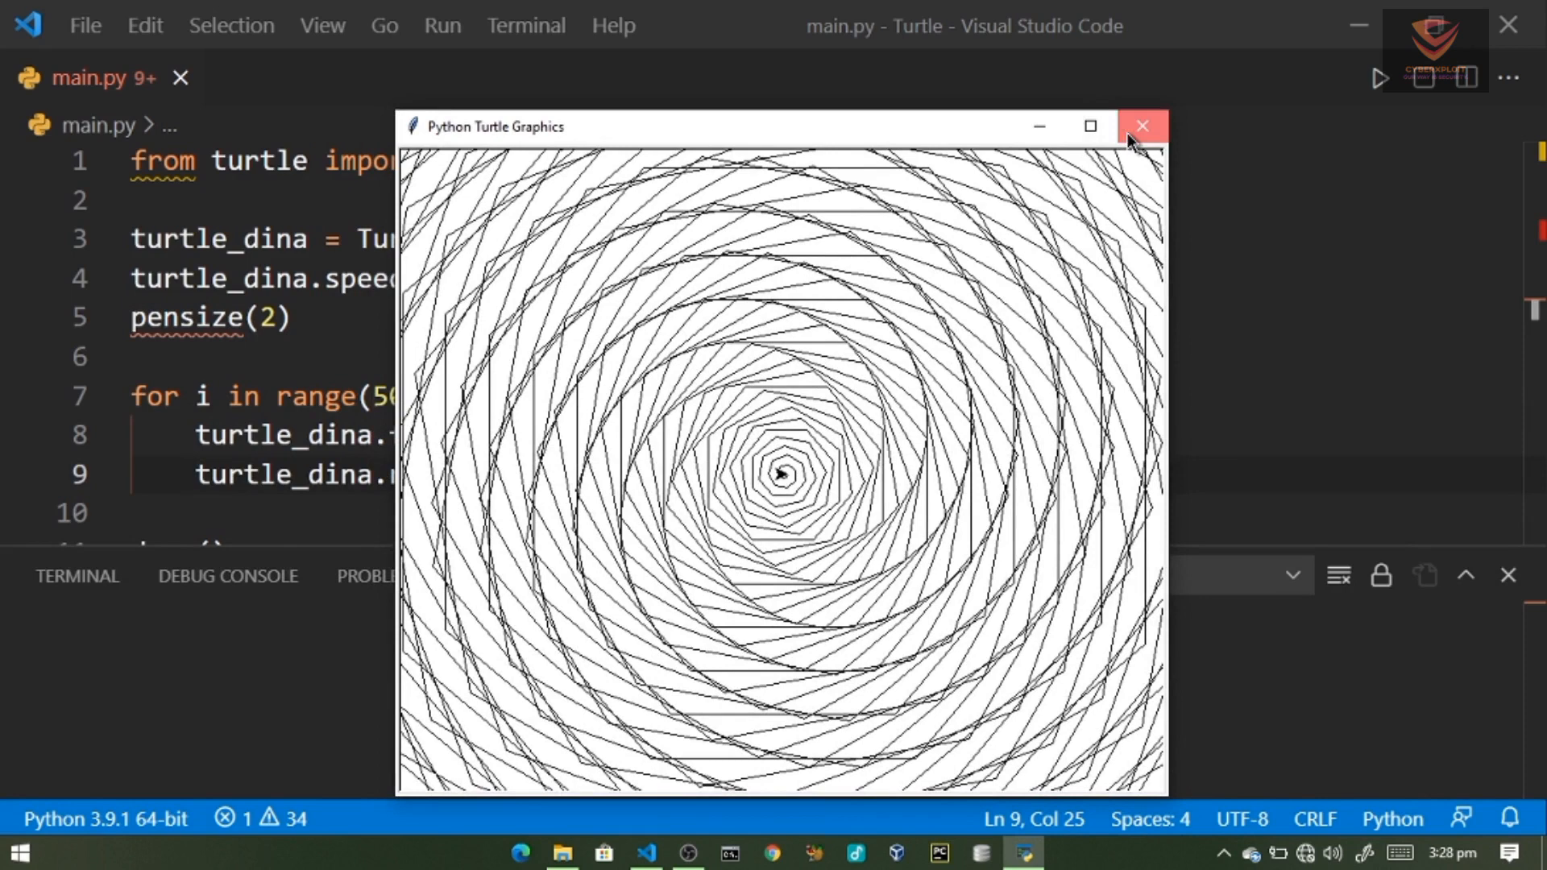
left_click(1142, 126)
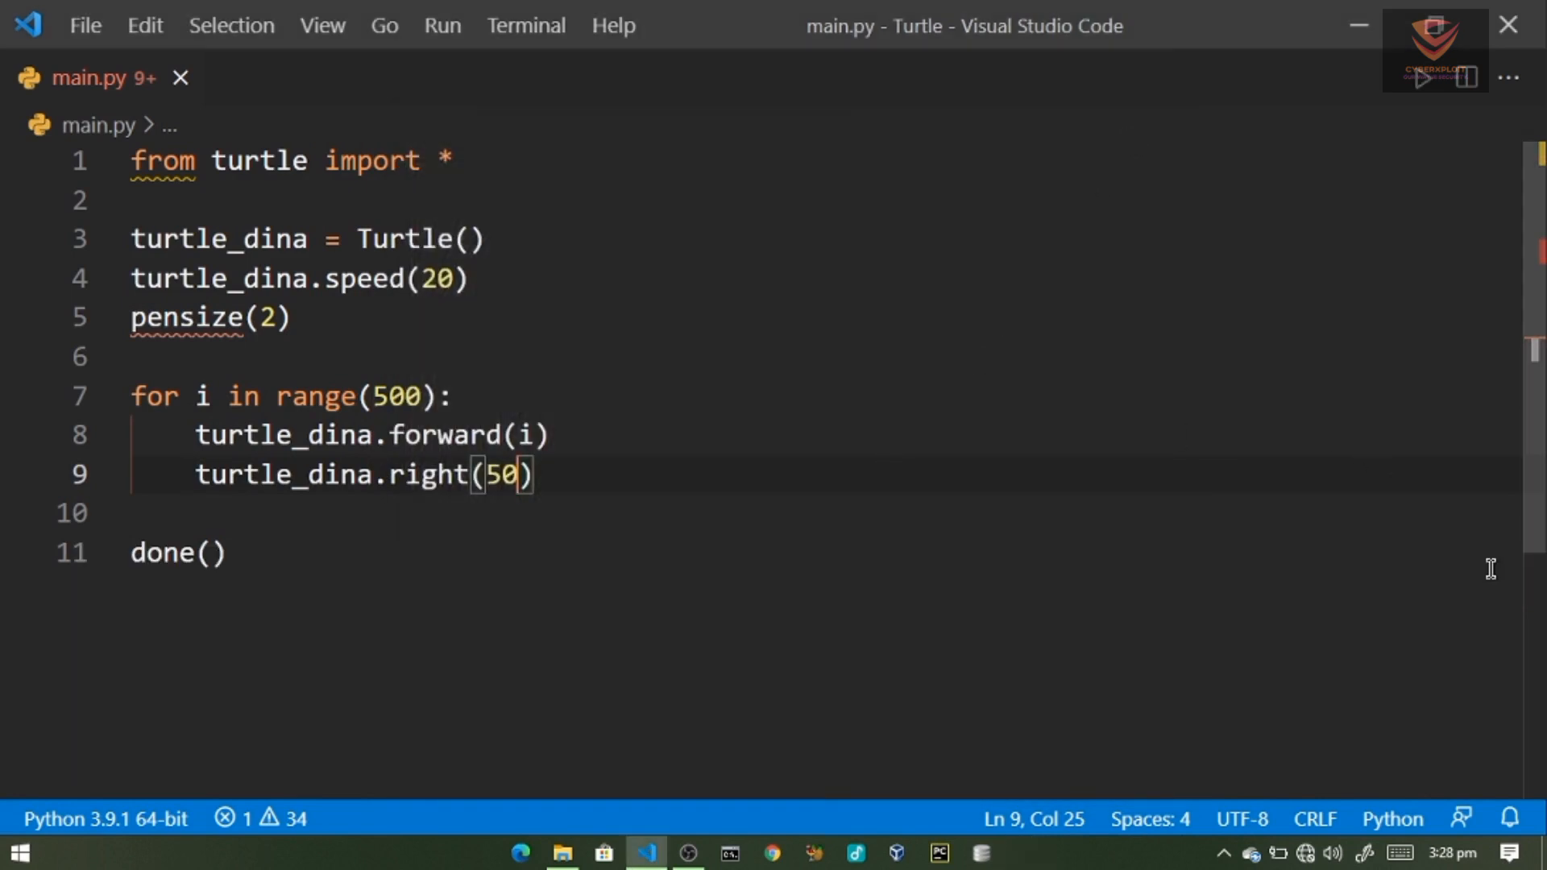
- Change the turn angle to 91, run main.py, view the square spiral full screen and close it
key("Backspace")
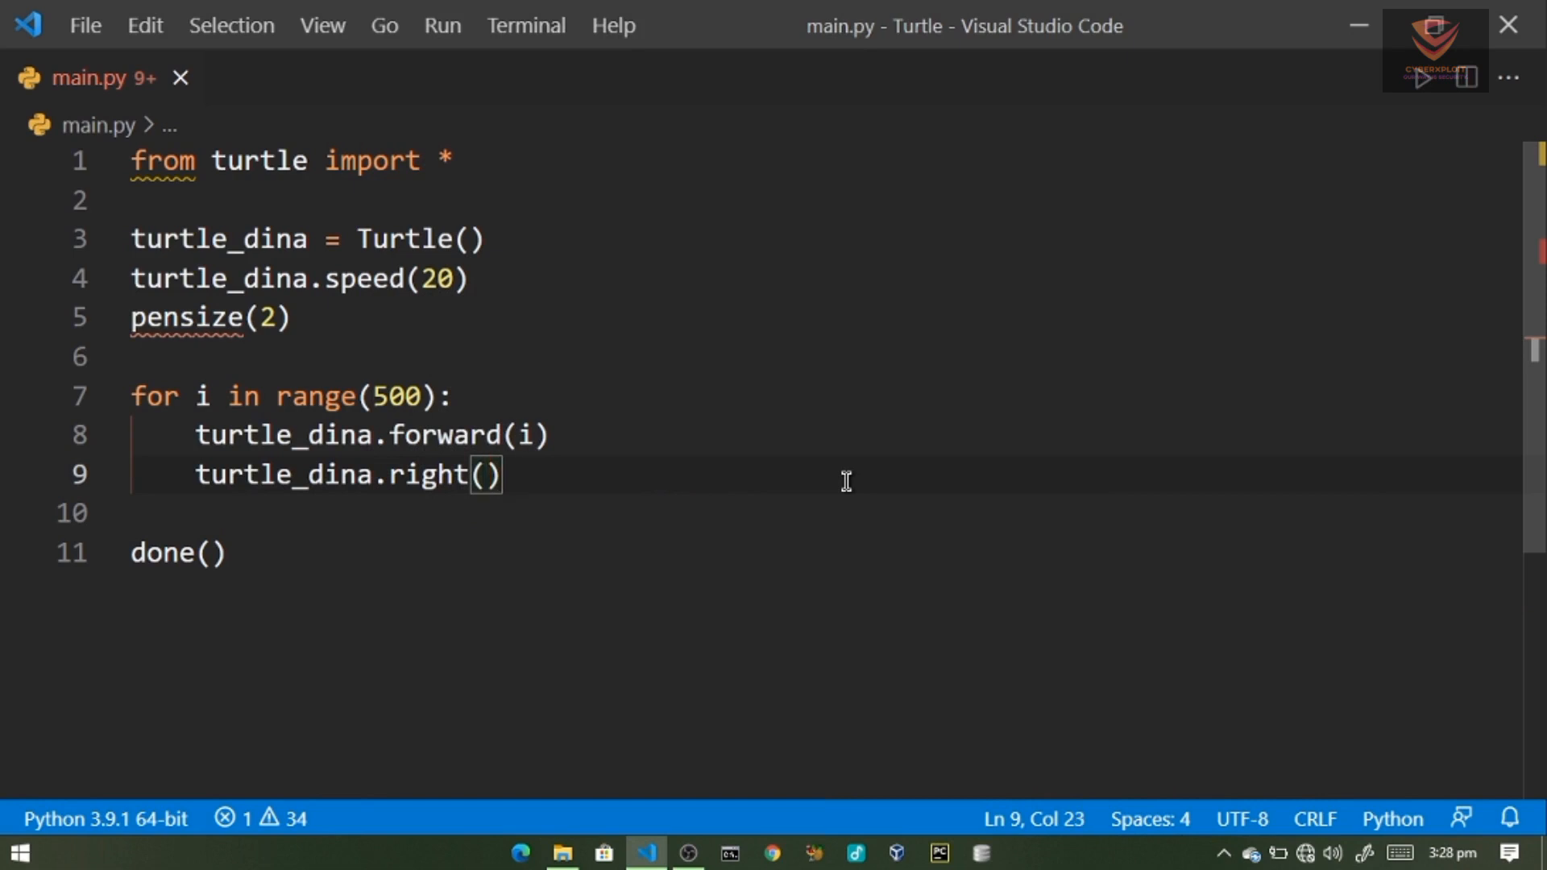
key("Ctrl+s")
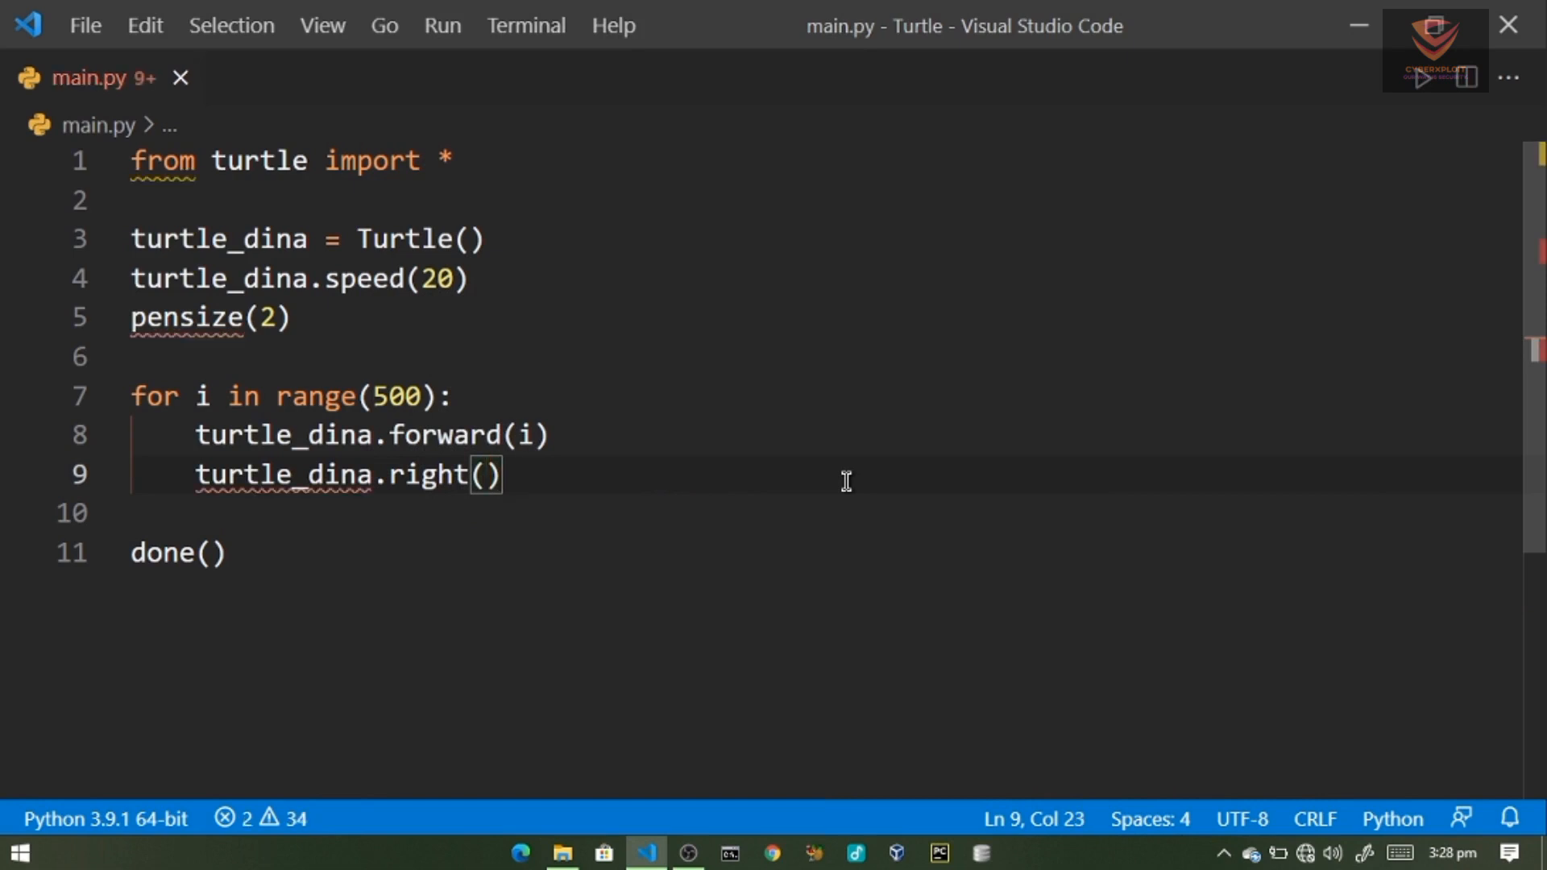
type("91")
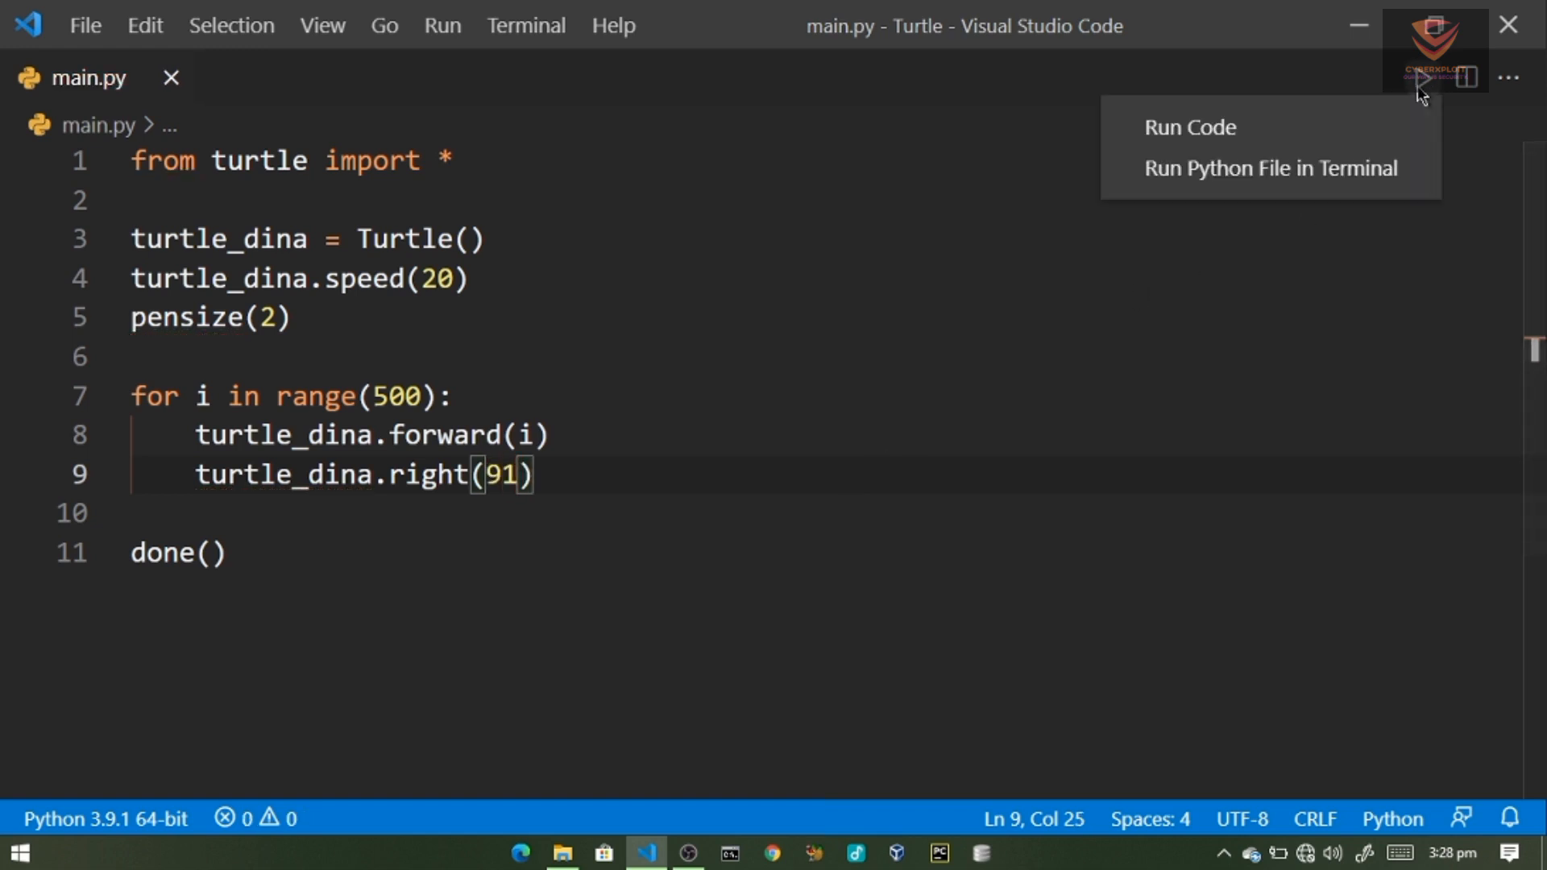
mouse_move(1233, 141)
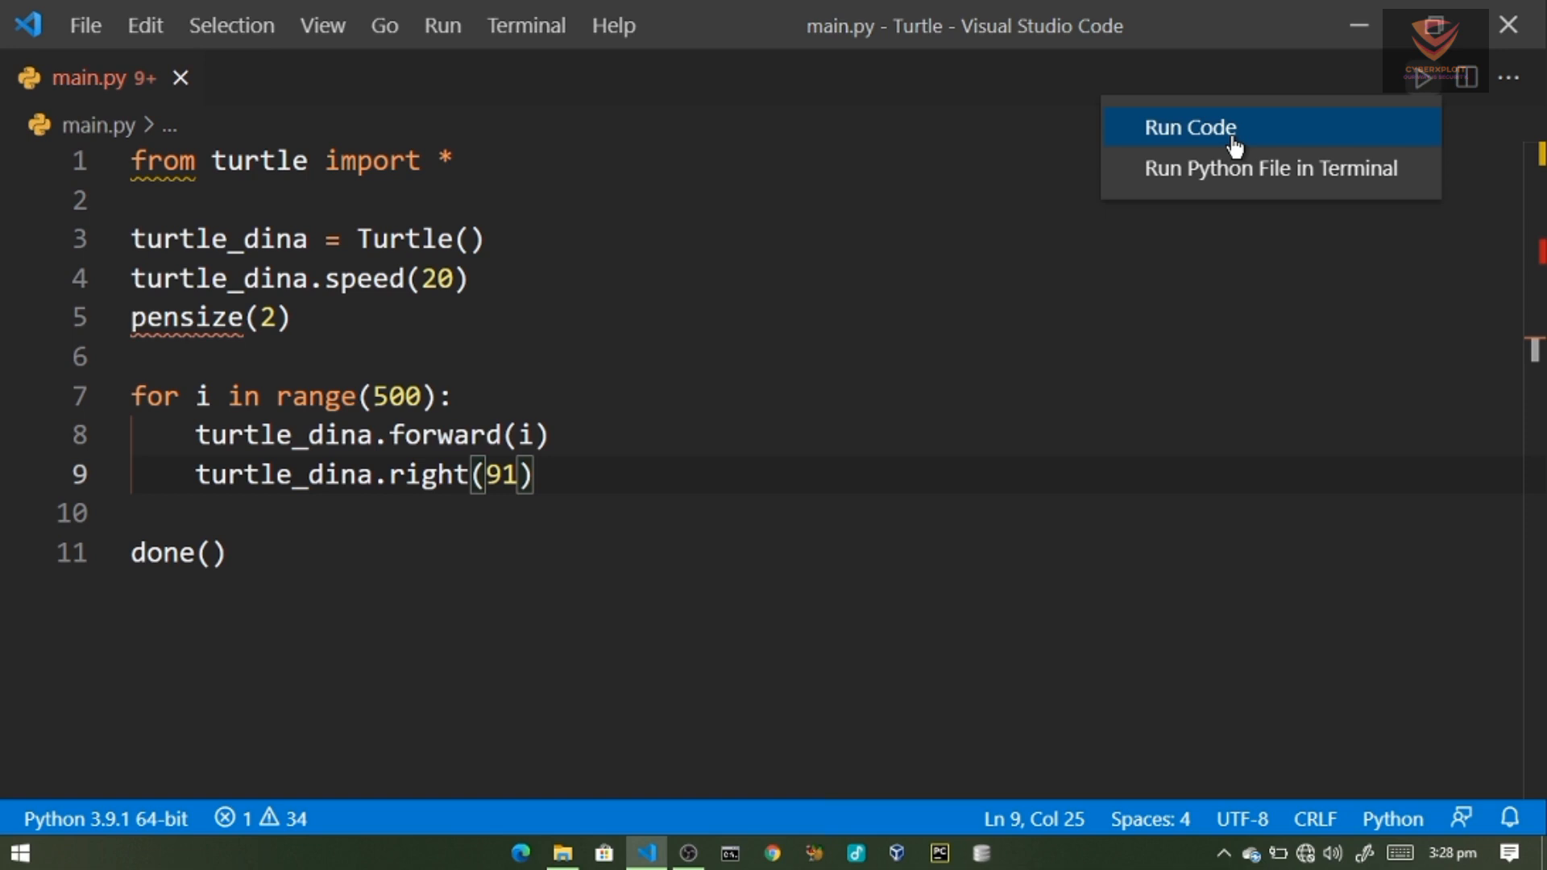
left_click(1228, 128)
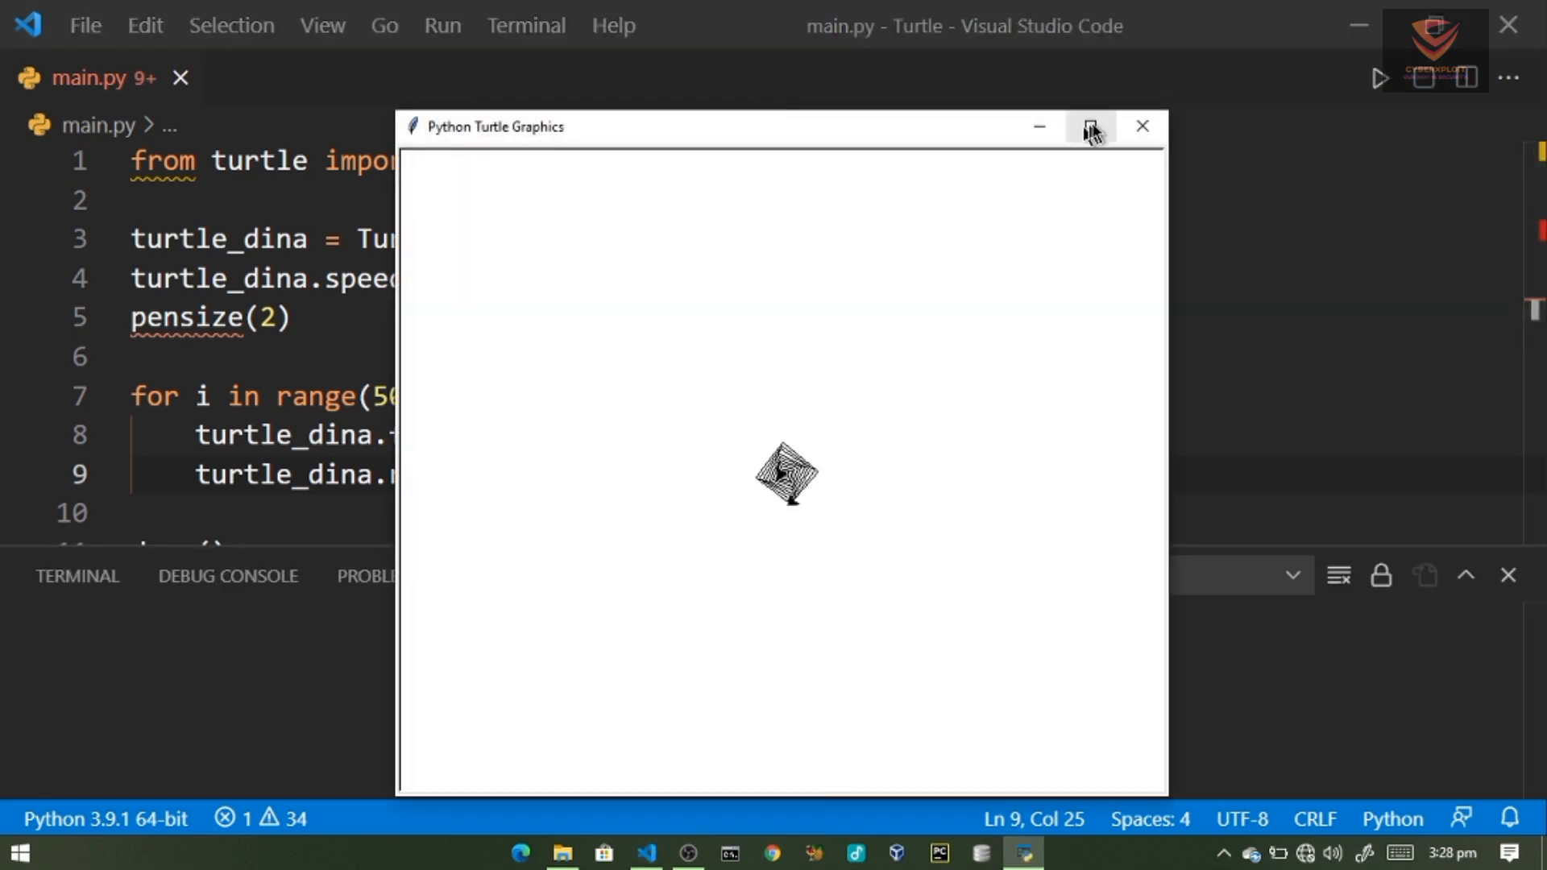
left_click(1090, 126)
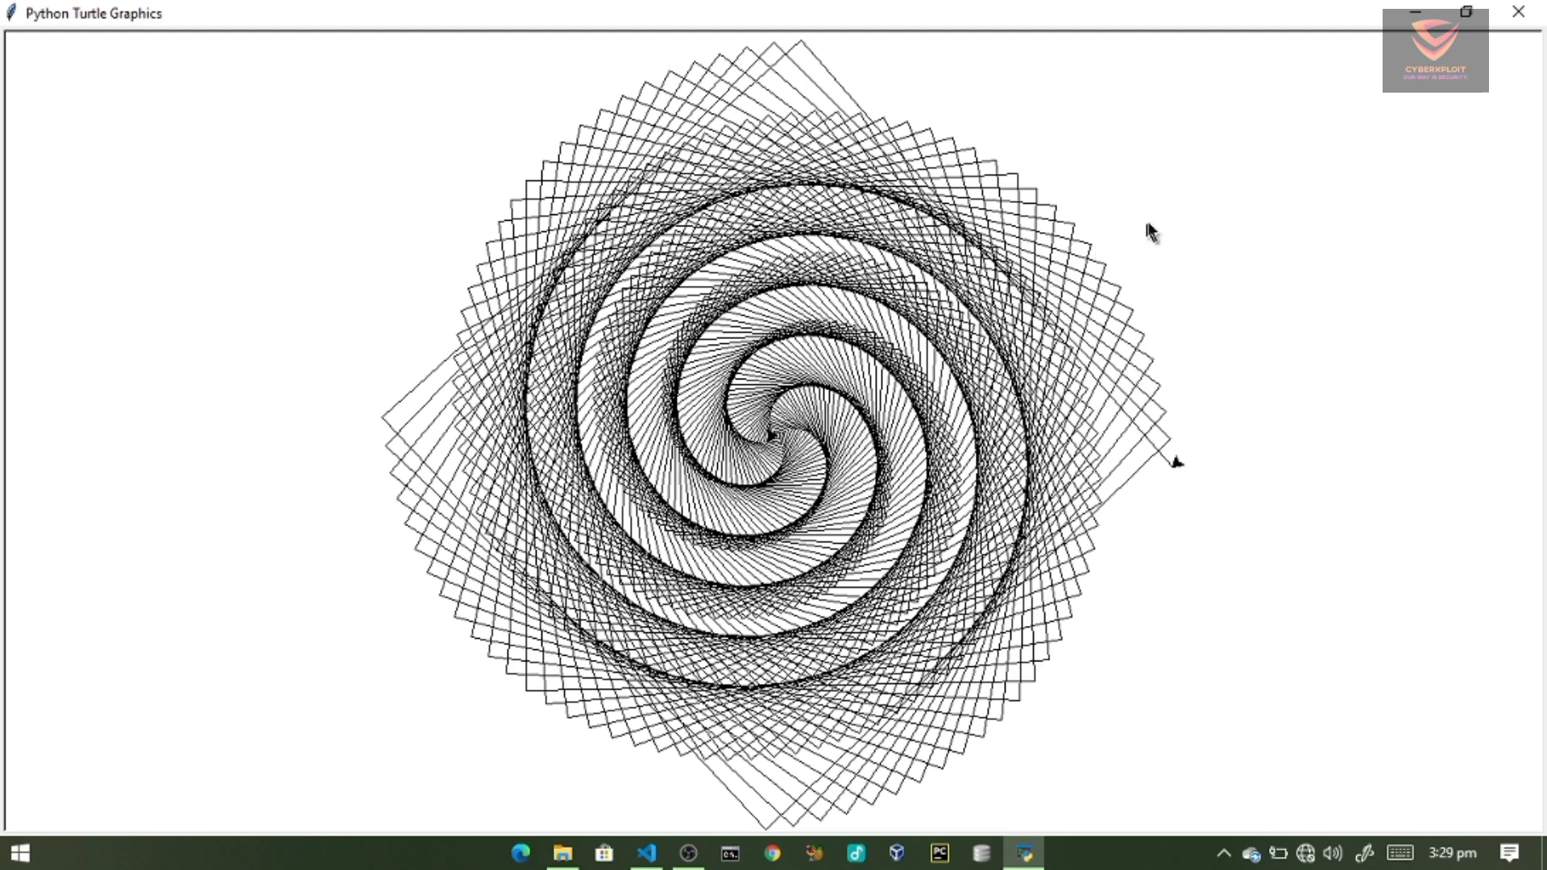
left_click(645, 852)
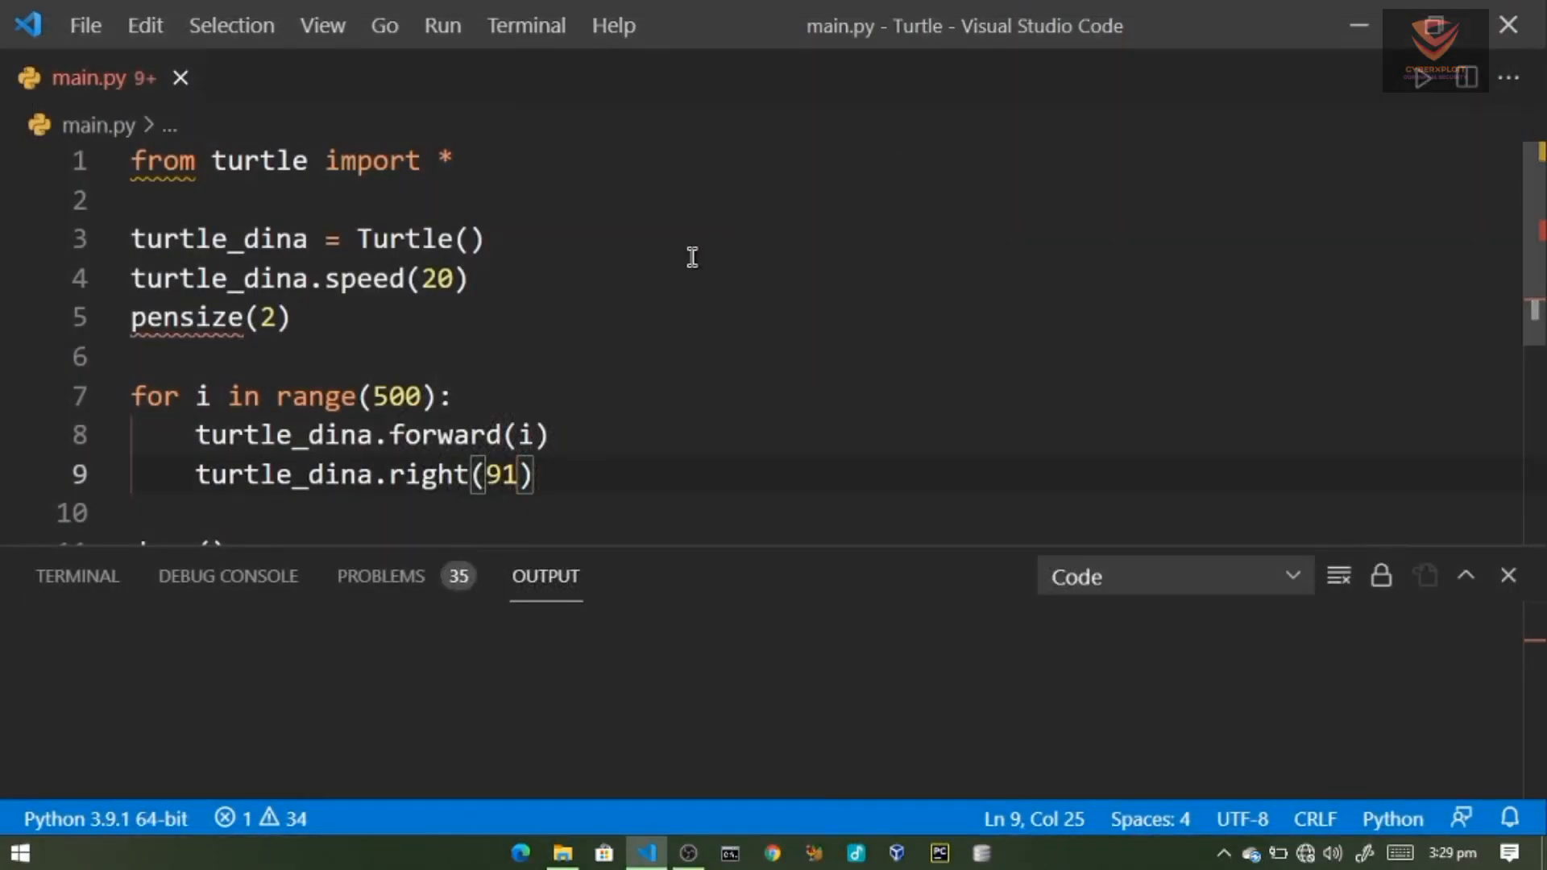
- Change the turn angle to 100, run main.py, view the star full screen and close it
scroll("down", 3)
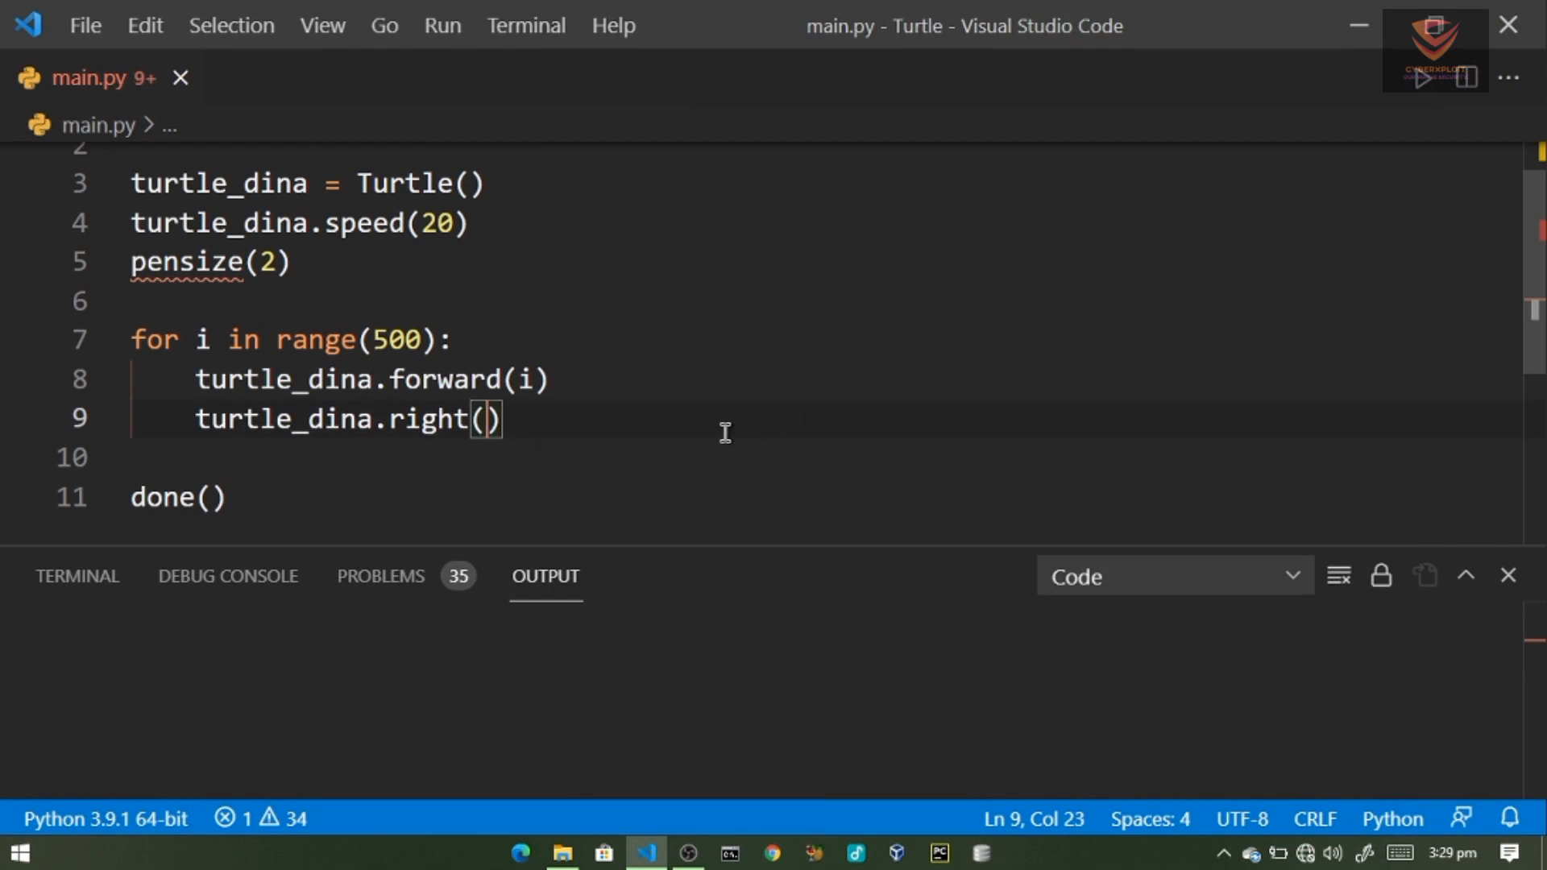
type("100")
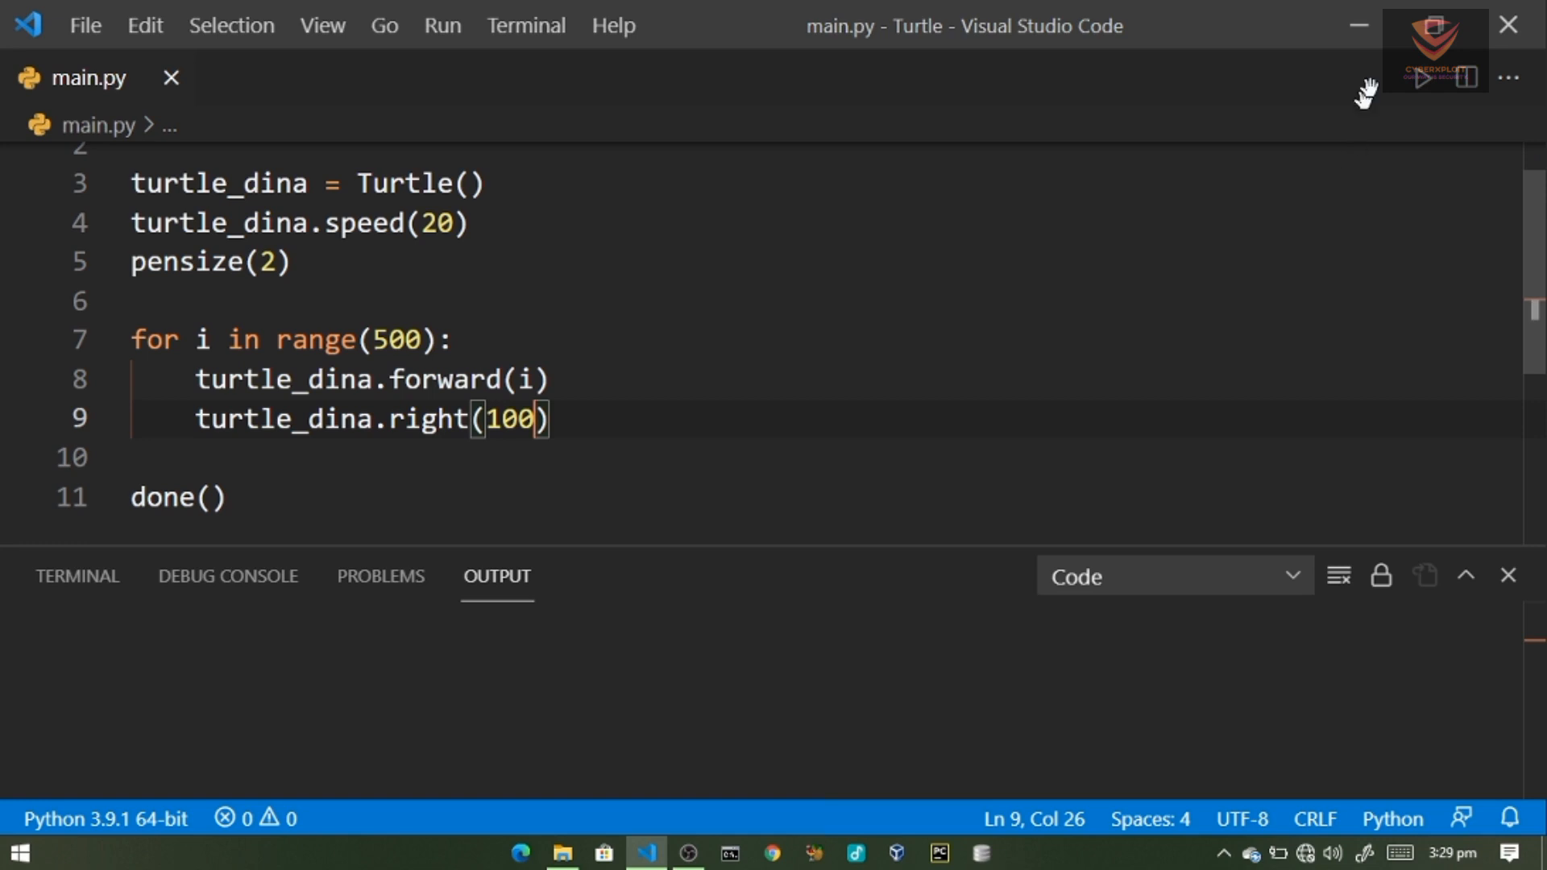
left_click(1428, 77)
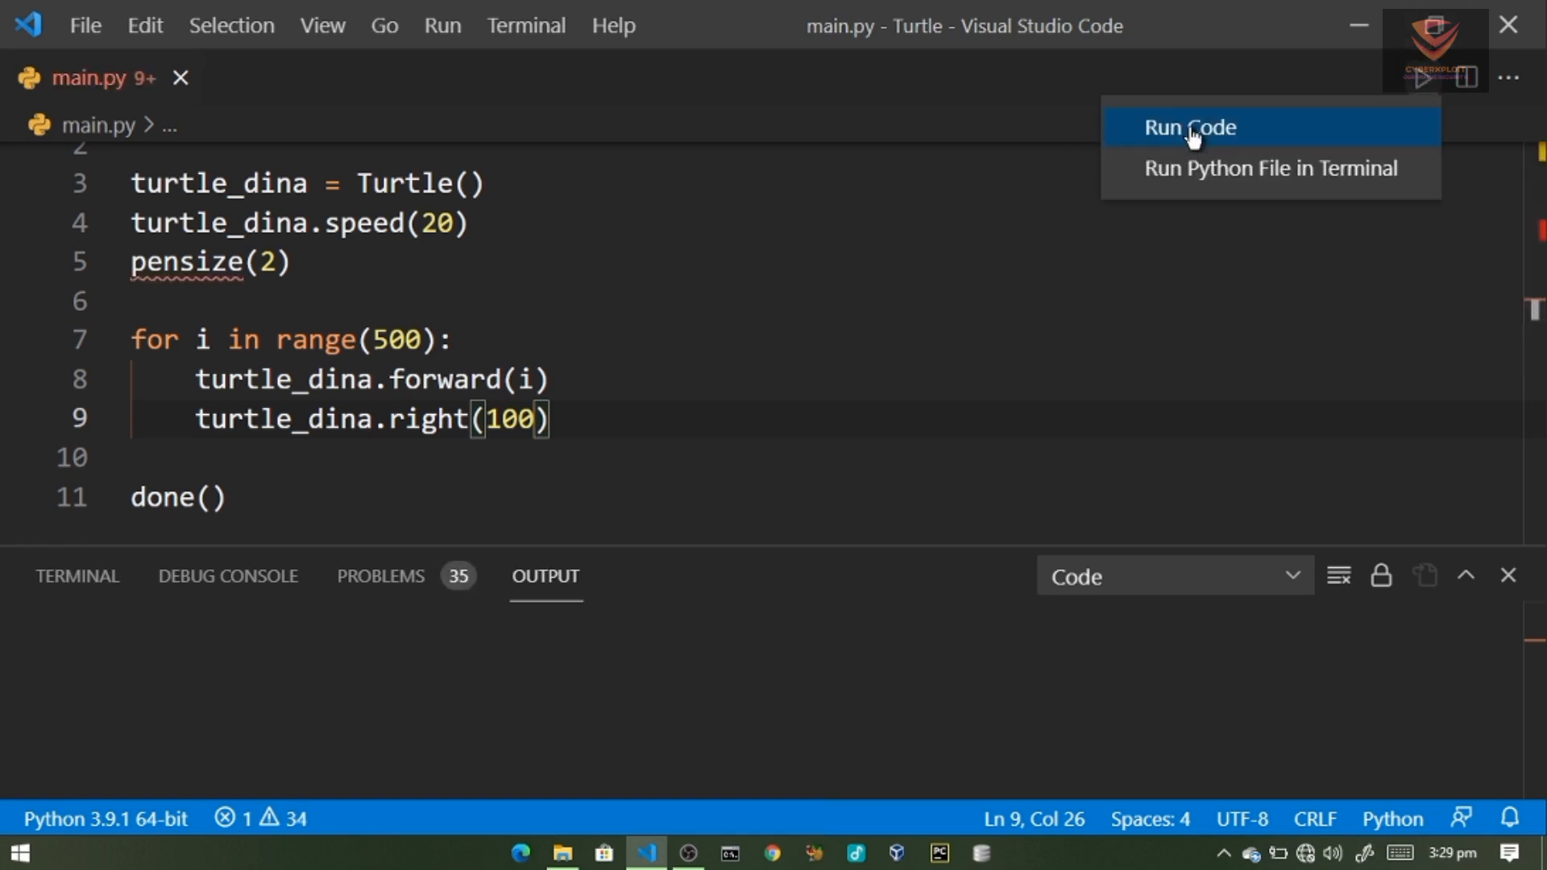
left_click(1189, 127)
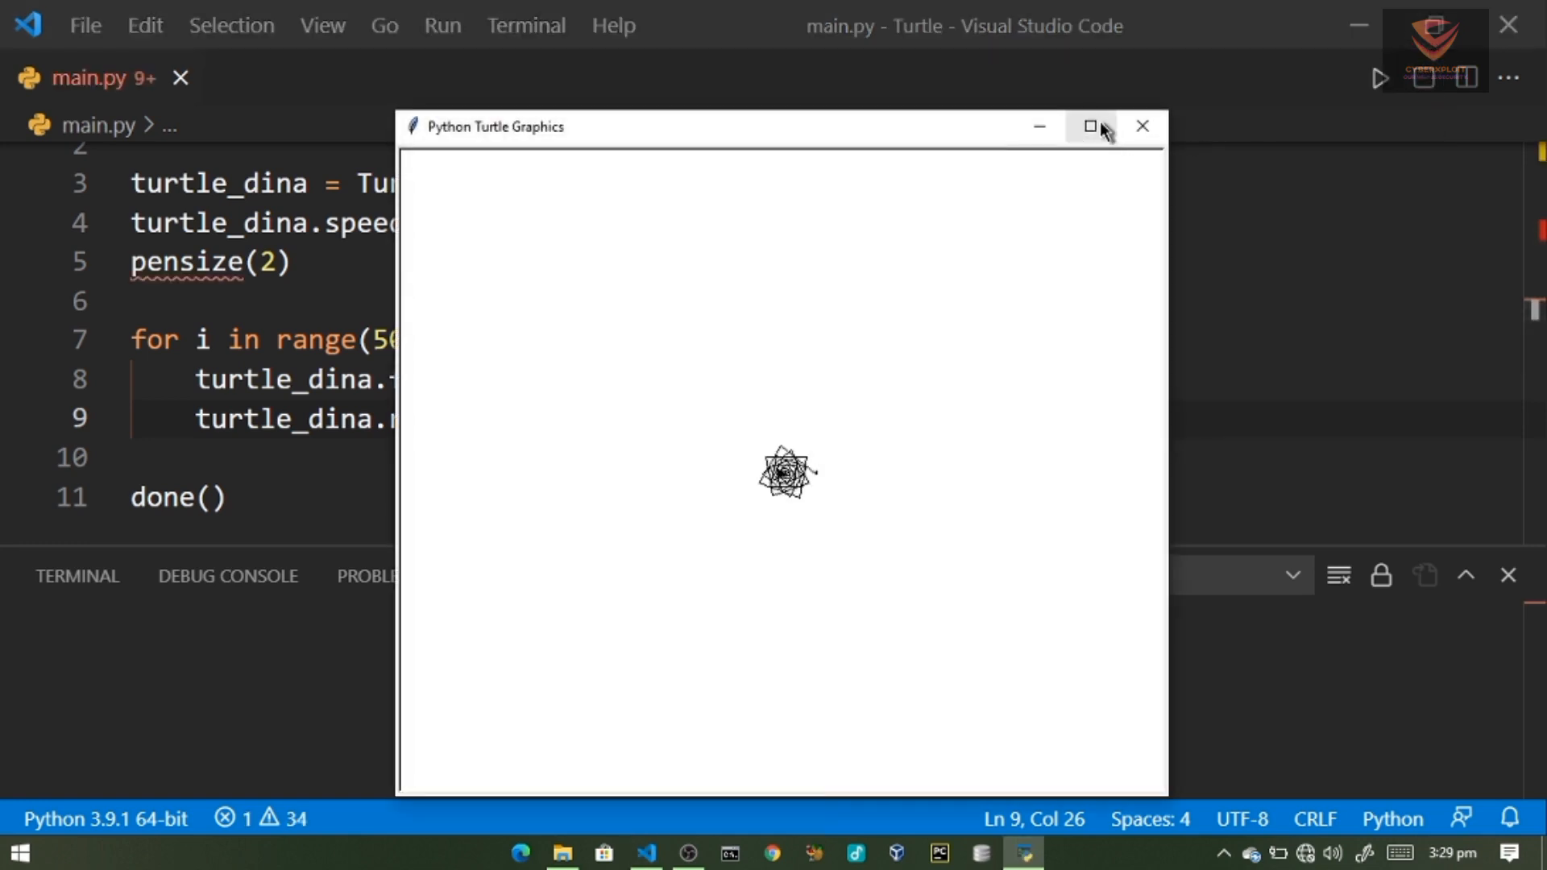
left_click(1090, 125)
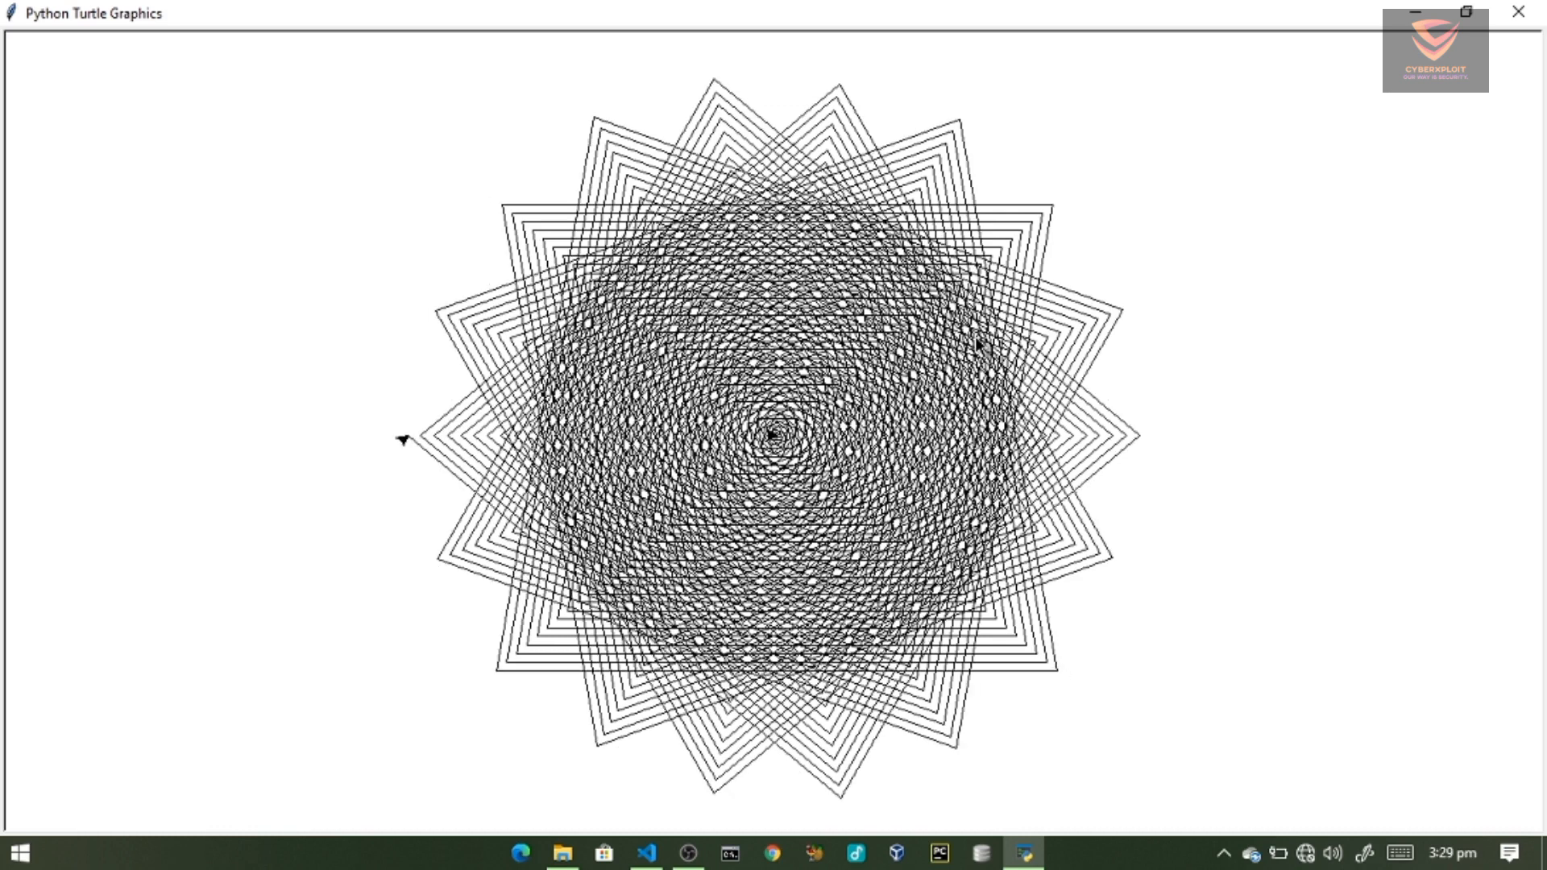
mouse_move(1090, 388)
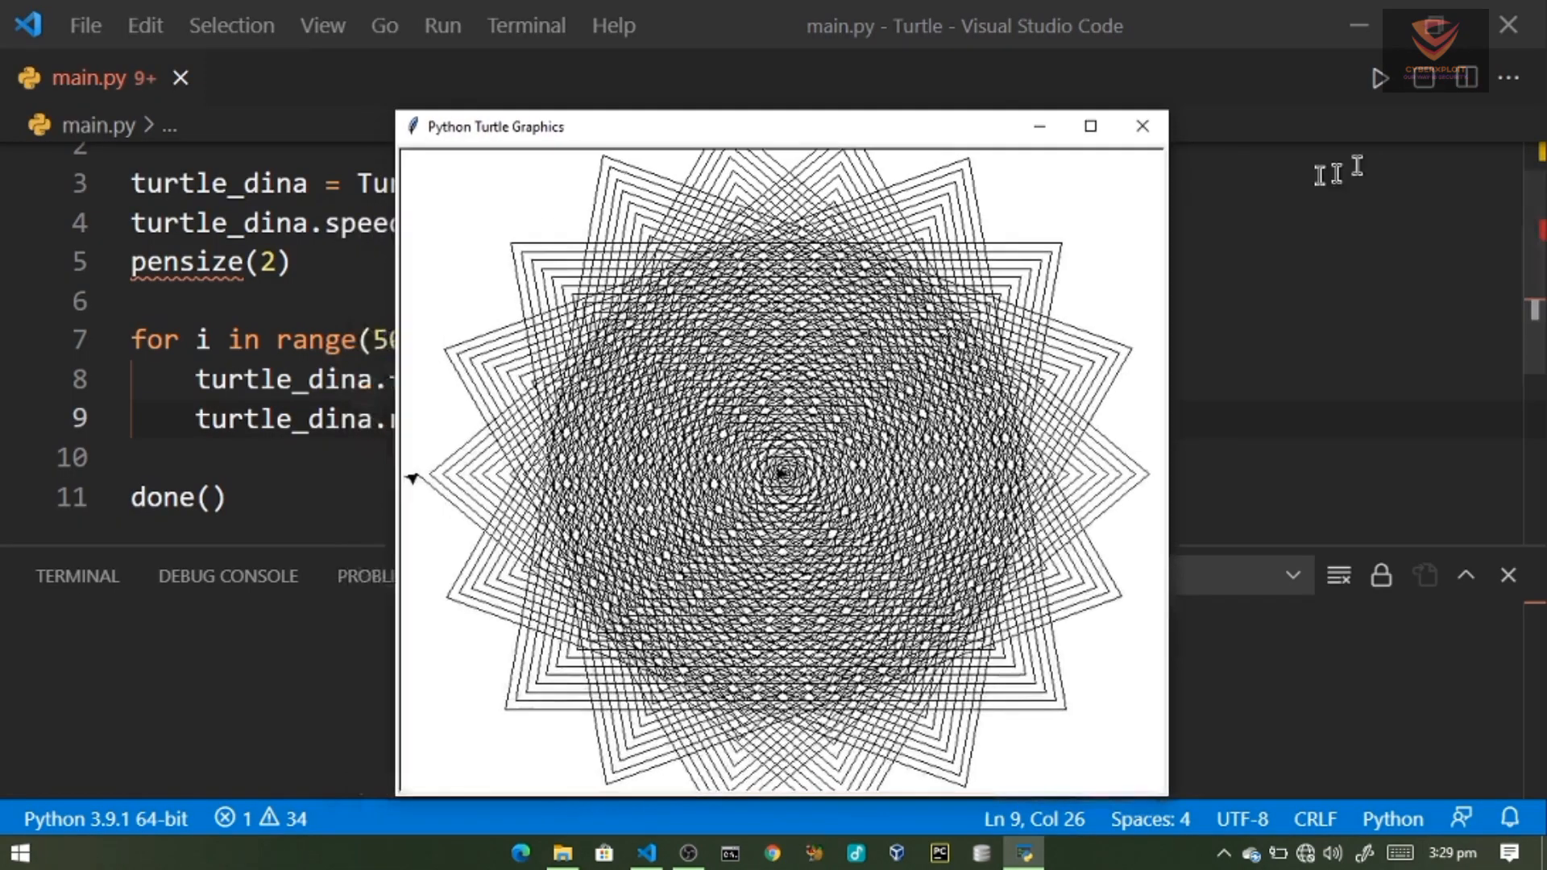
mouse_move(1141, 128)
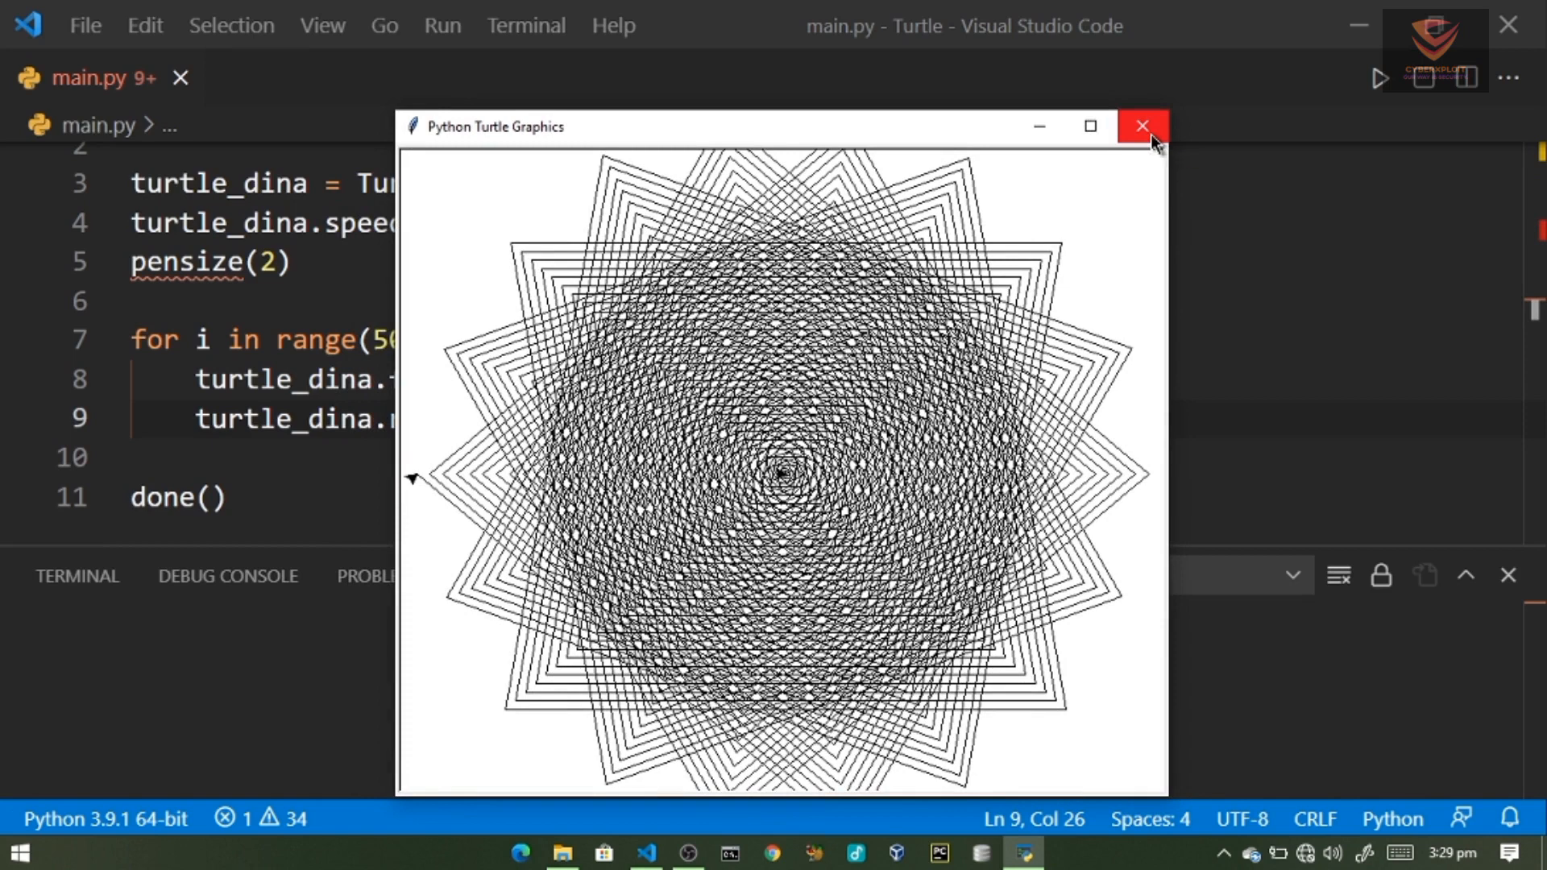
left_click(1141, 125)
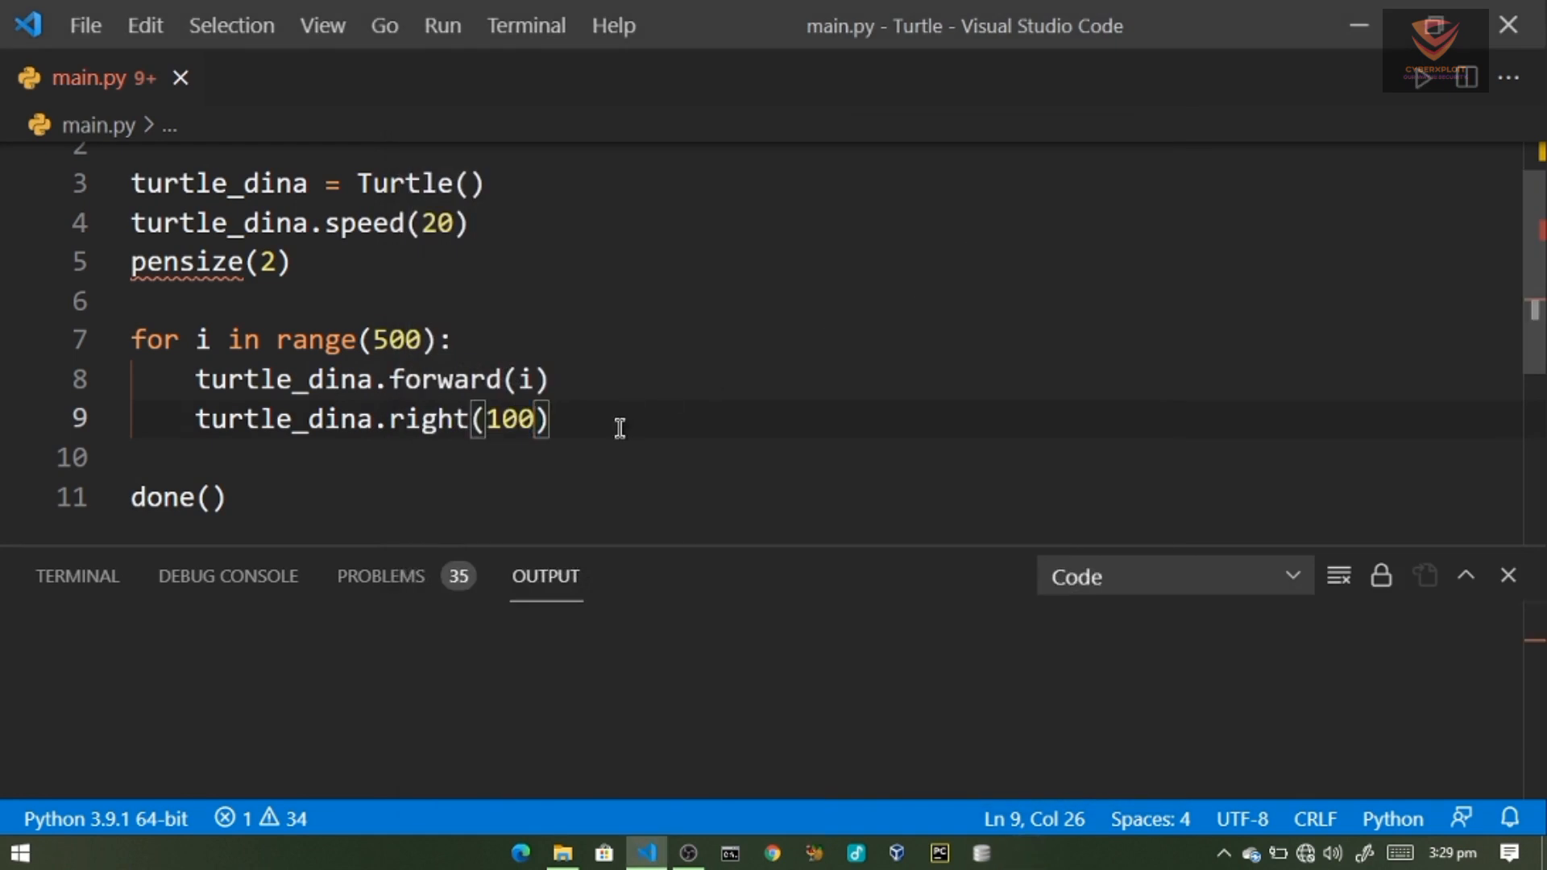
- Change the loop's turn to turtle_dina.right(111) and run the script to draw the new pattern
type("111")
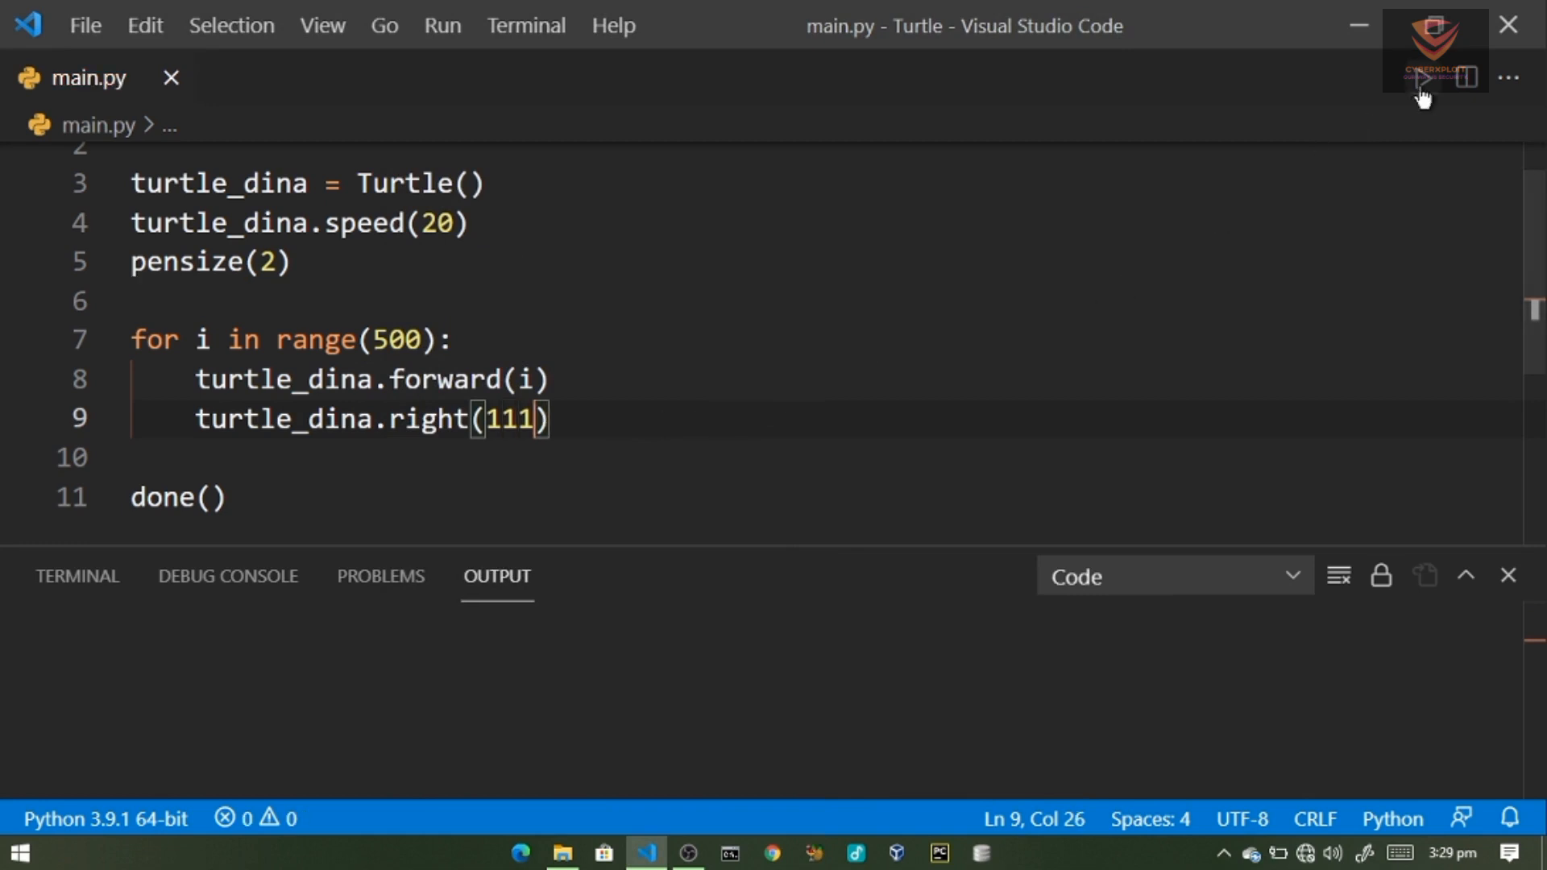
left_click(1380, 78)
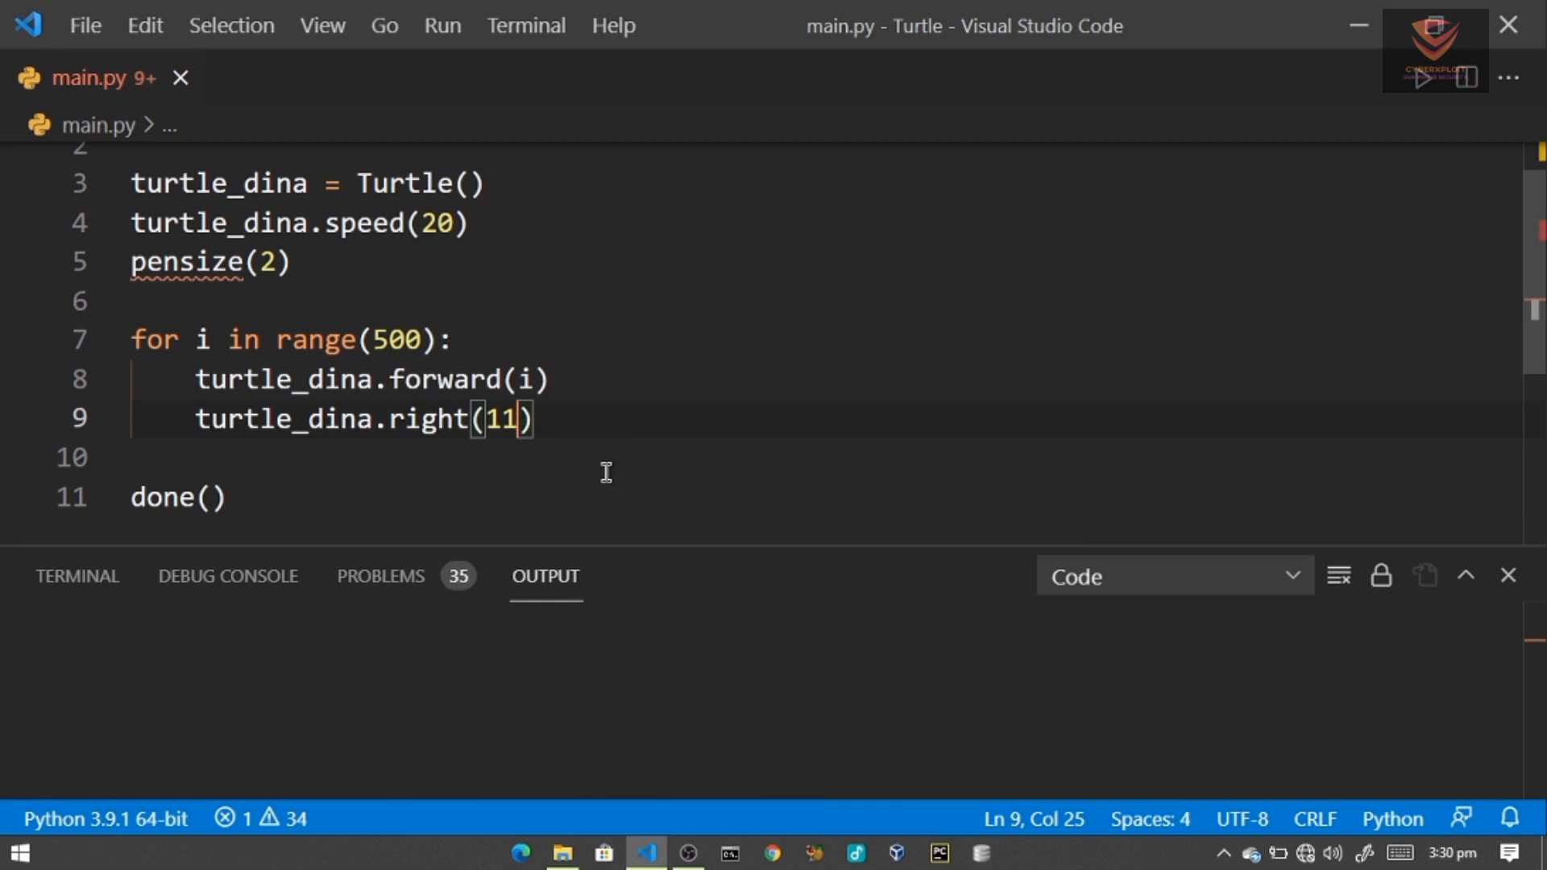
- Run with turtle_dina.right(150) for a twelve-pointed star, then edit the angle to 200
type("150")
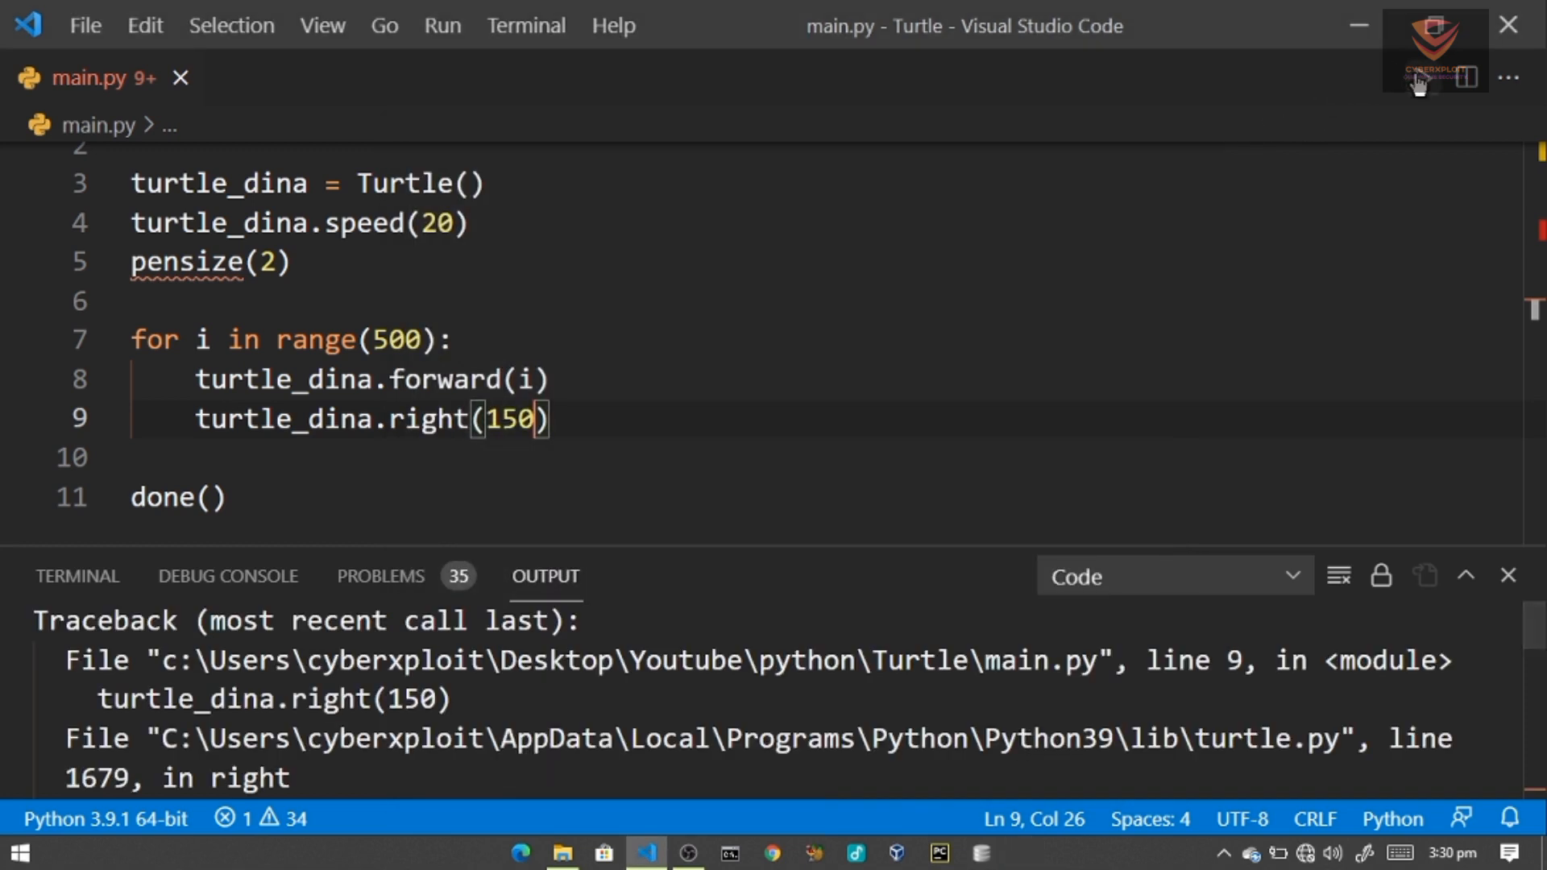
left_click(1381, 77)
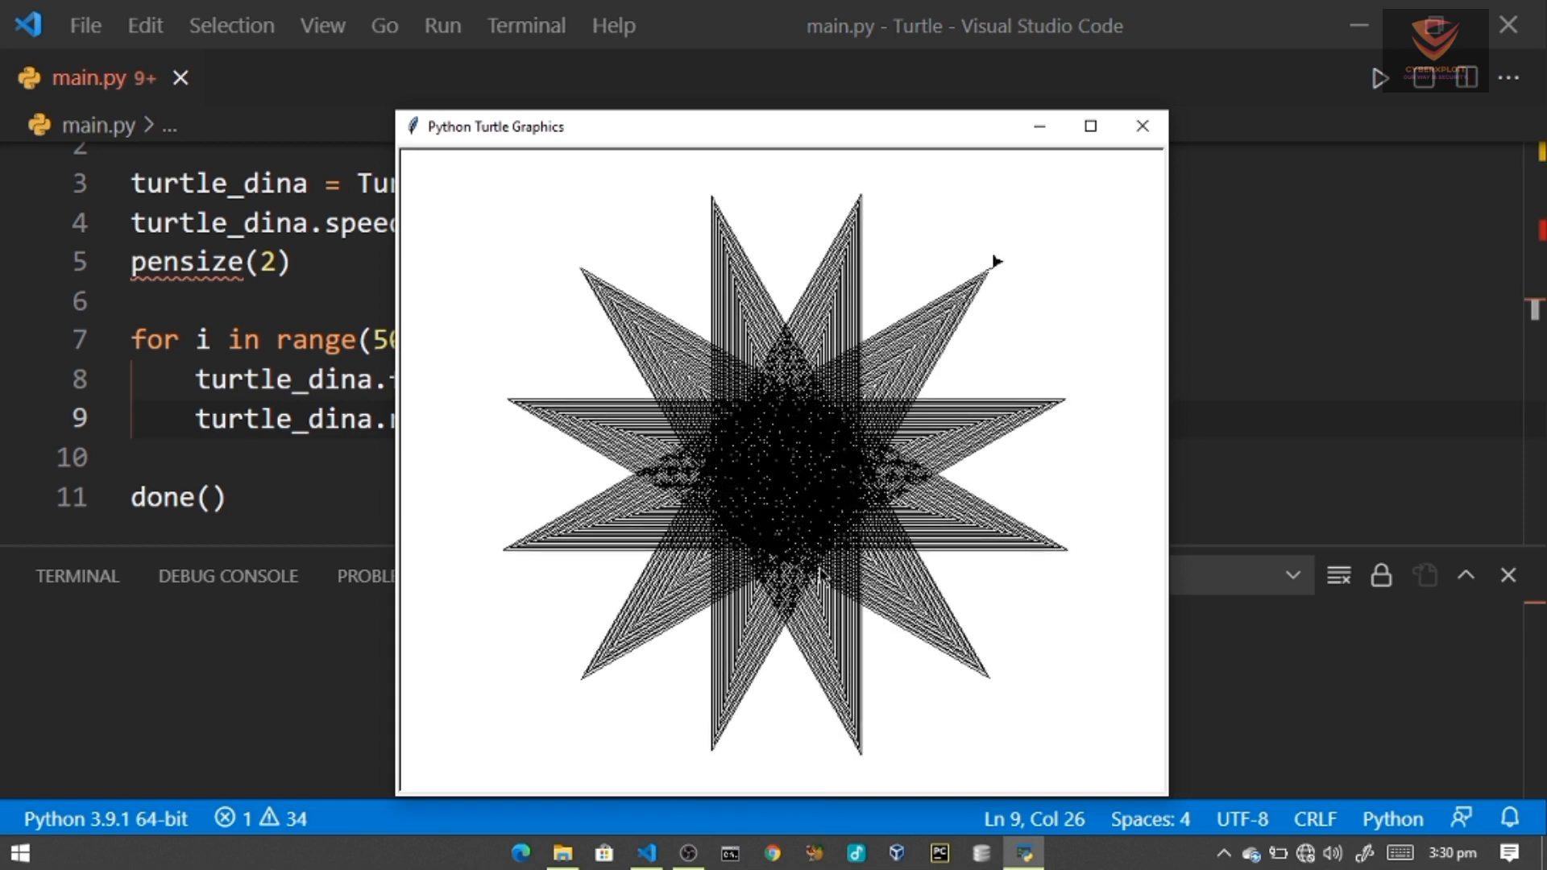
mouse_move(1058, 178)
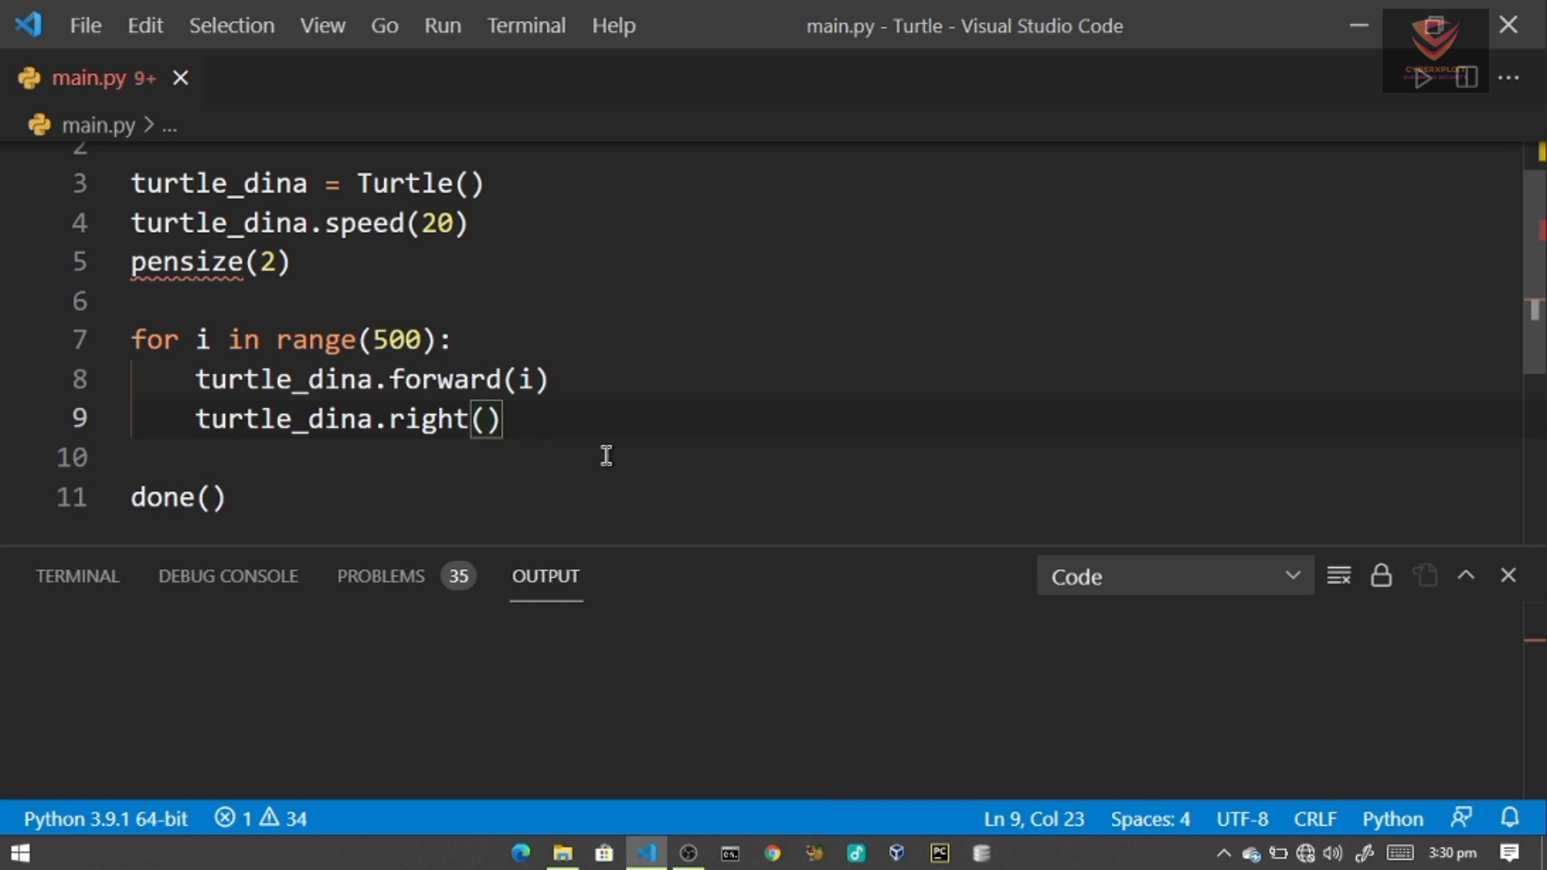
type("200")
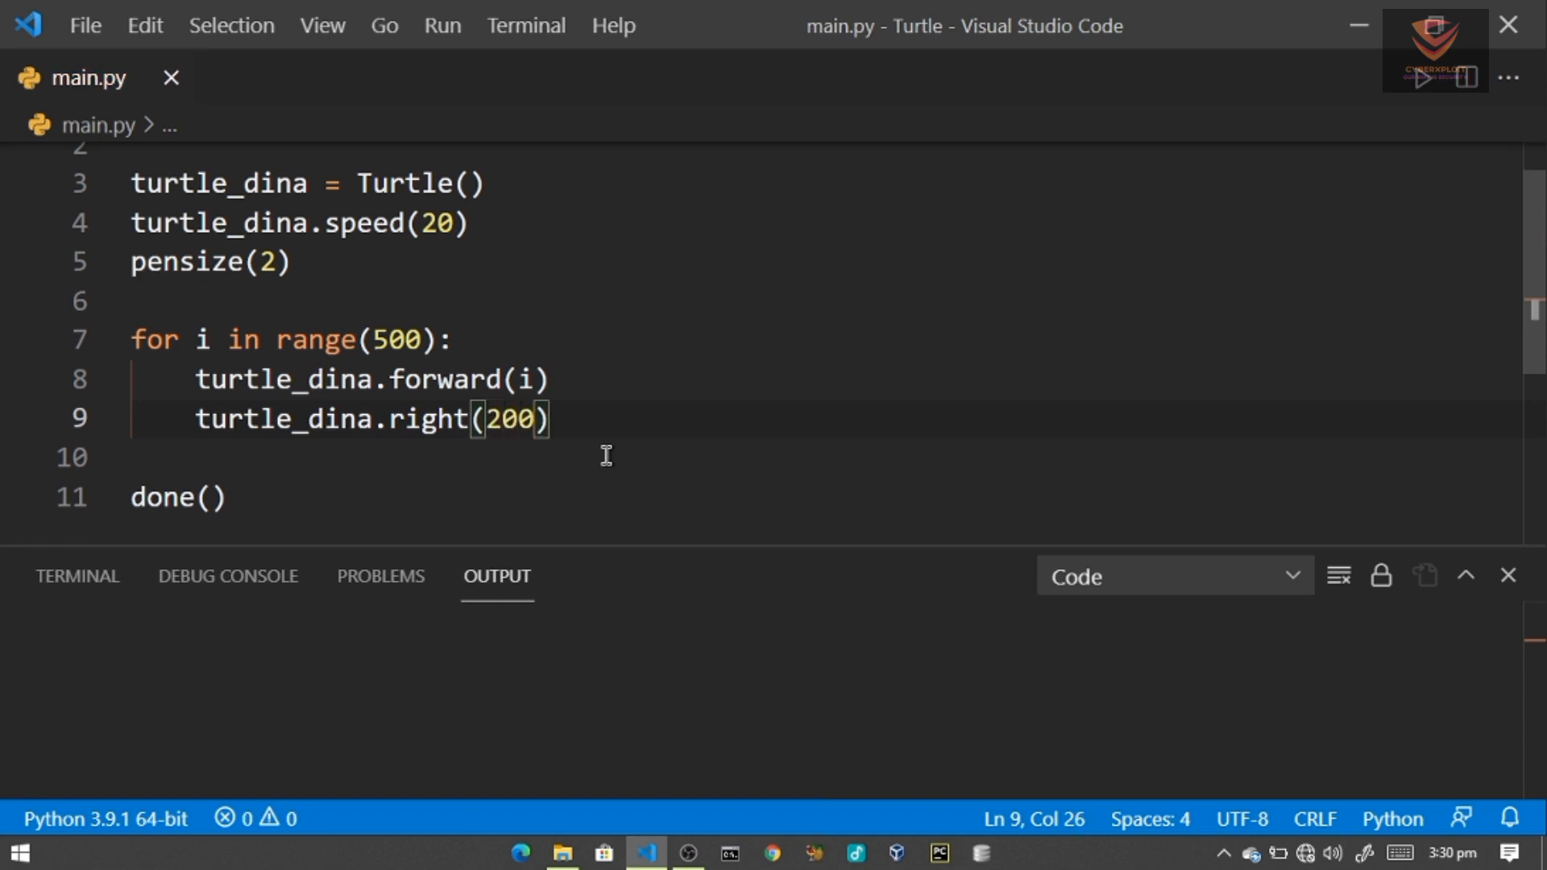
- Run the 200-degree version via Run Code, drawing a nine-pointed star full screen
left_click(1426, 77)
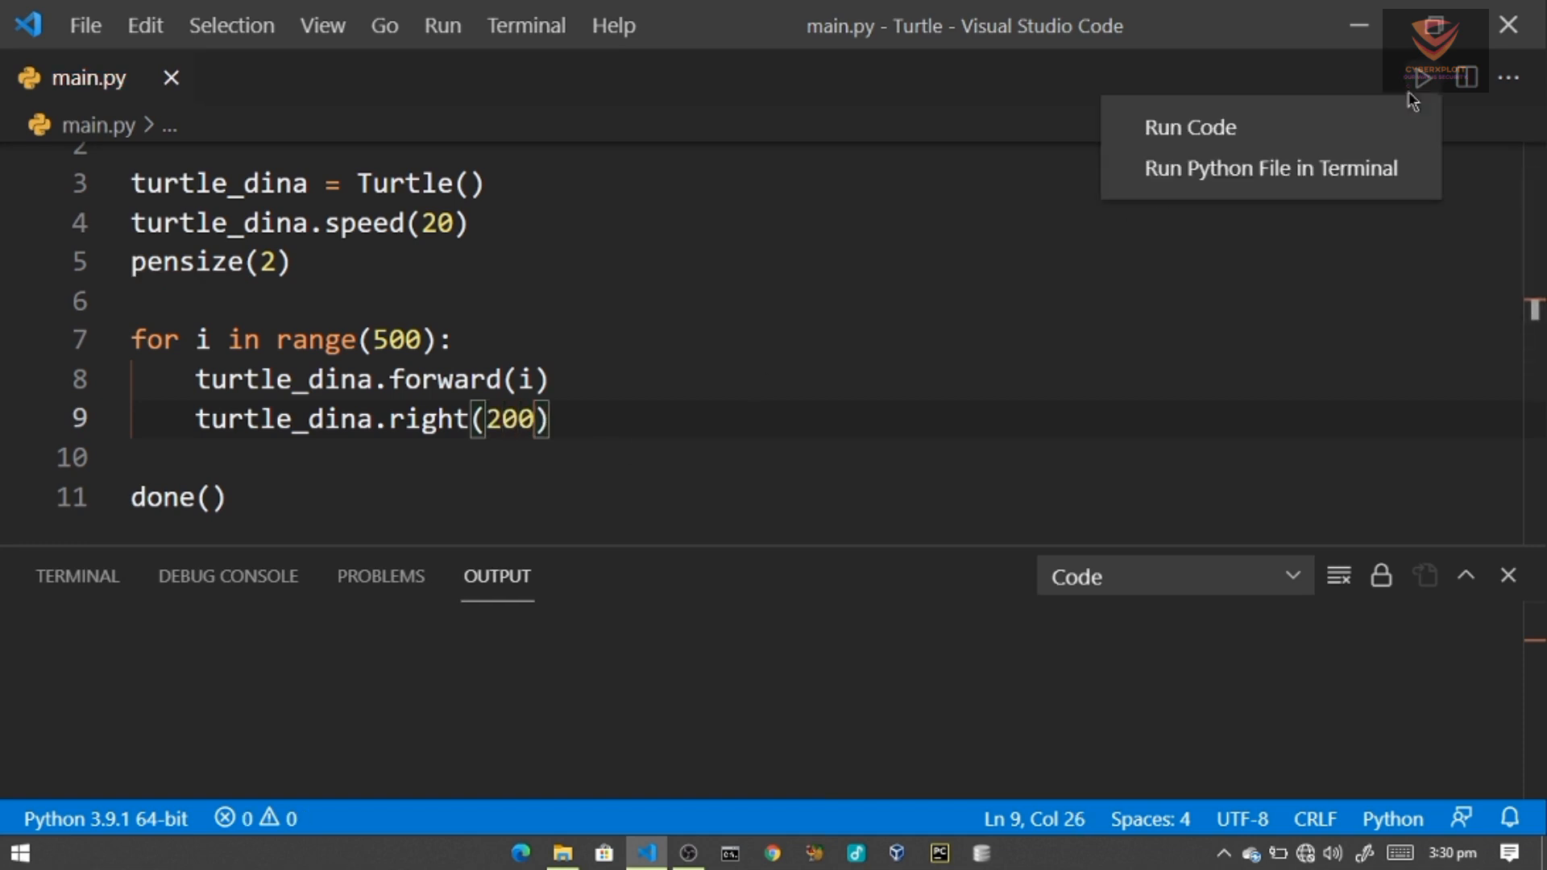
left_click(1189, 128)
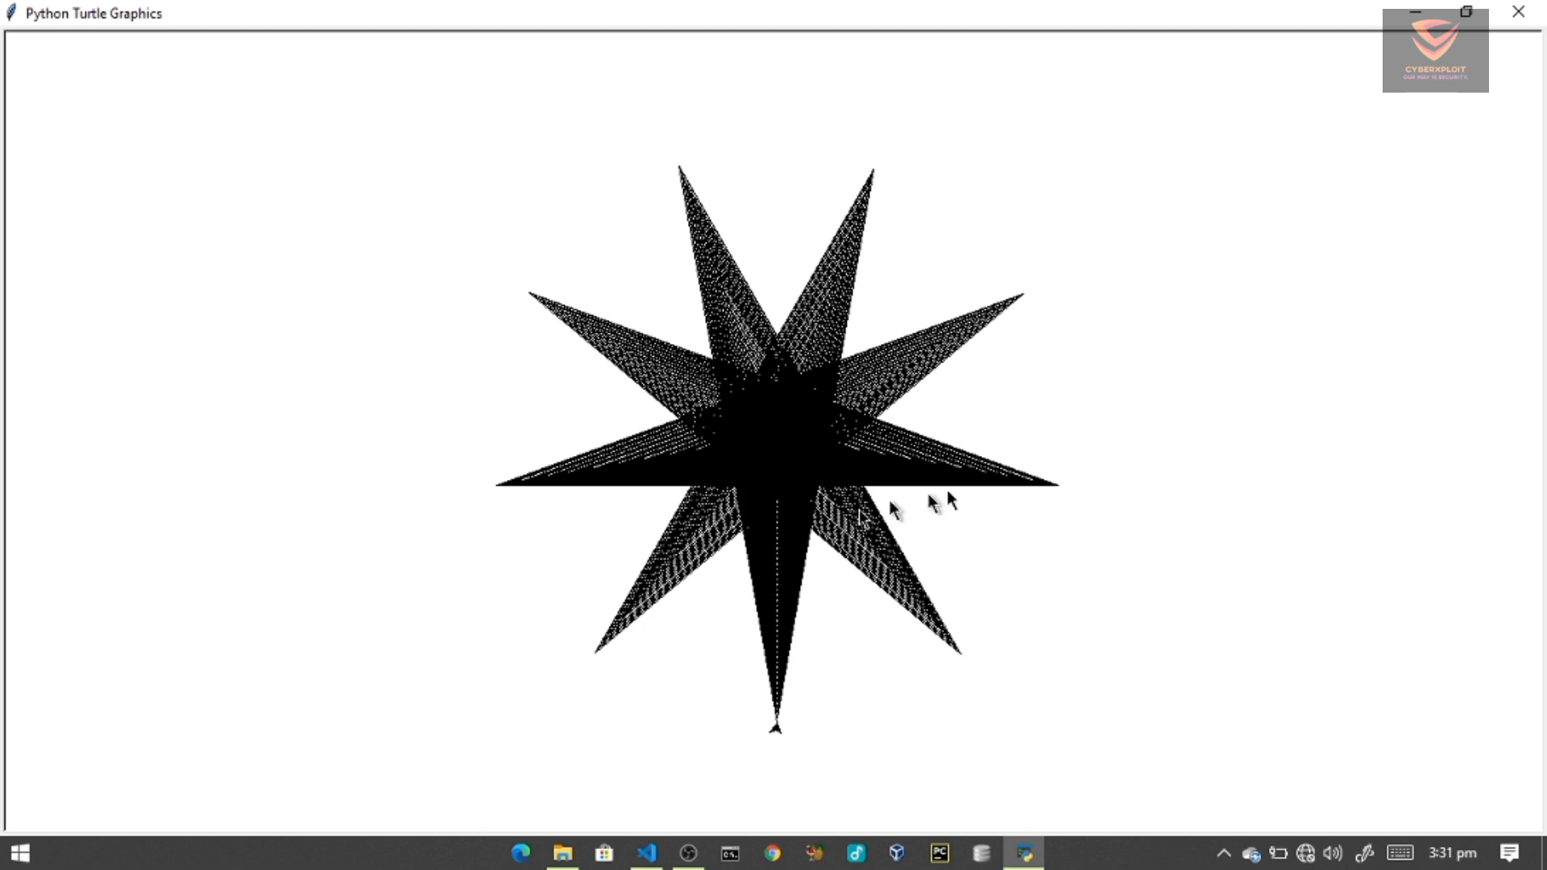
mouse_move(1506, 84)
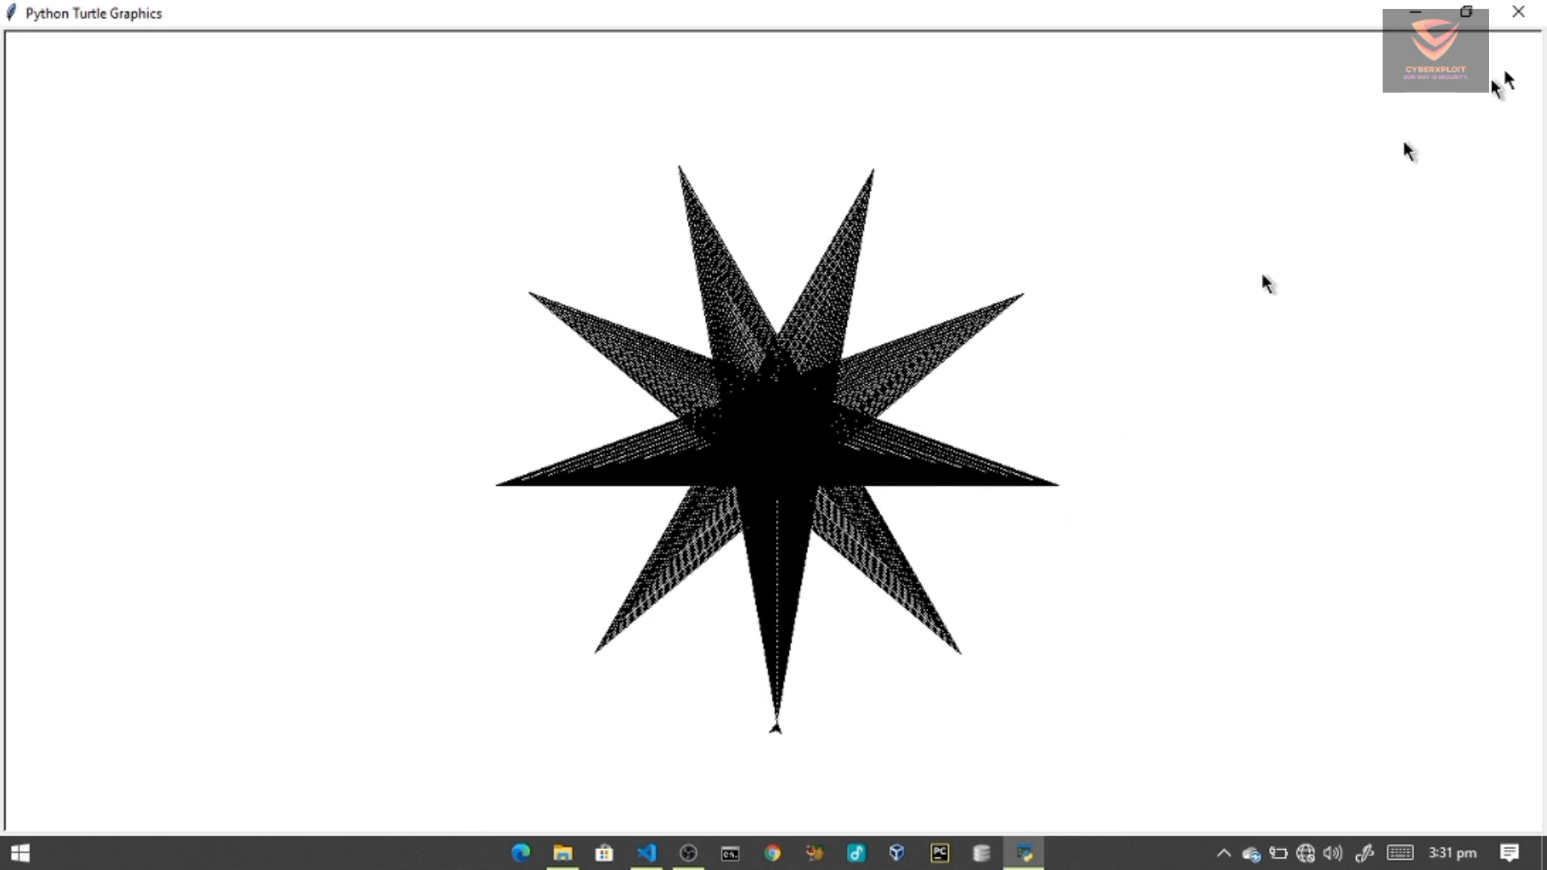
- Close the nine-pointed star, set the turn to right(211) and run to draw a dense many-pointed star
left_click(648, 852)
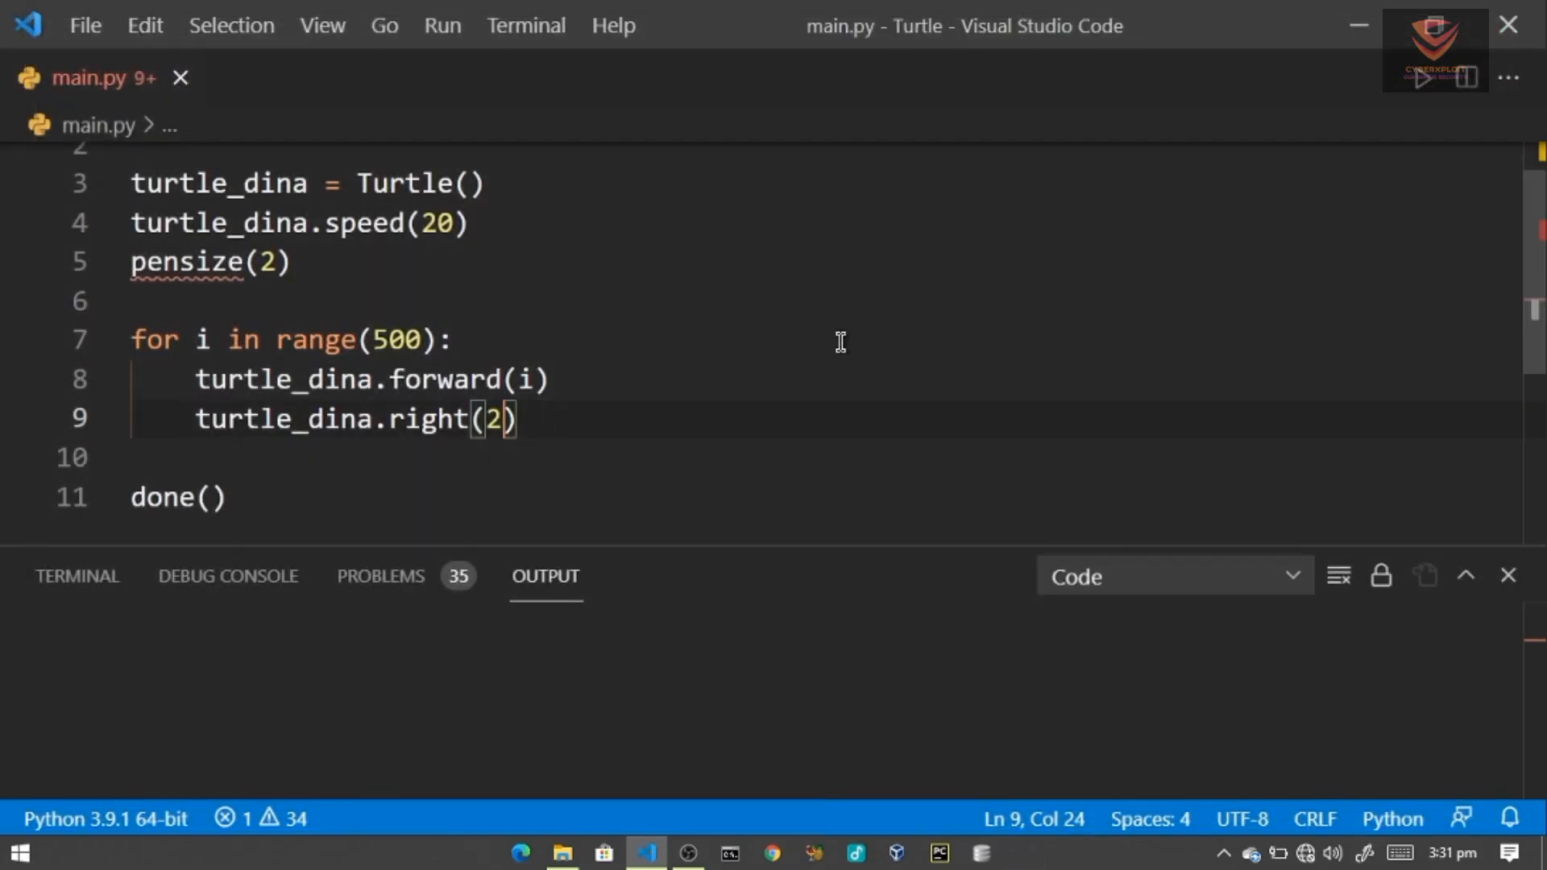
type("11")
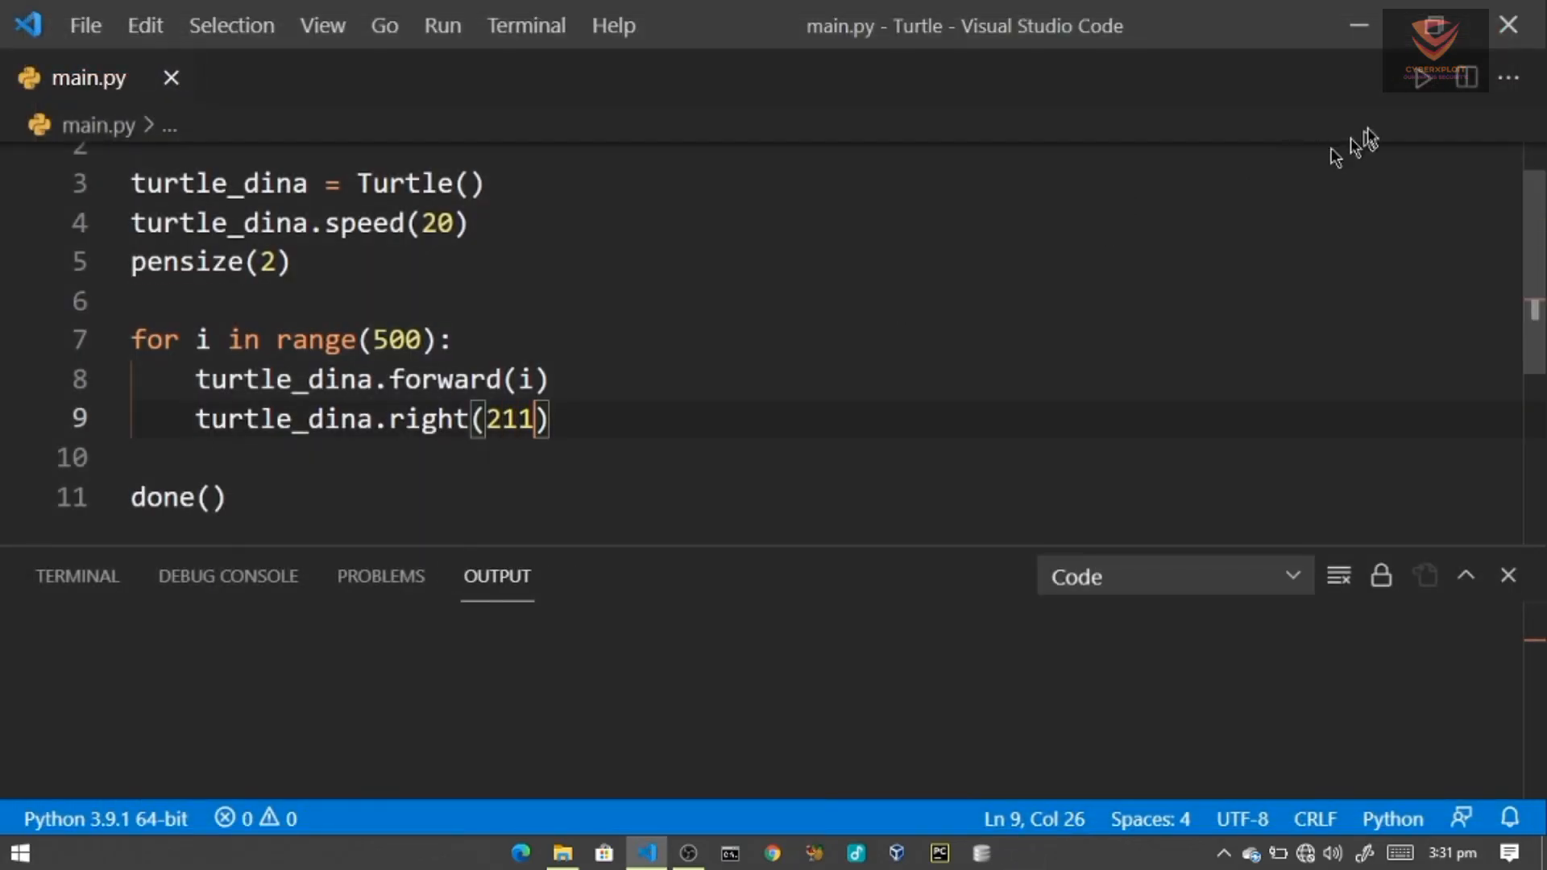
mouse_move(1288, 139)
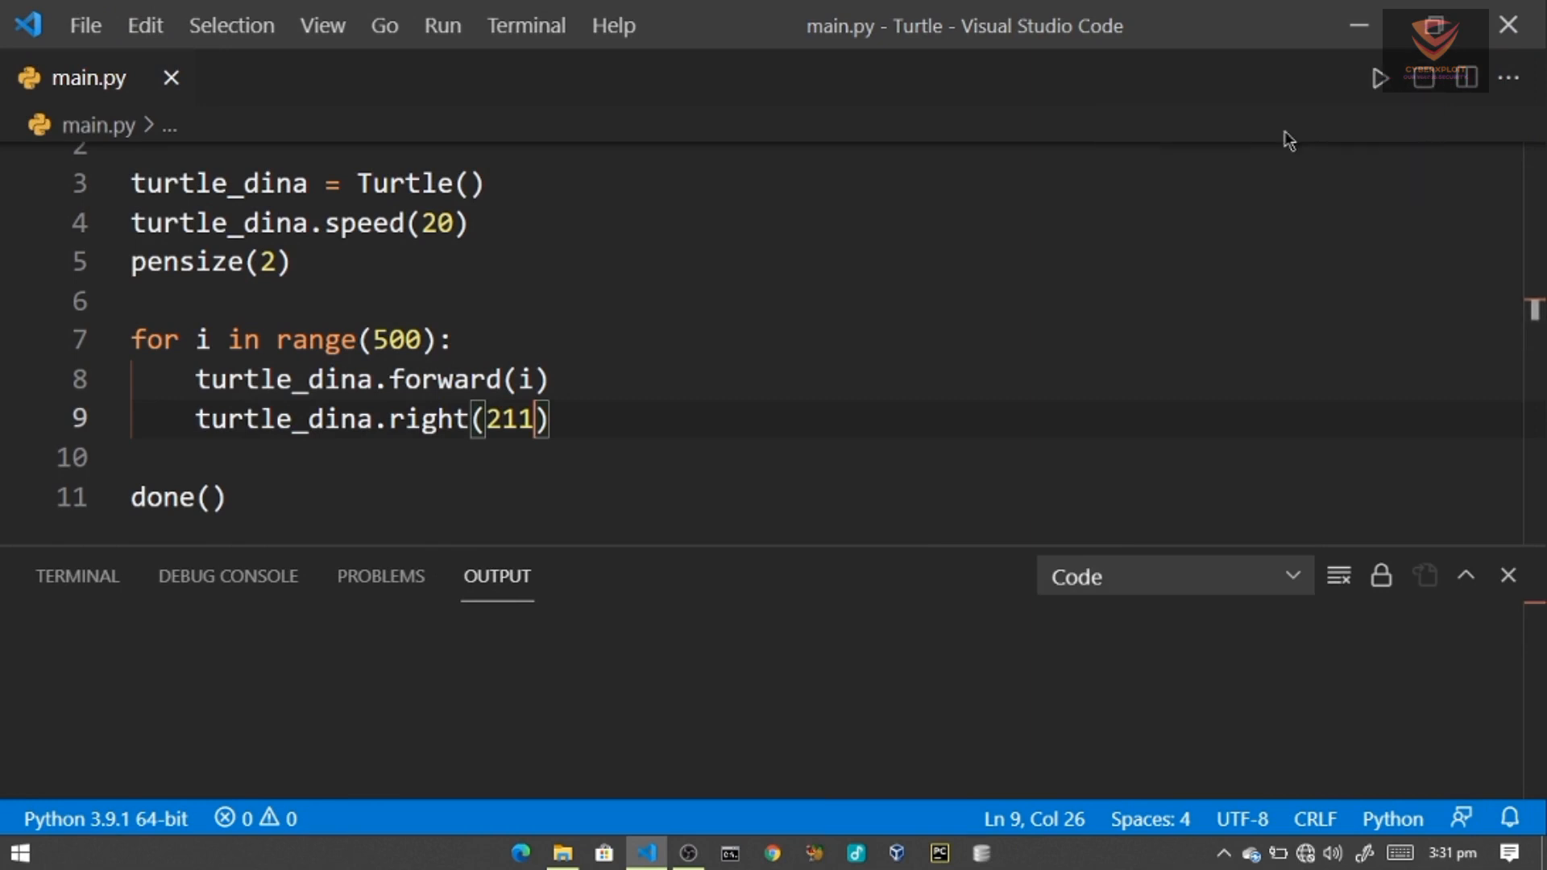
left_click(1379, 78)
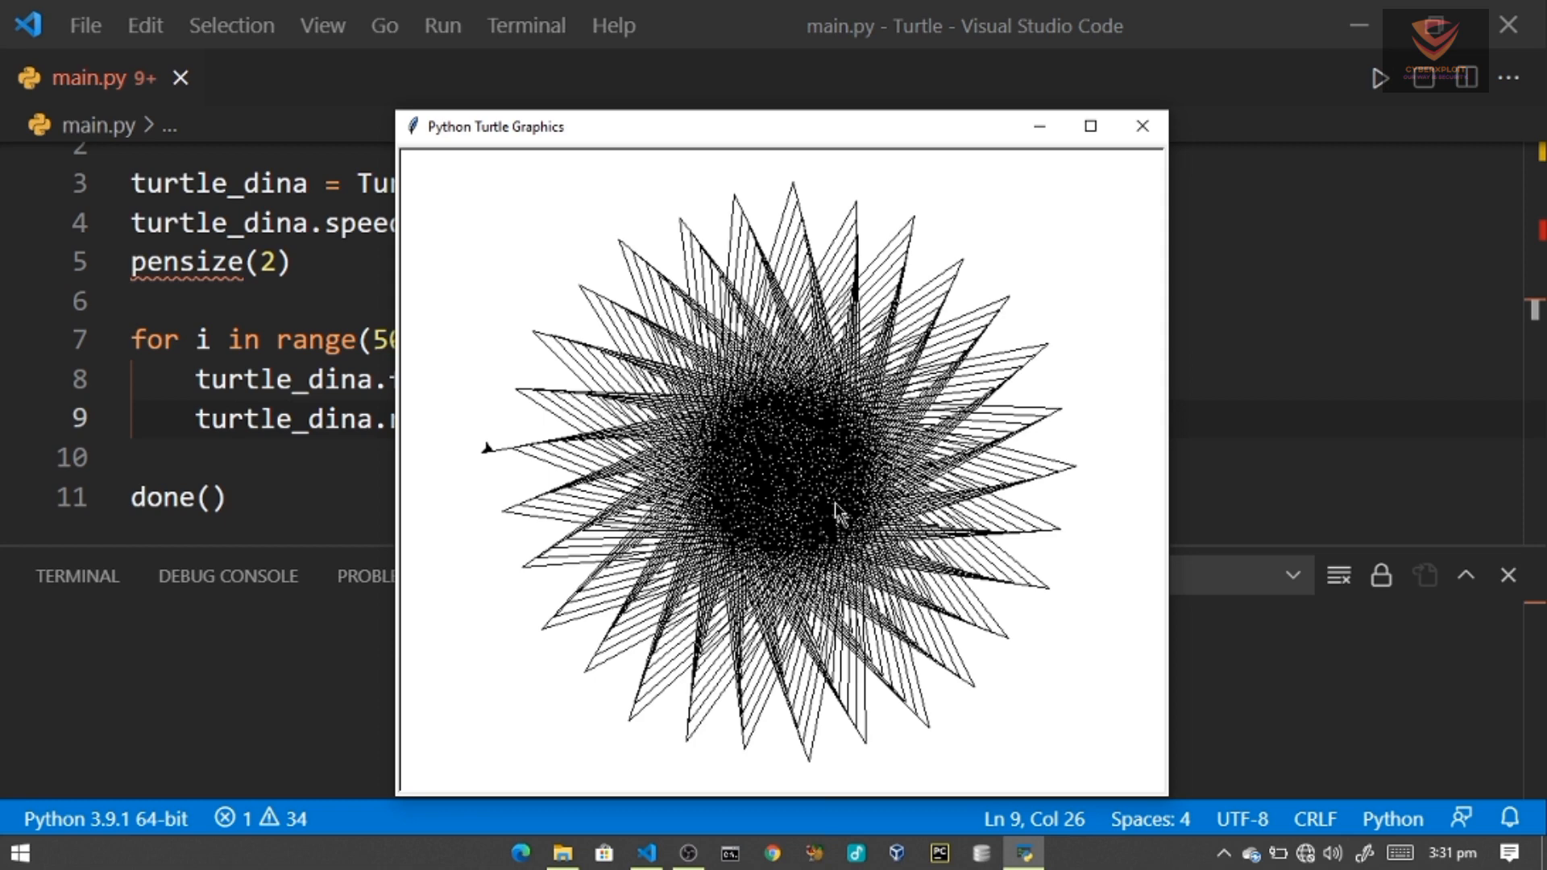
left_click(1090, 128)
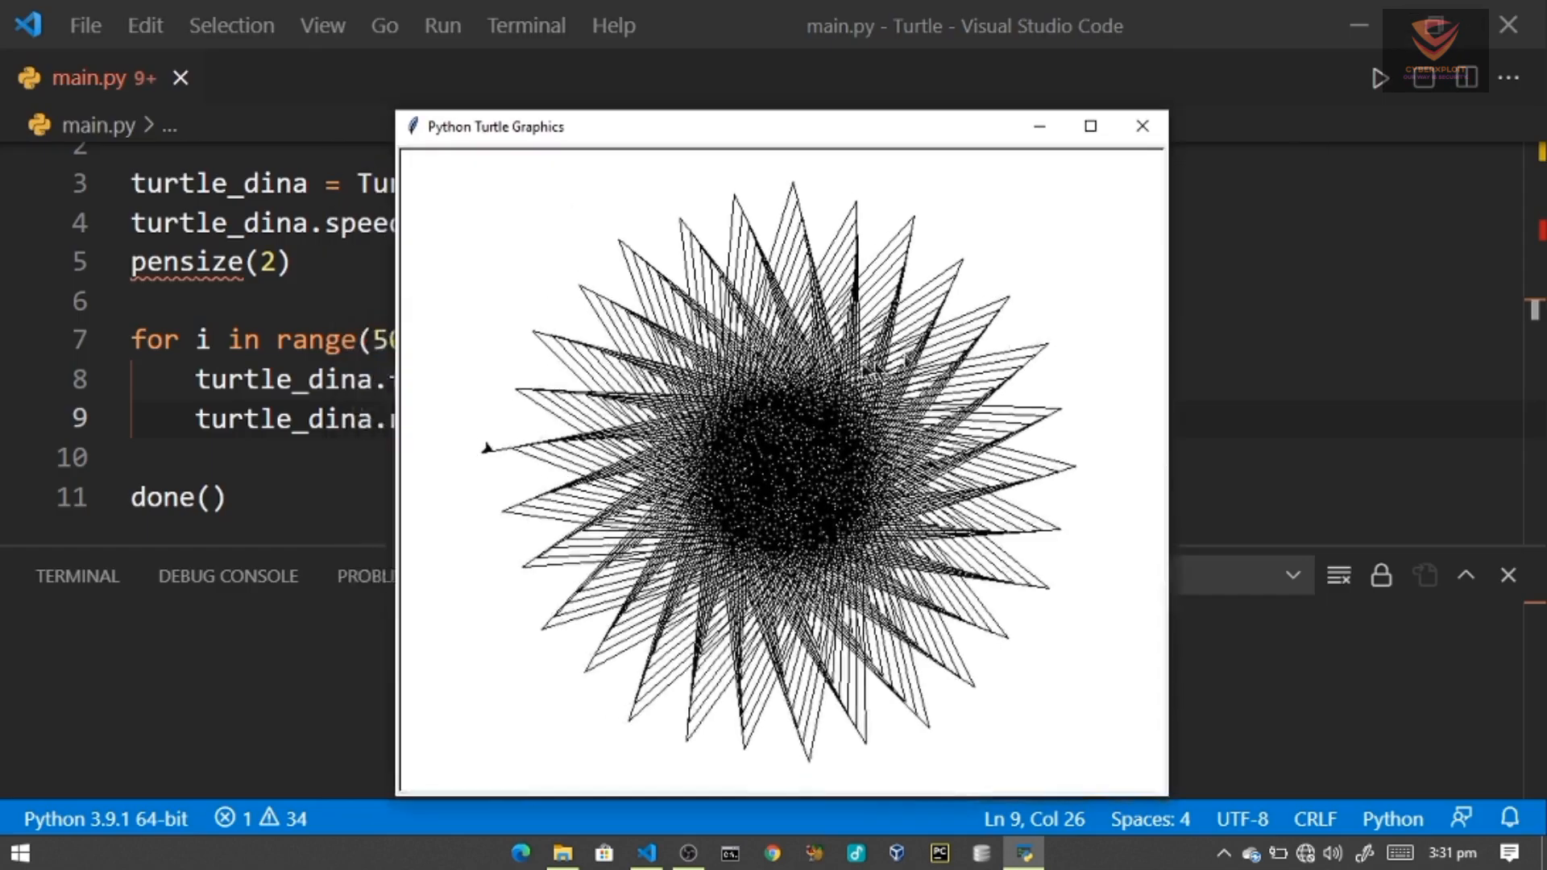
- Close the Turtle Graphics window and hide the Output panel
left_click_drag(780, 126, 812, 87)
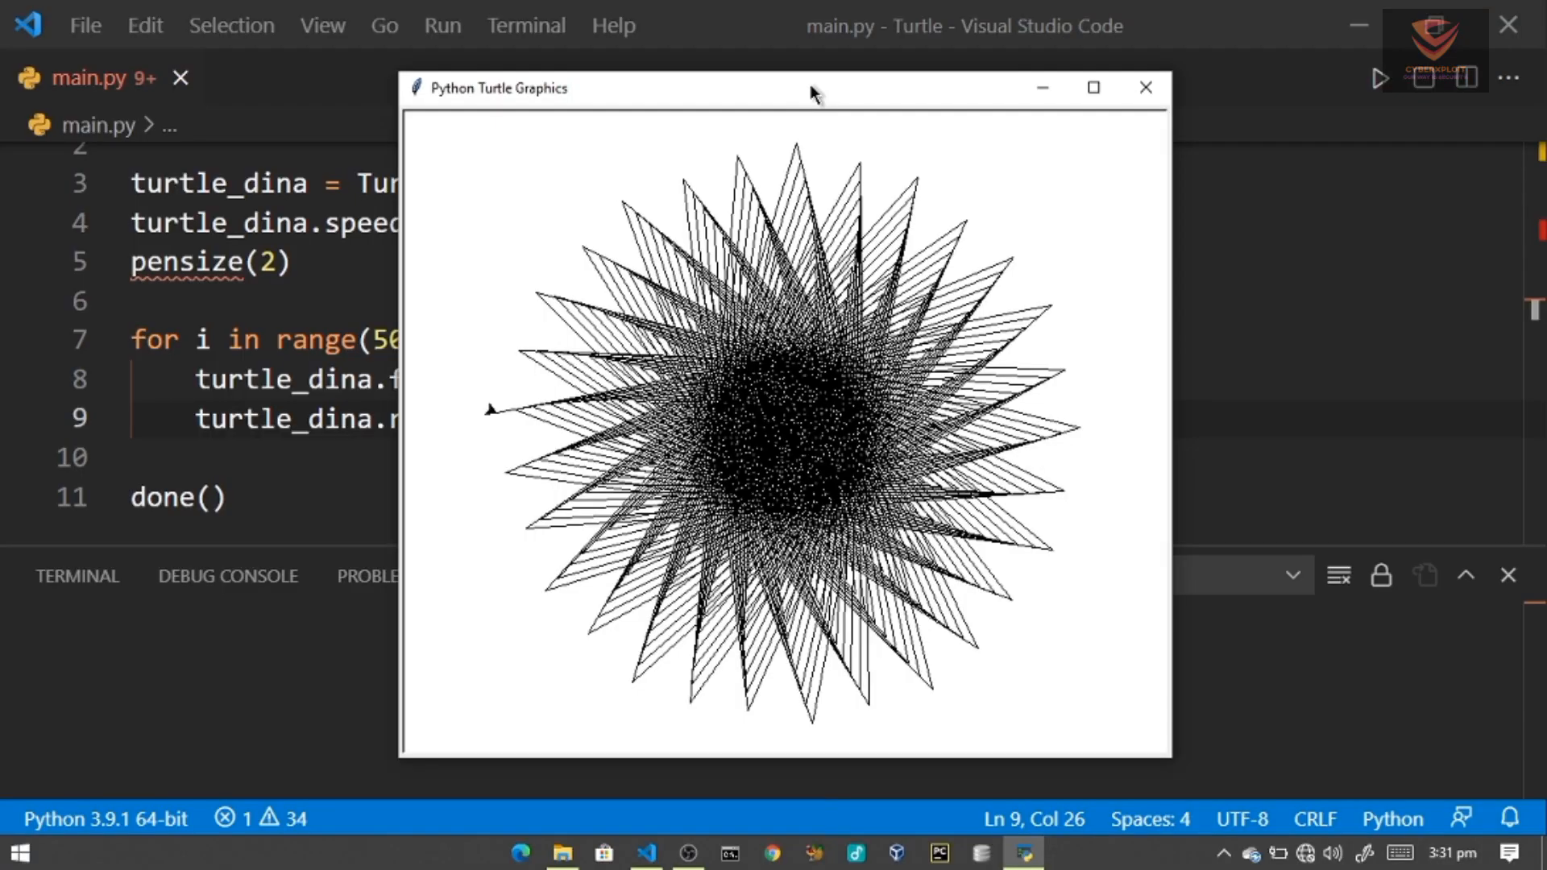
mouse_move(1045, 121)
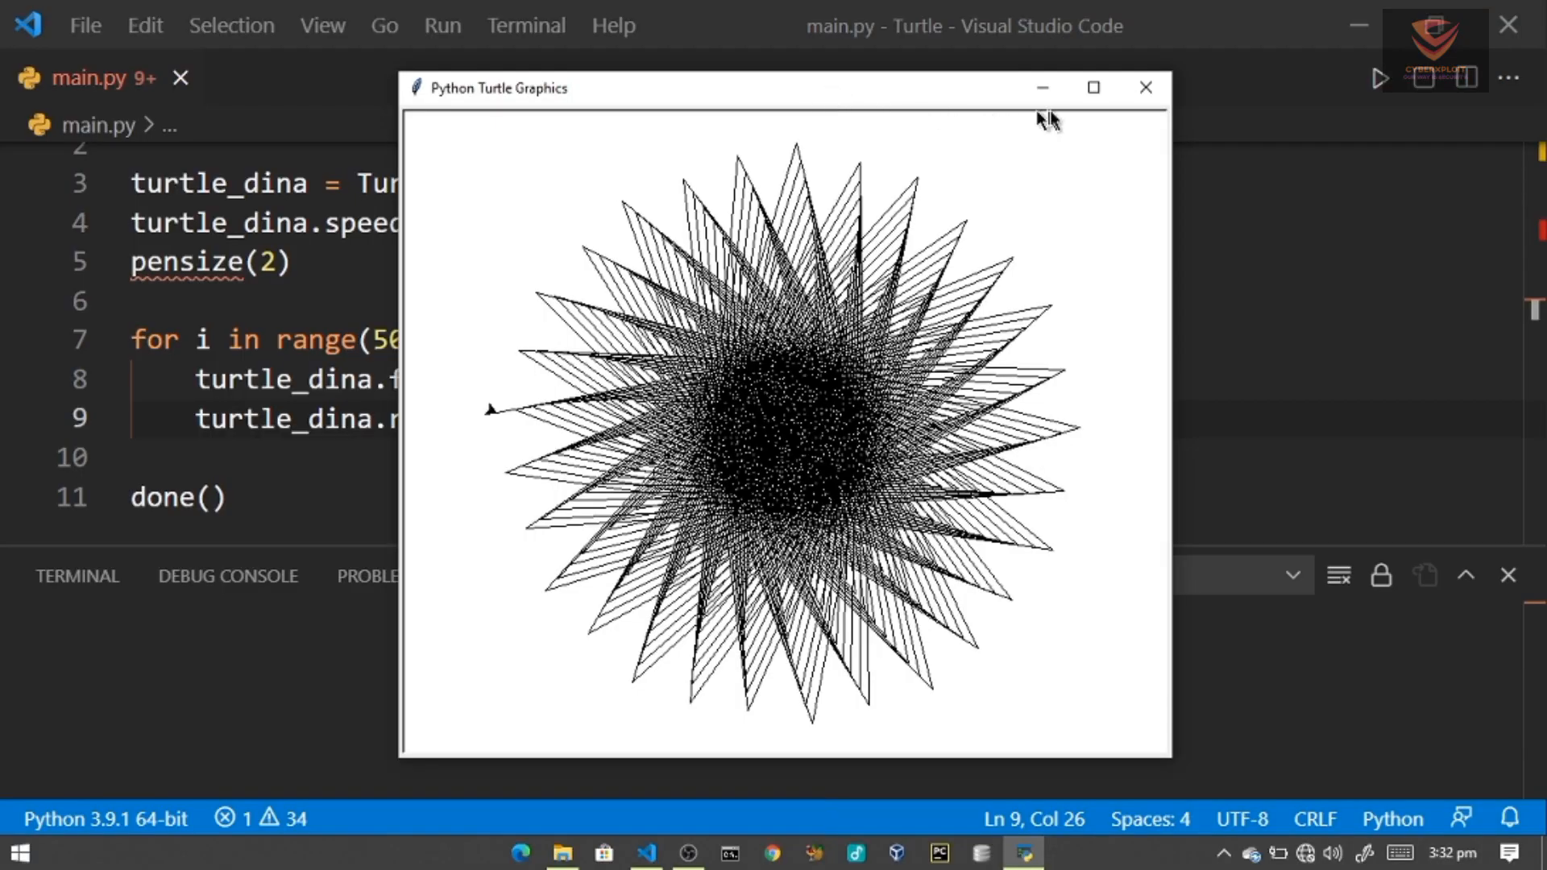
left_click(1144, 87)
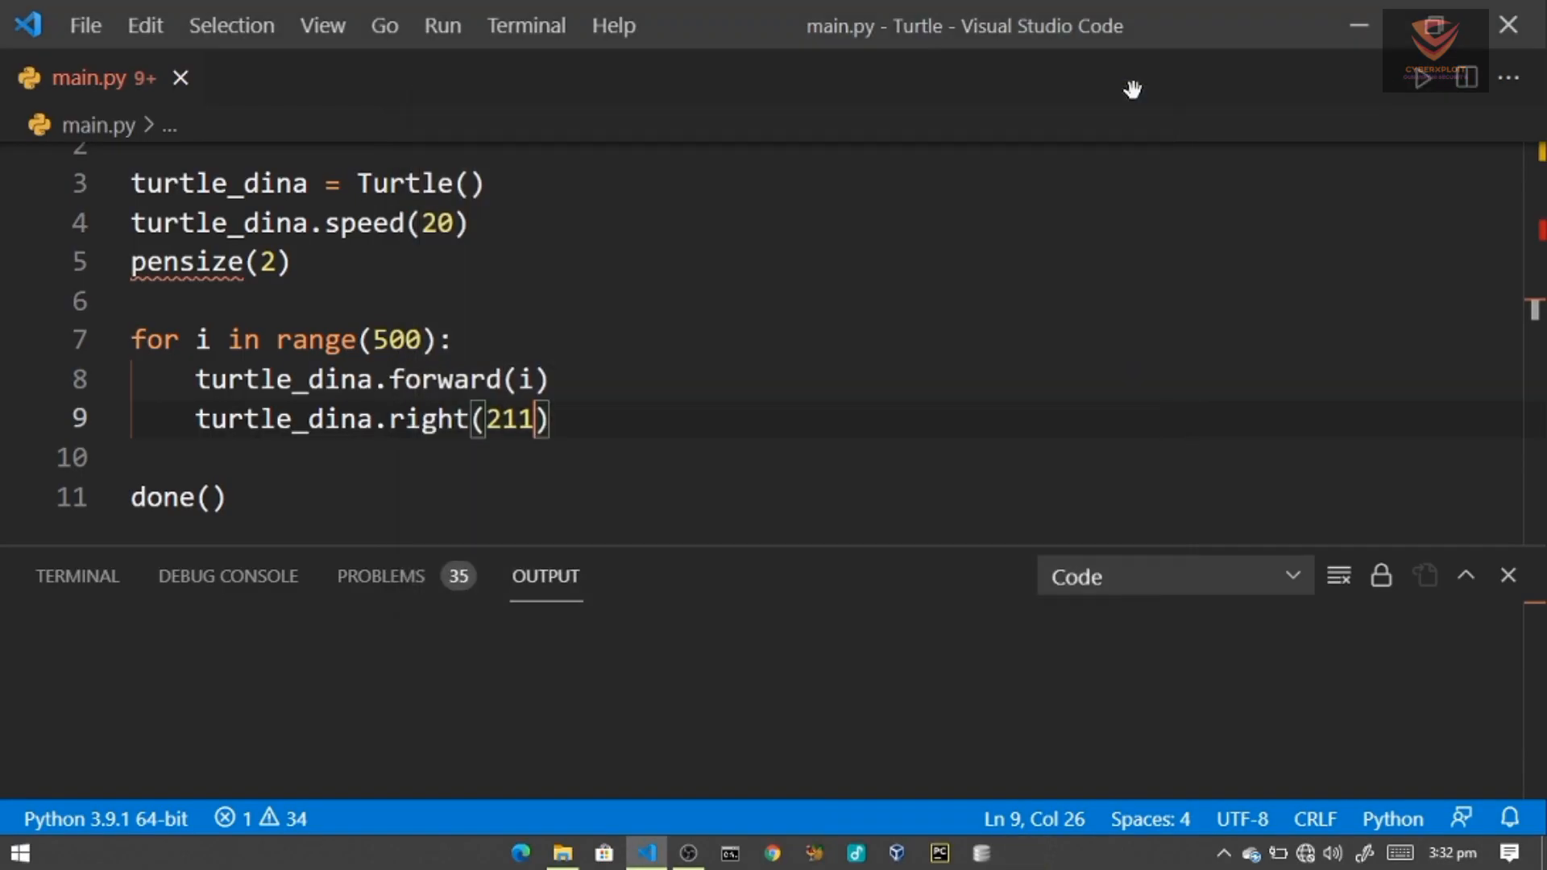
mouse_move(1542, 570)
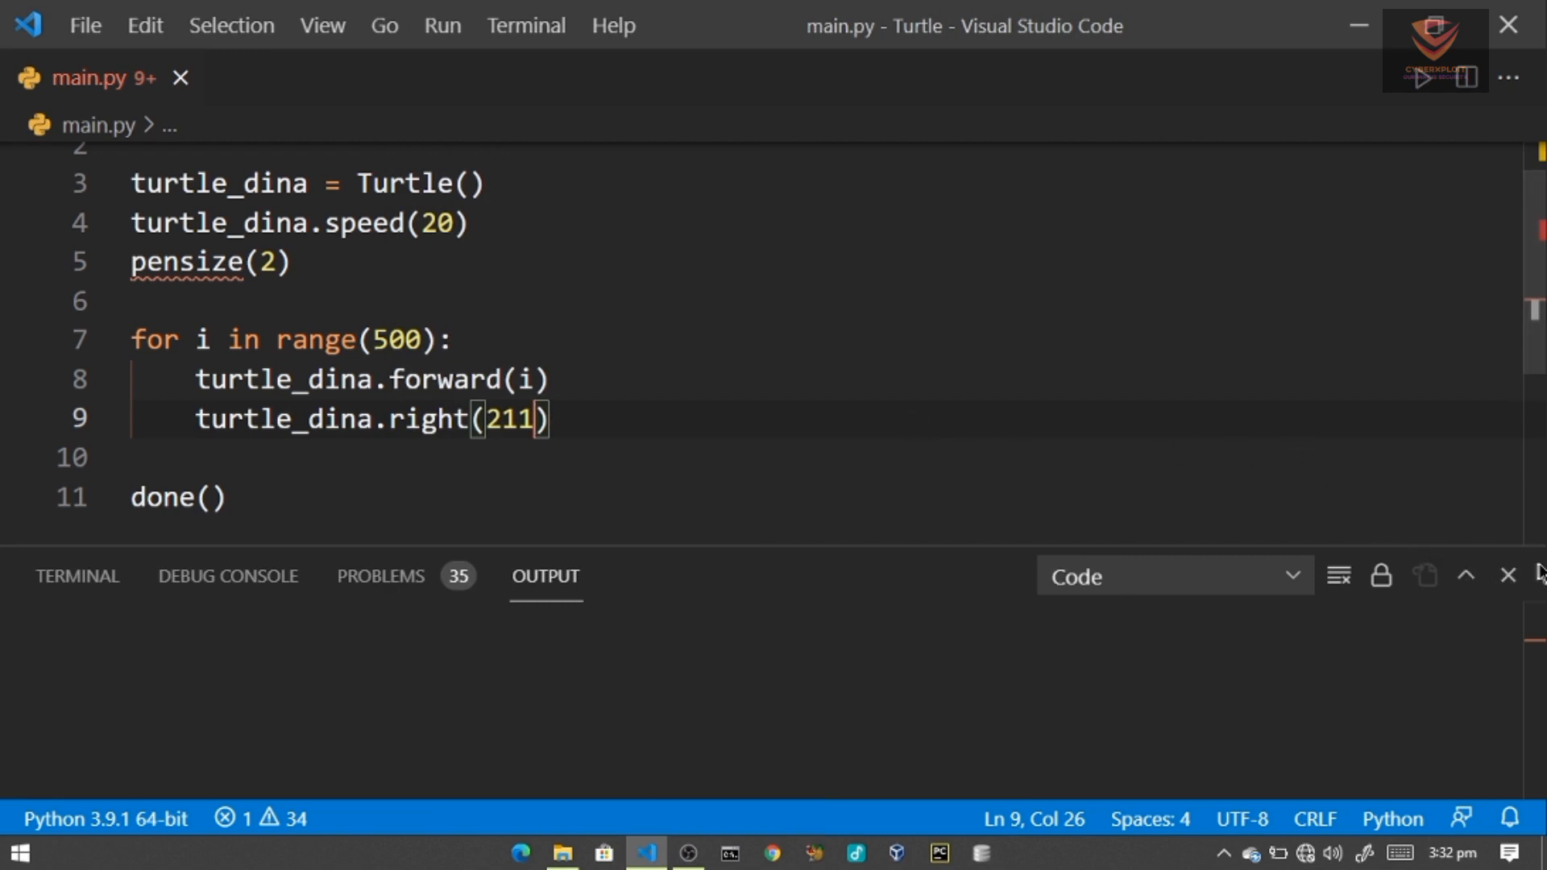
left_click(1509, 575)
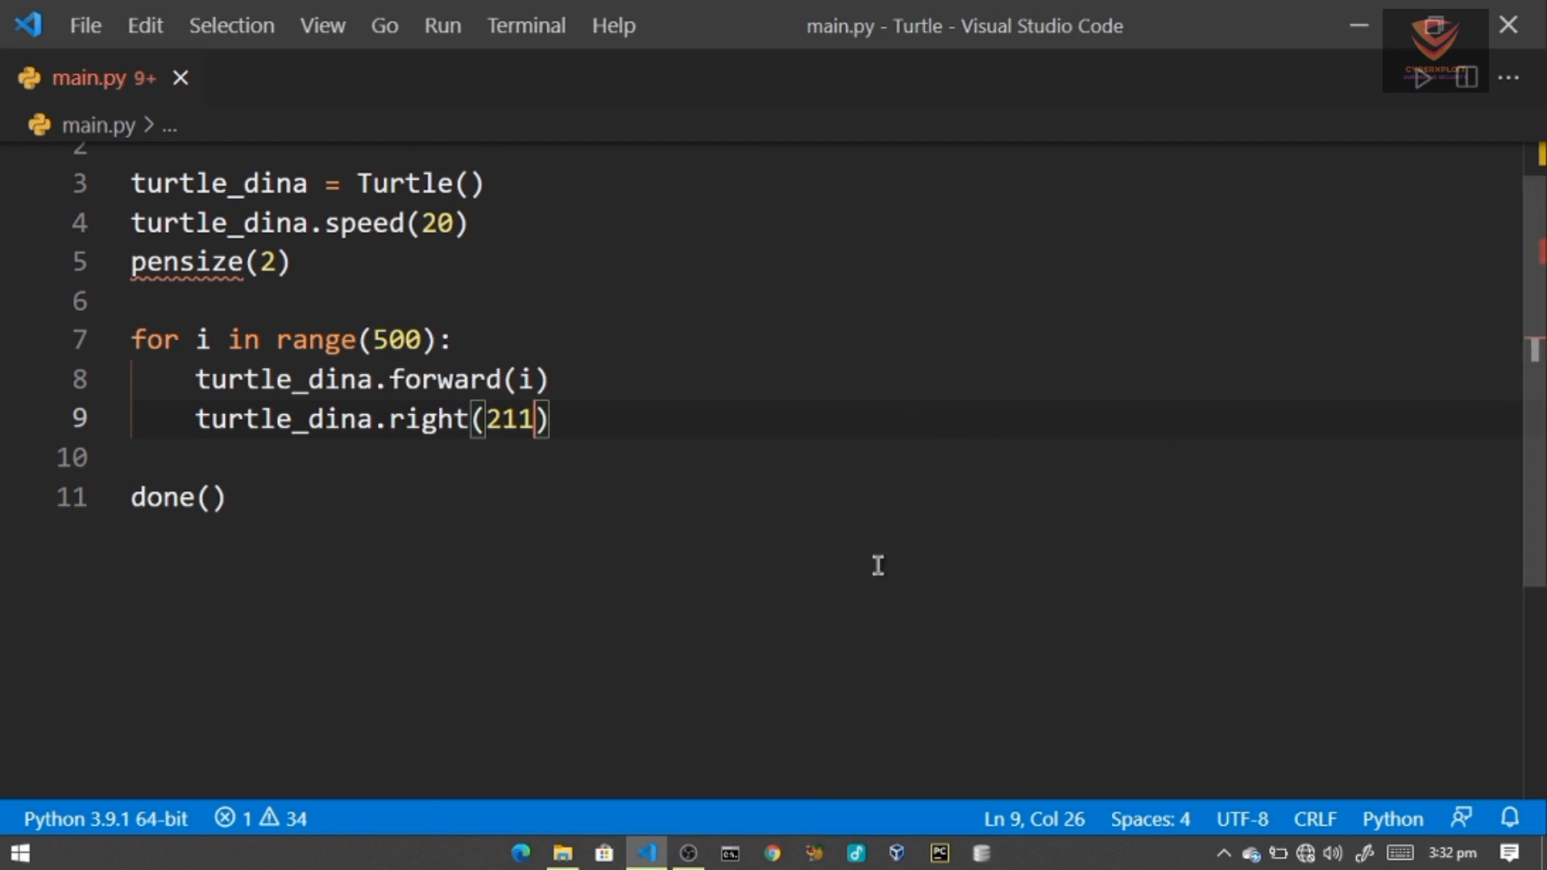